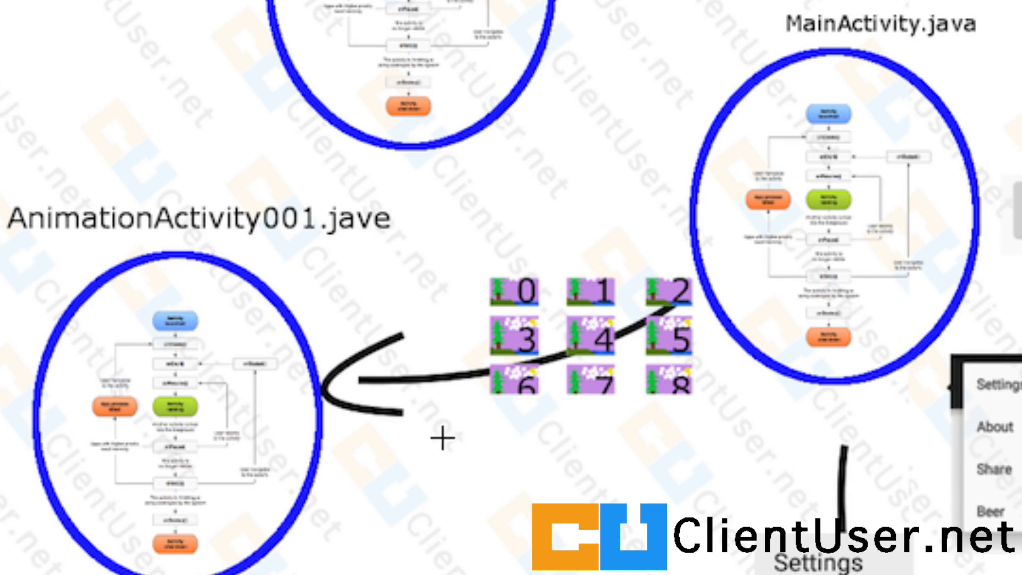
mouse_move(12, 236)
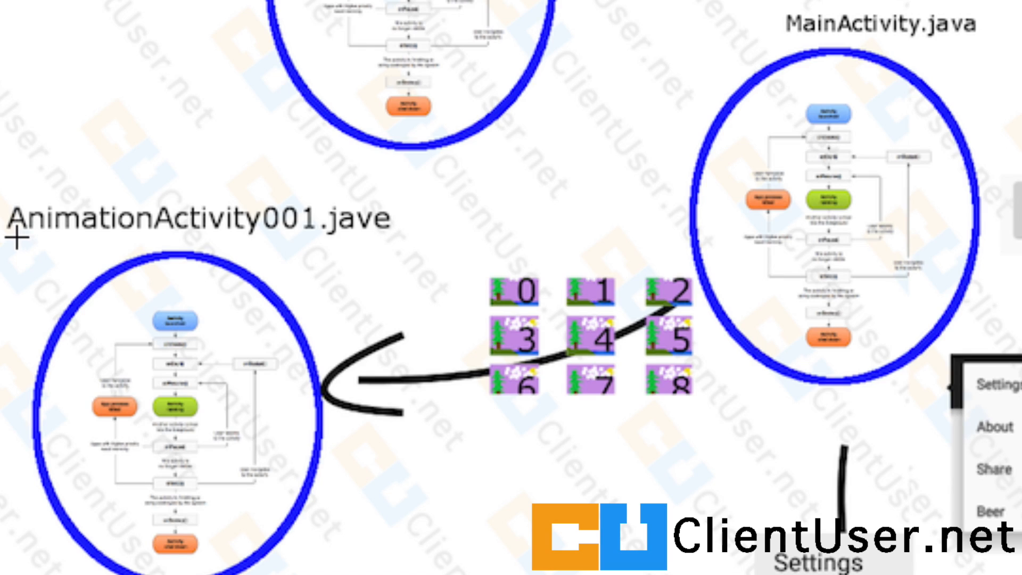
mouse_move(111, 346)
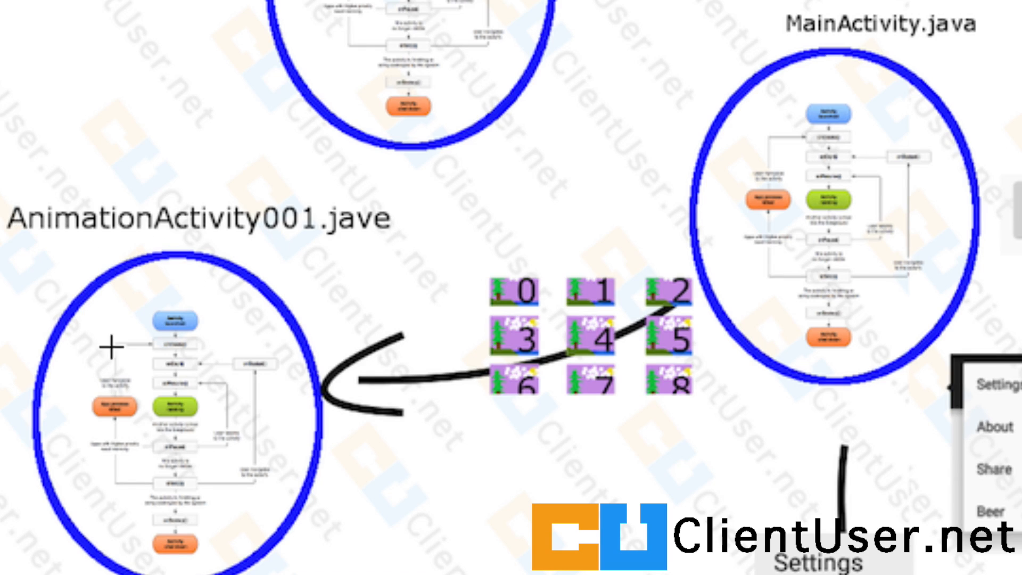
mouse_move(859, 146)
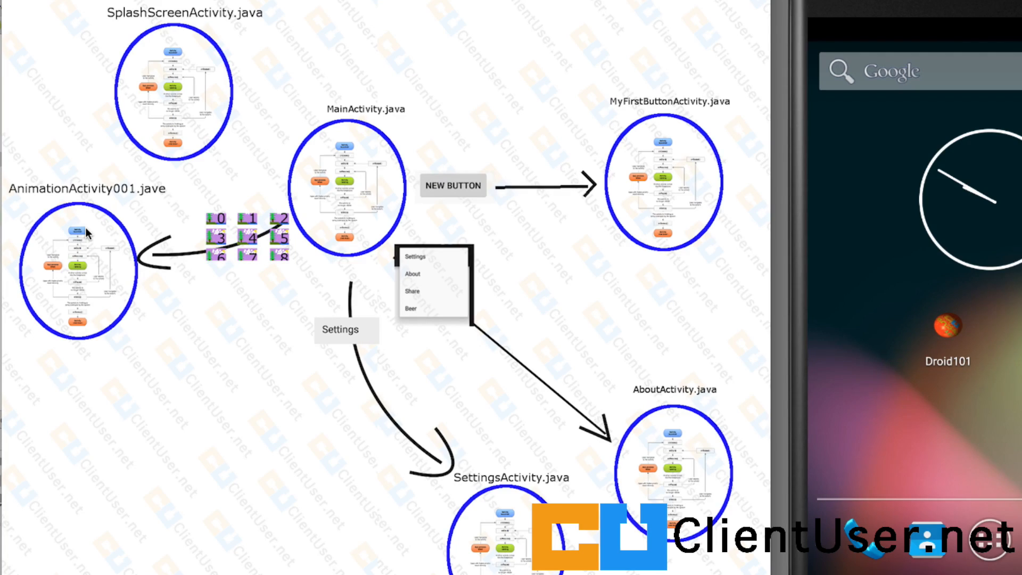
mouse_move(124, 196)
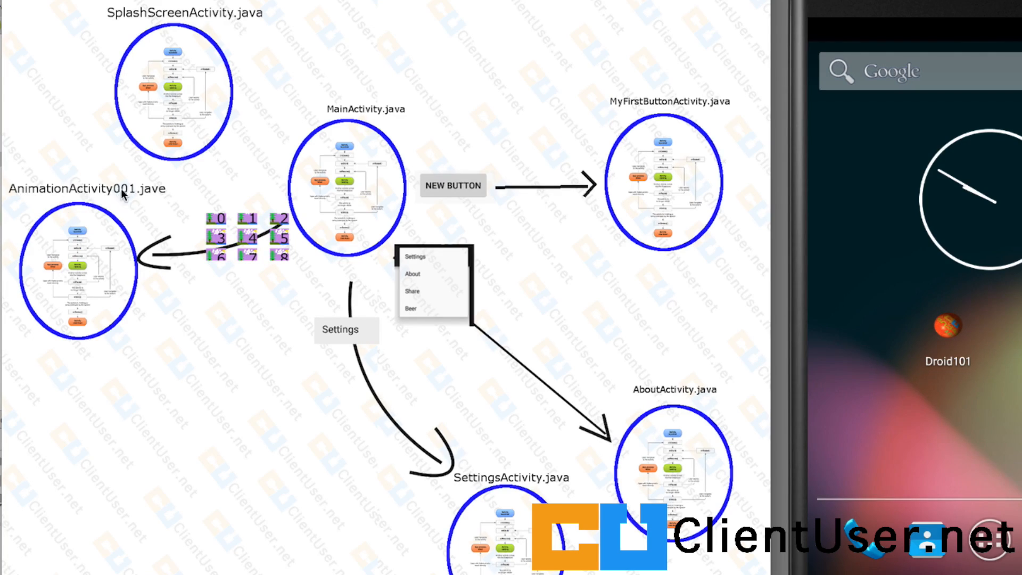
mouse_move(160, 221)
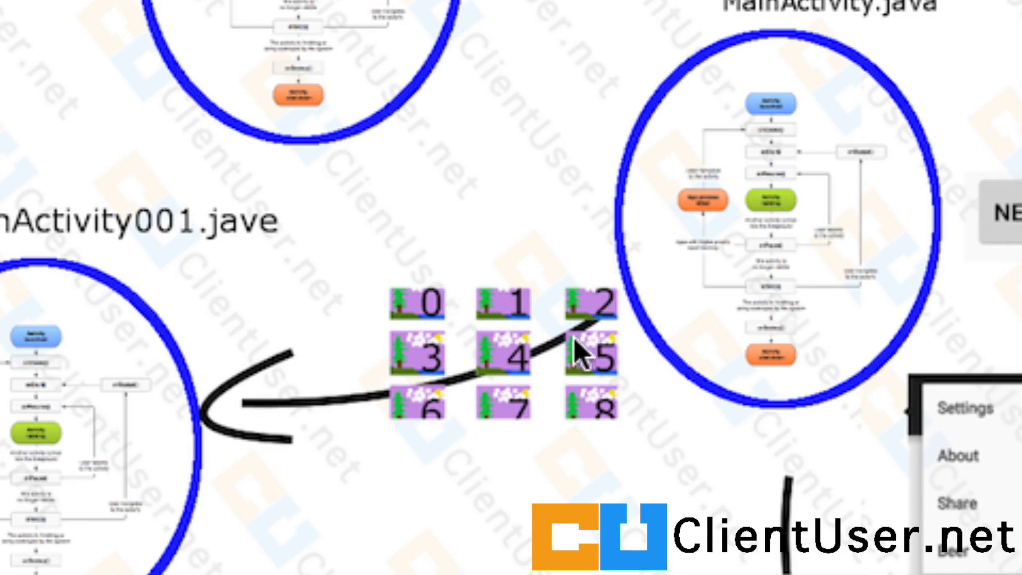
mouse_move(557, 331)
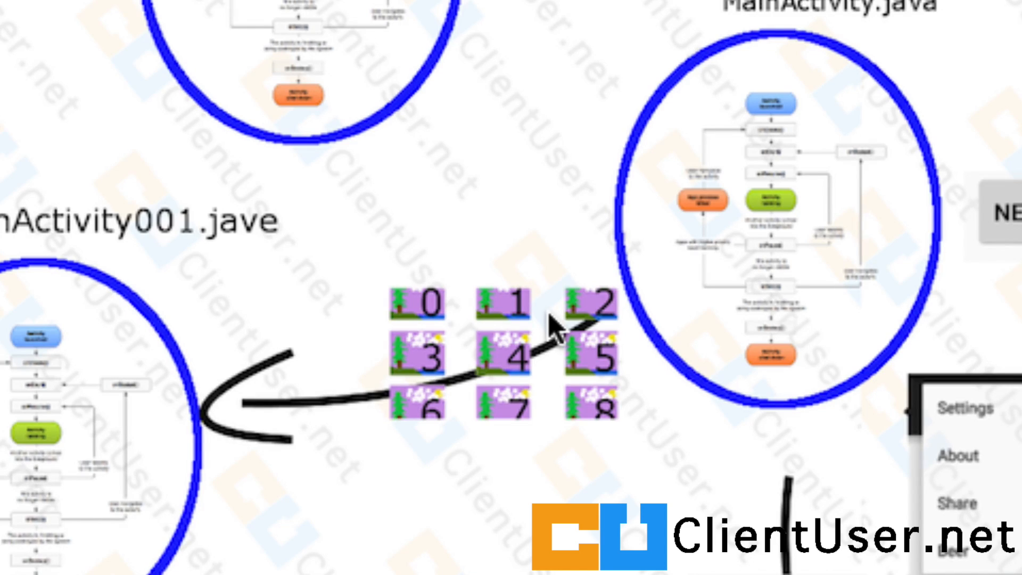
mouse_move(414, 335)
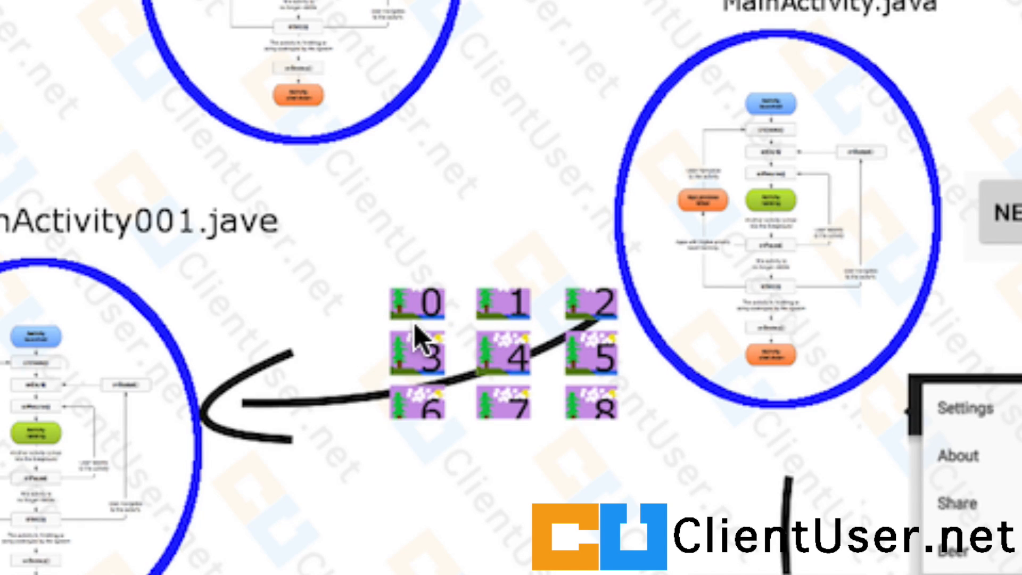
mouse_move(512, 318)
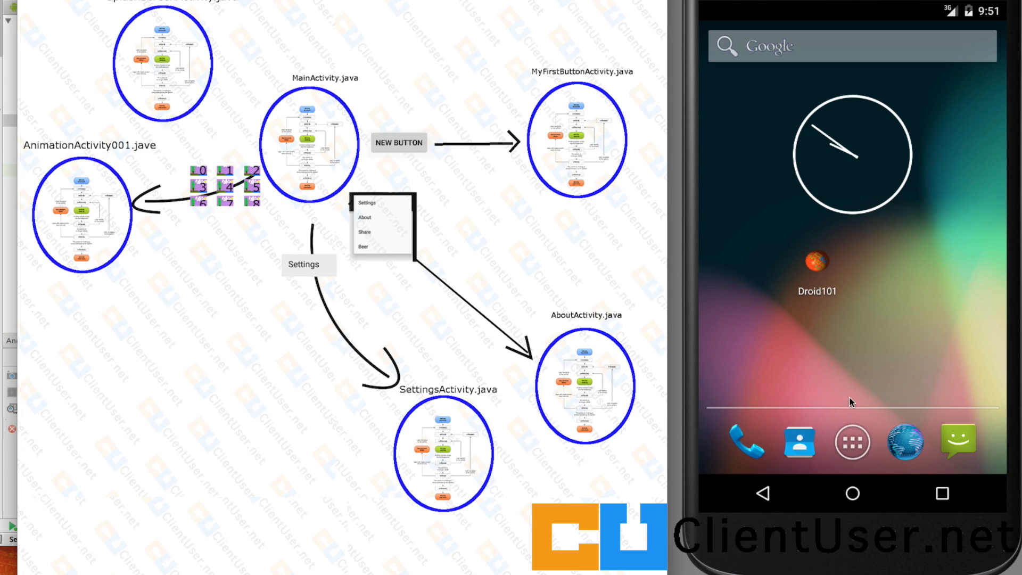
mouse_move(852, 441)
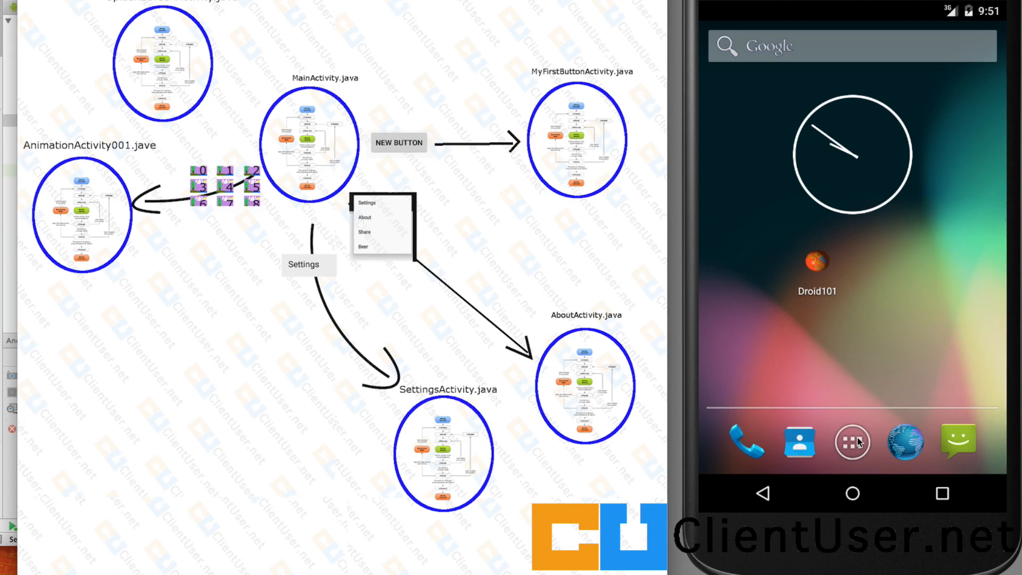
Launch Droid101 from the emulator's app drawer and scroll its numbered image grid
click(816, 261)
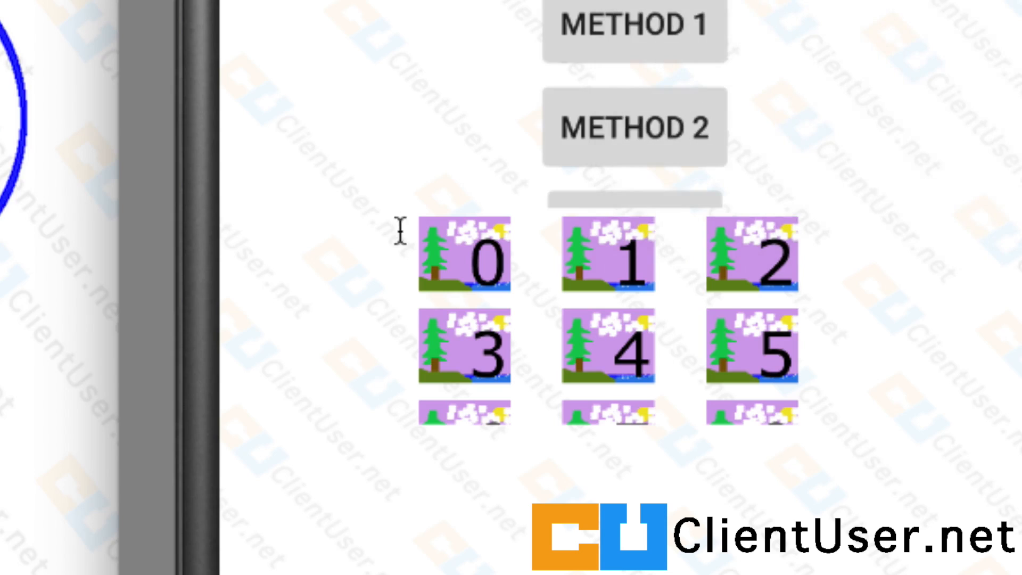
mouse_move(474, 246)
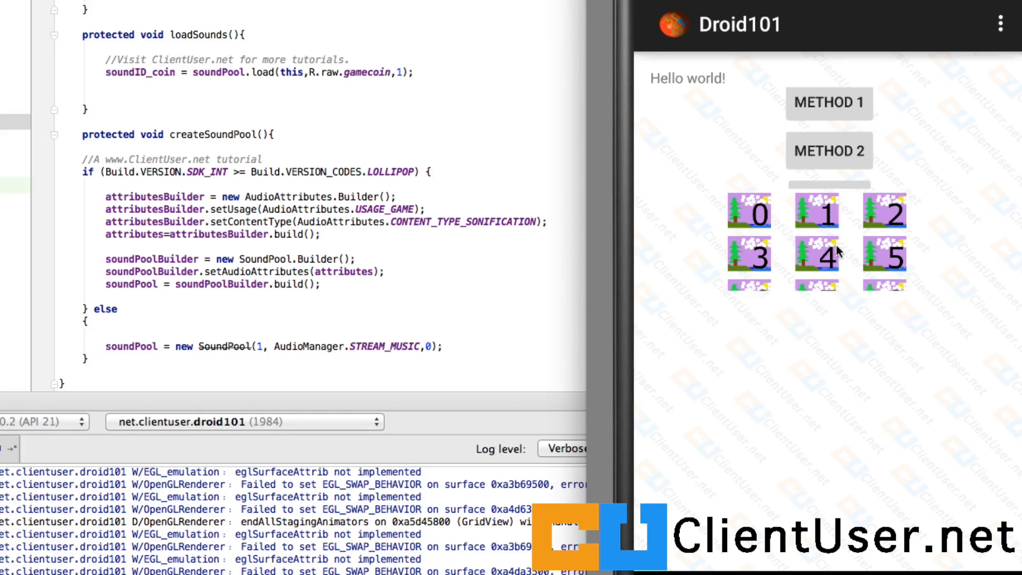
scroll(down, 3)
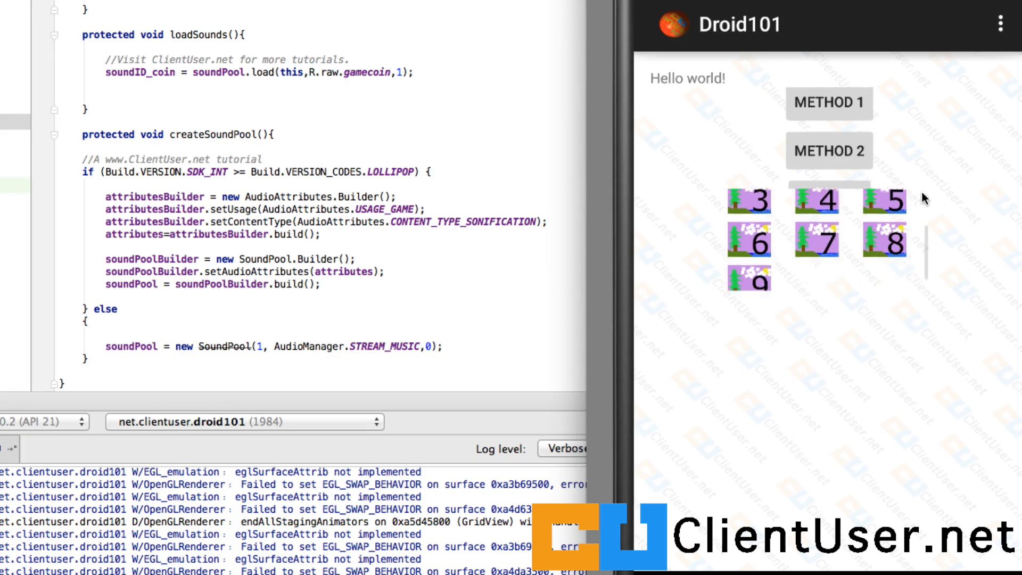
scroll(up, 3)
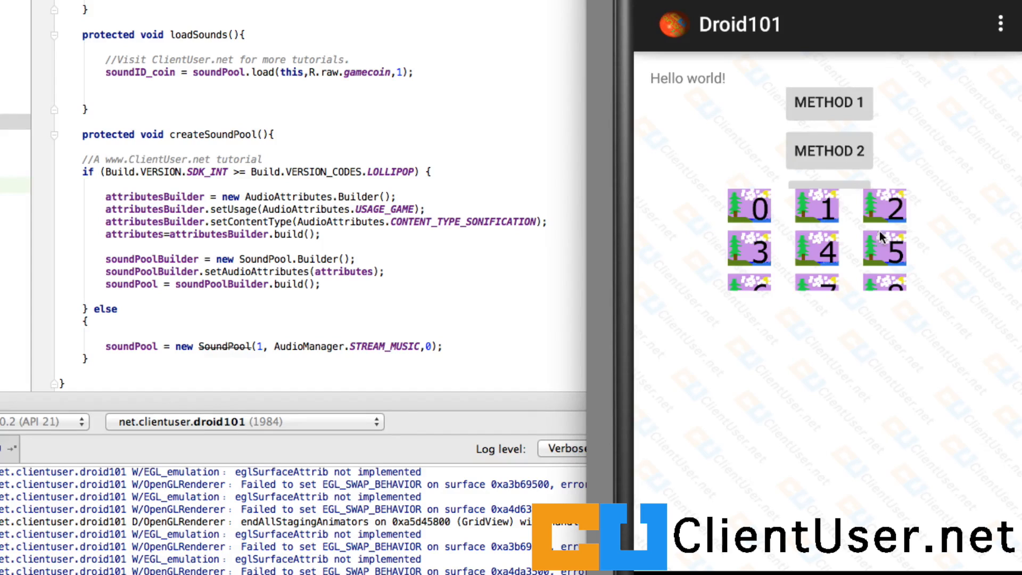
mouse_move(847, 214)
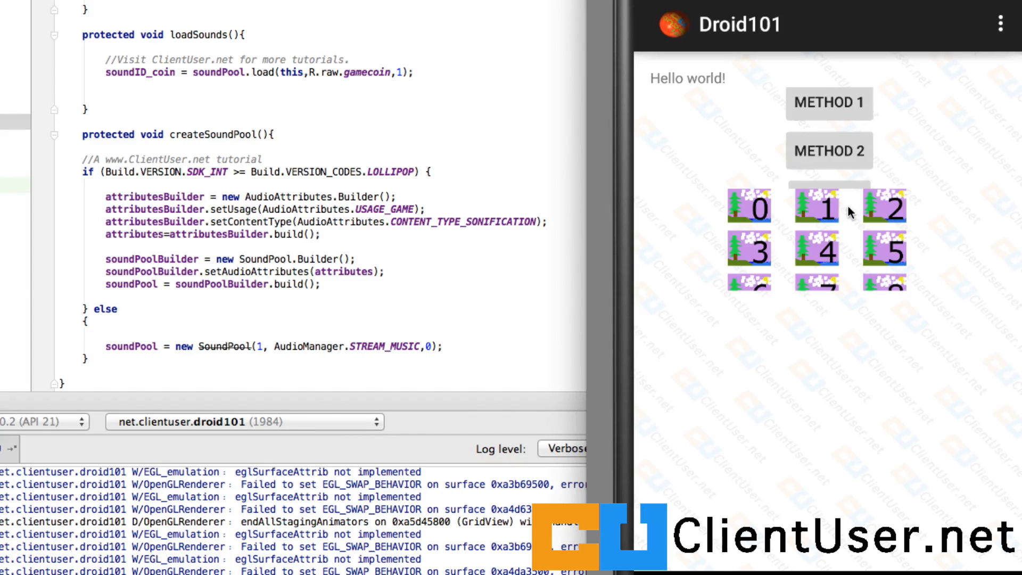
click(884, 205)
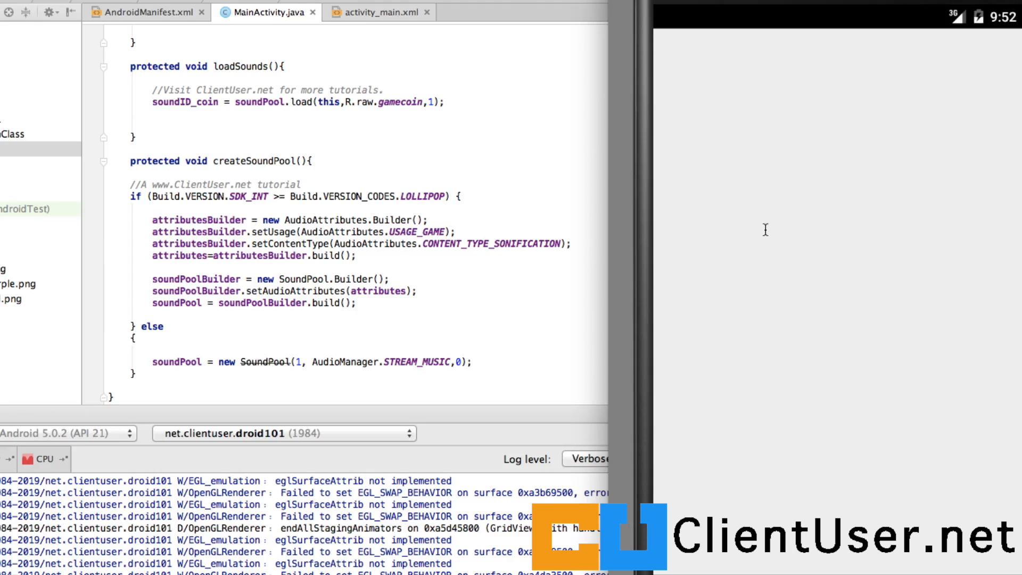
mouse_move(778, 211)
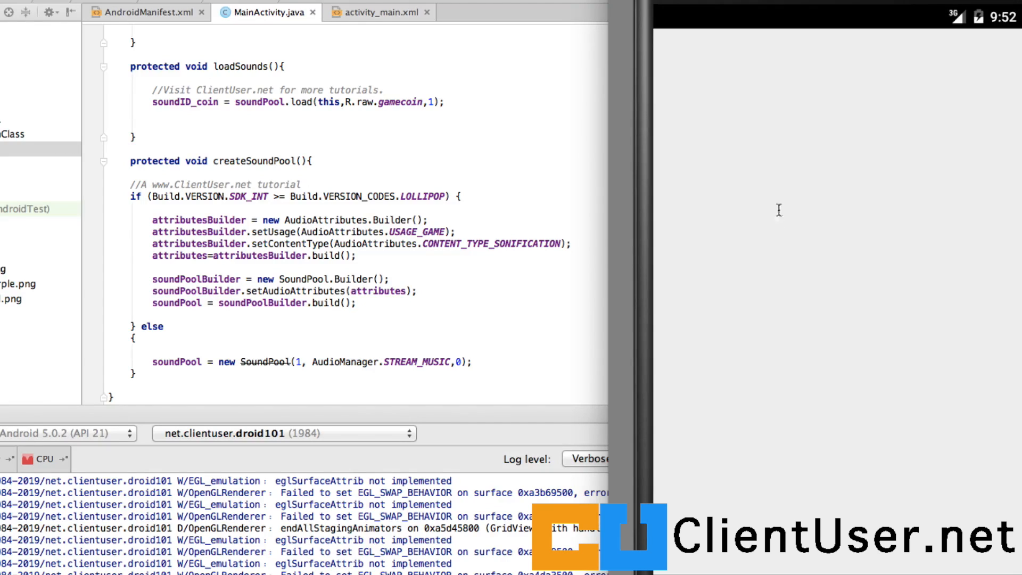
mouse_move(891, 405)
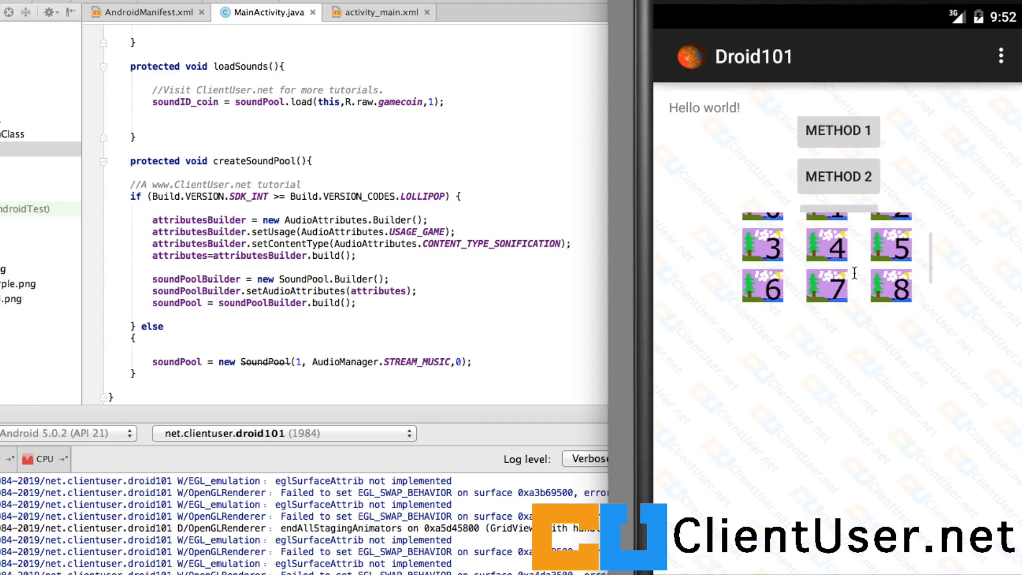
scroll(up, 3)
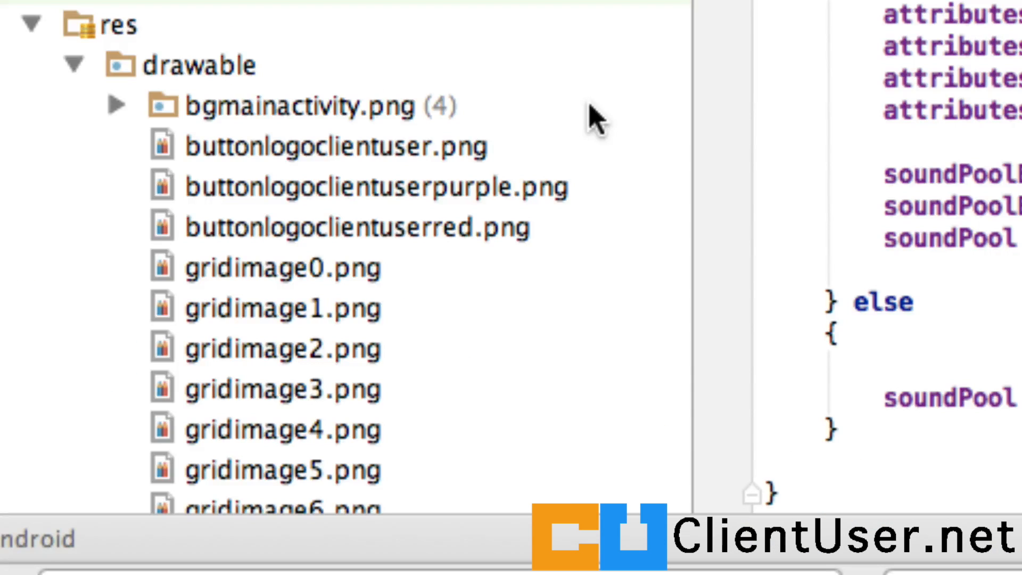
scroll(down, 3)
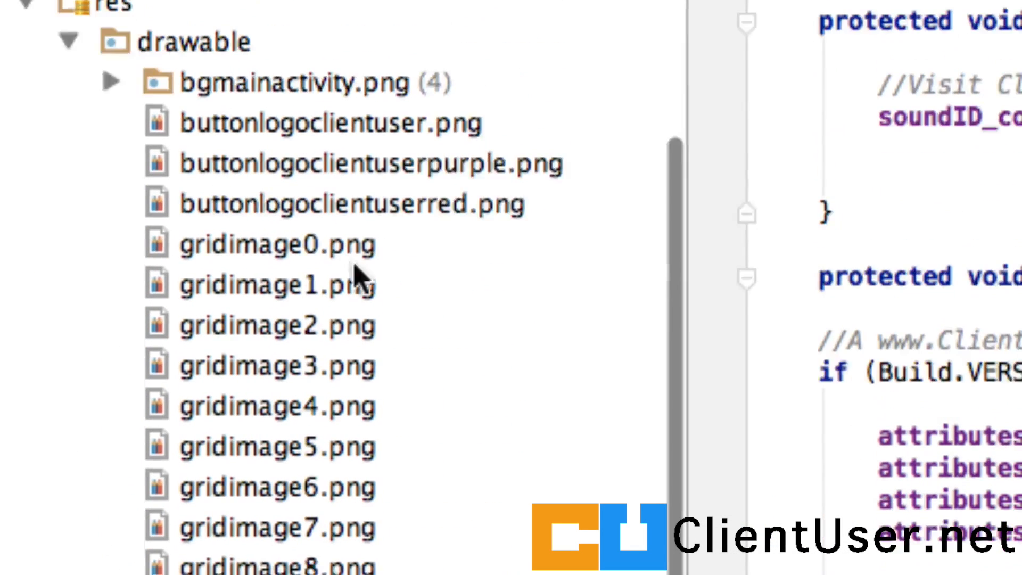
scroll(up, 3)
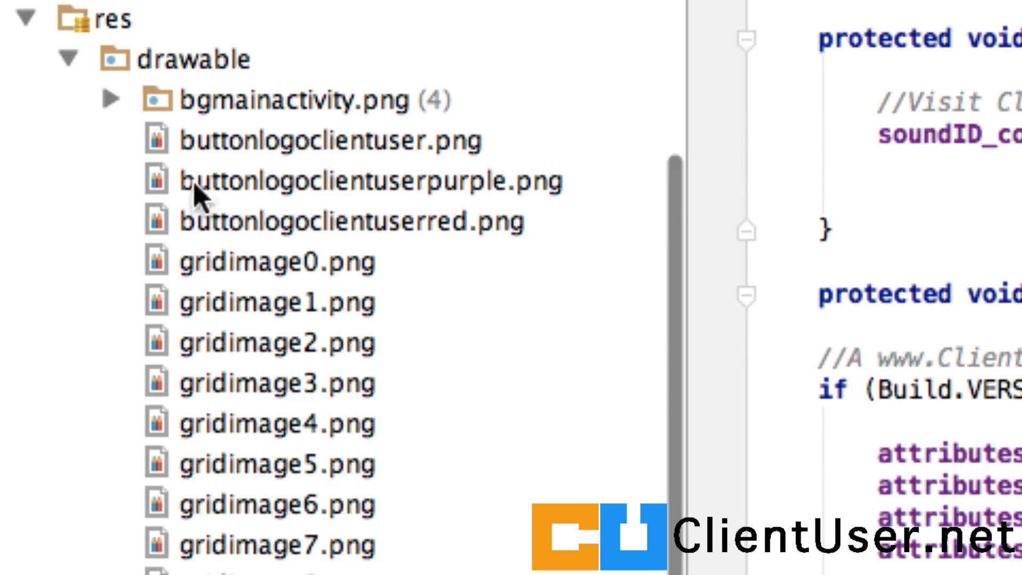
mouse_move(335, 212)
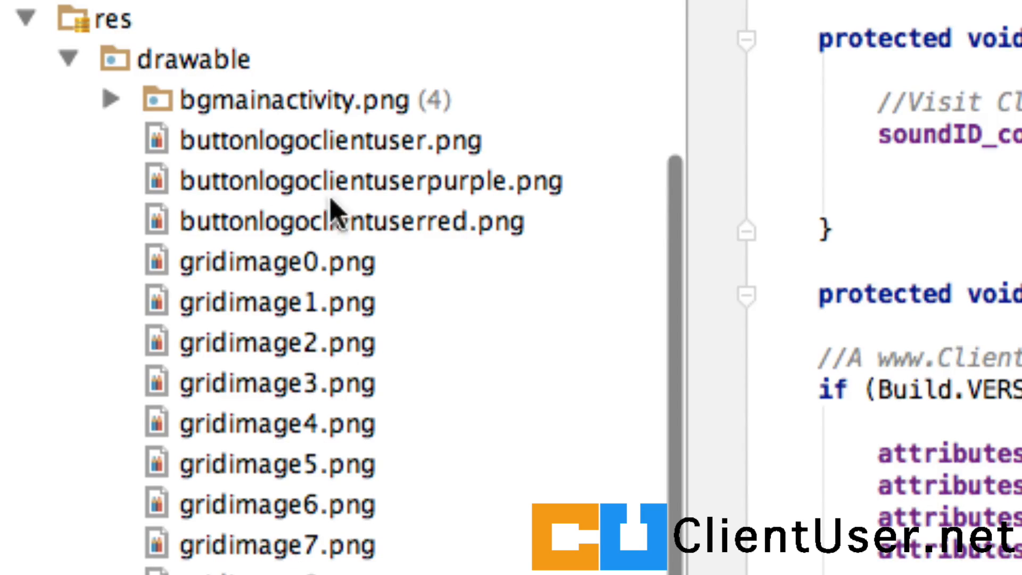
mouse_move(245, 298)
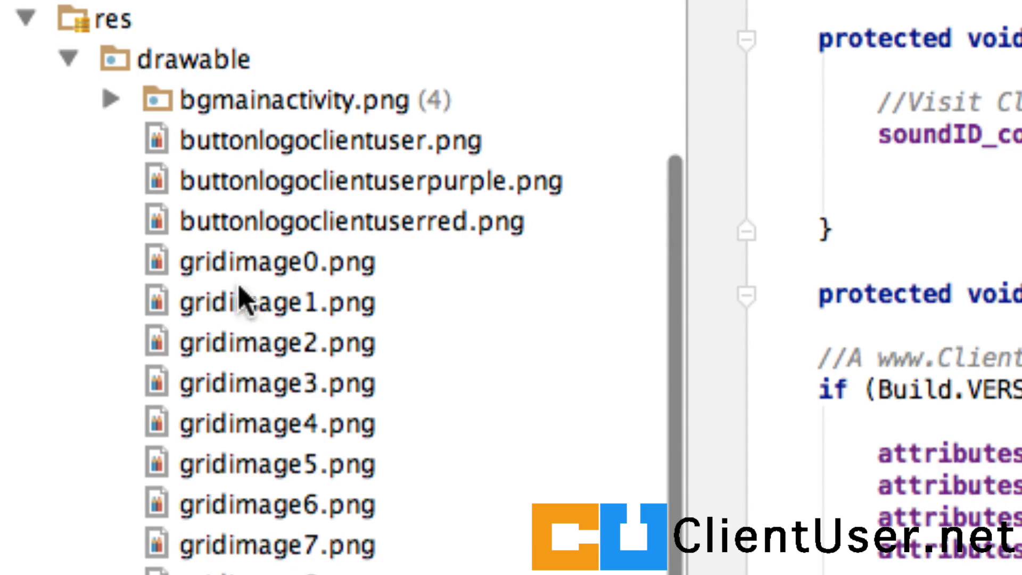
mouse_move(251, 300)
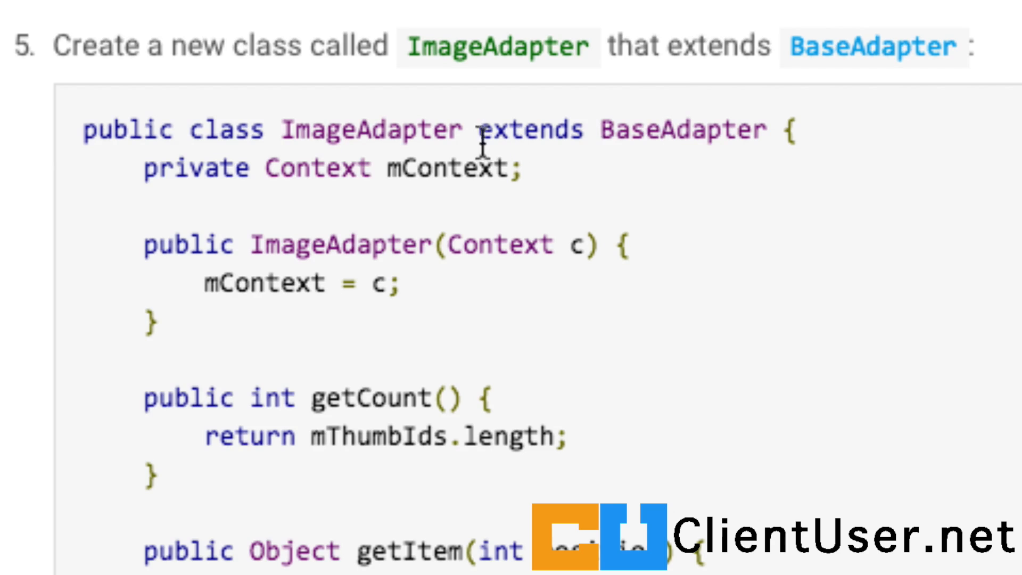
mouse_move(202, 98)
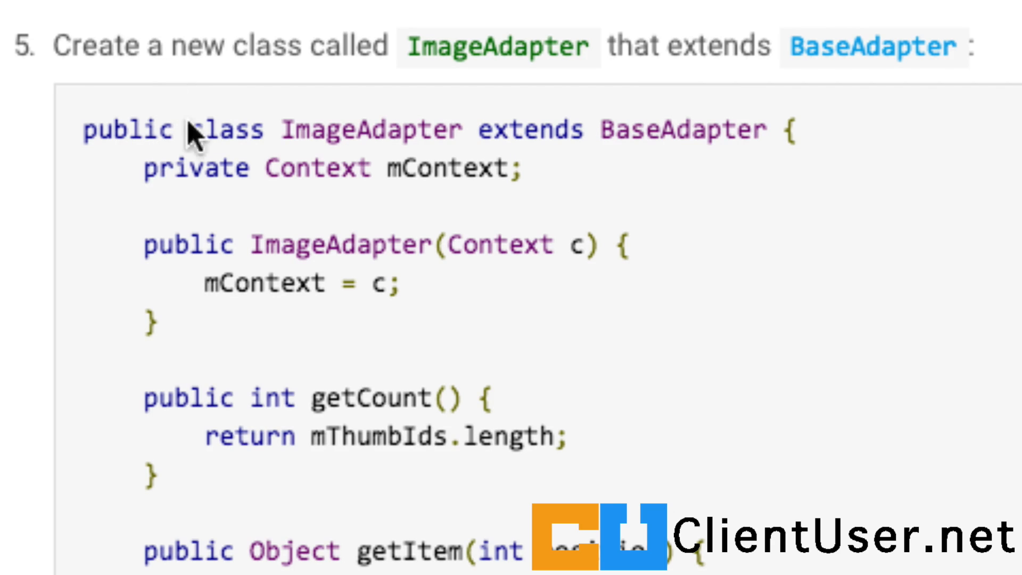
Scroll the GridView guide down to step 5, the ImageAdapter code sample
scroll(down, 3)
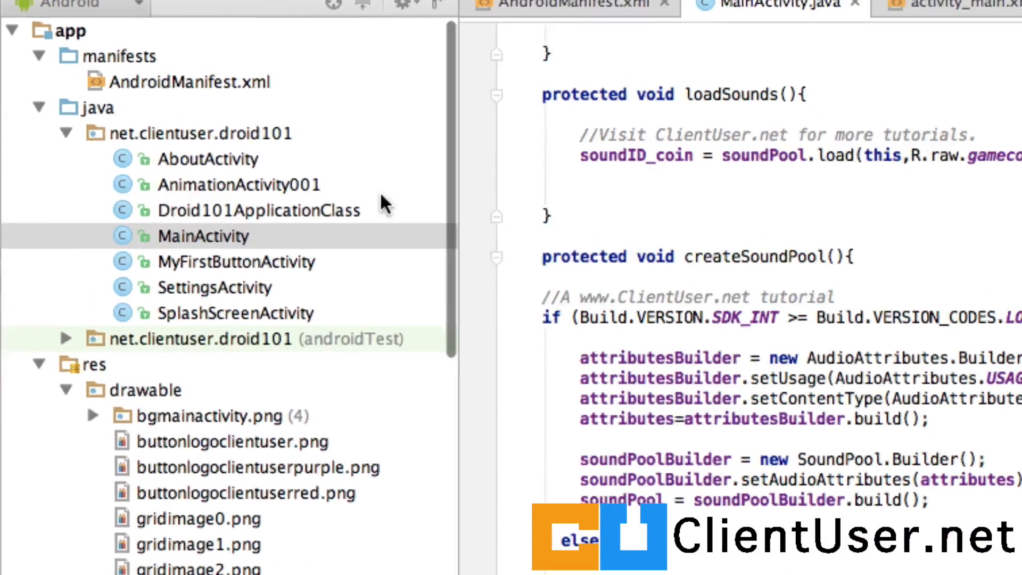
Add a new Java class ImageAdapter to the droid101 package, declared as extending BaseAdapter
click(202, 132)
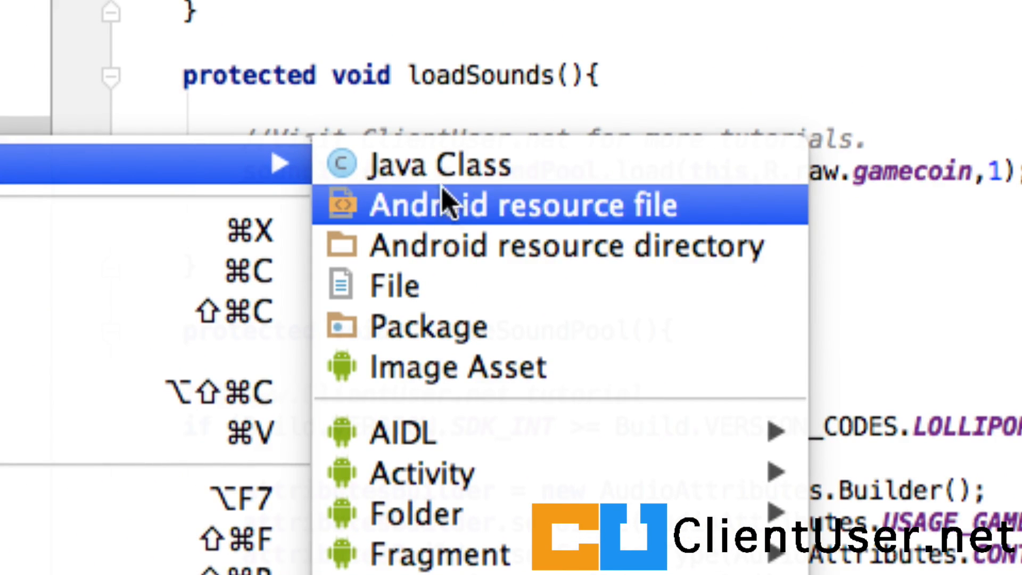
click(439, 164)
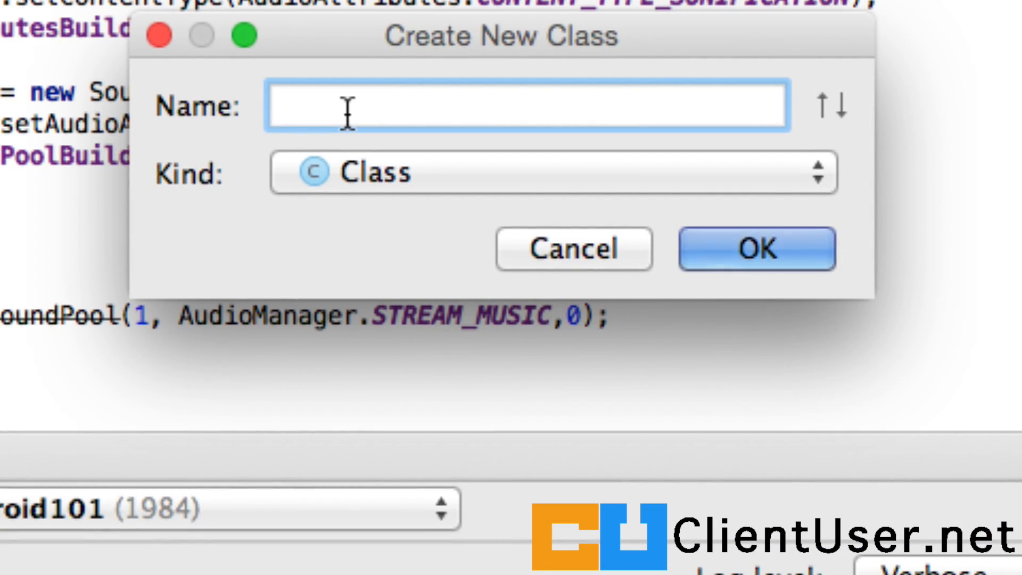
text(ImageAda)
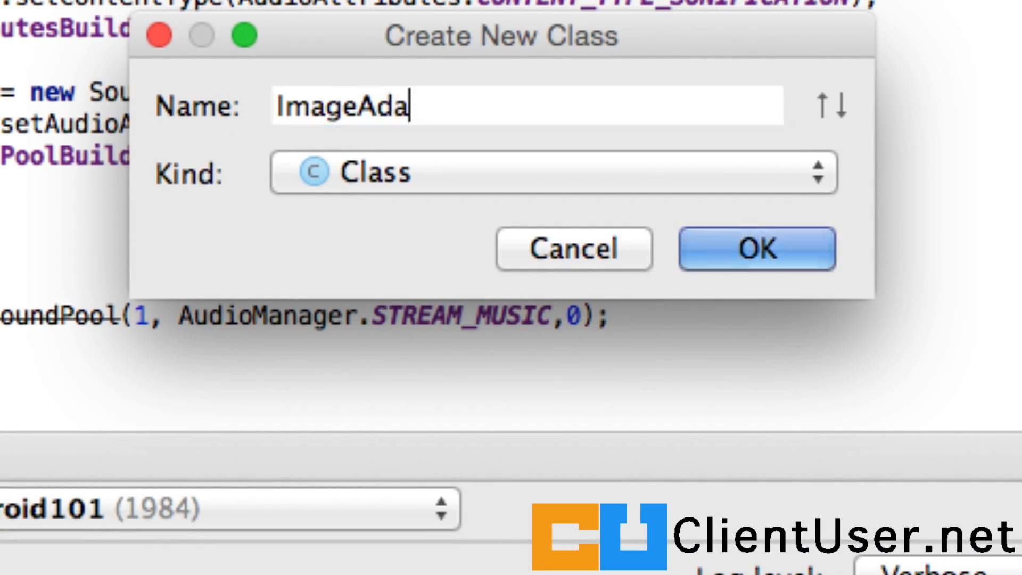
text(pter)
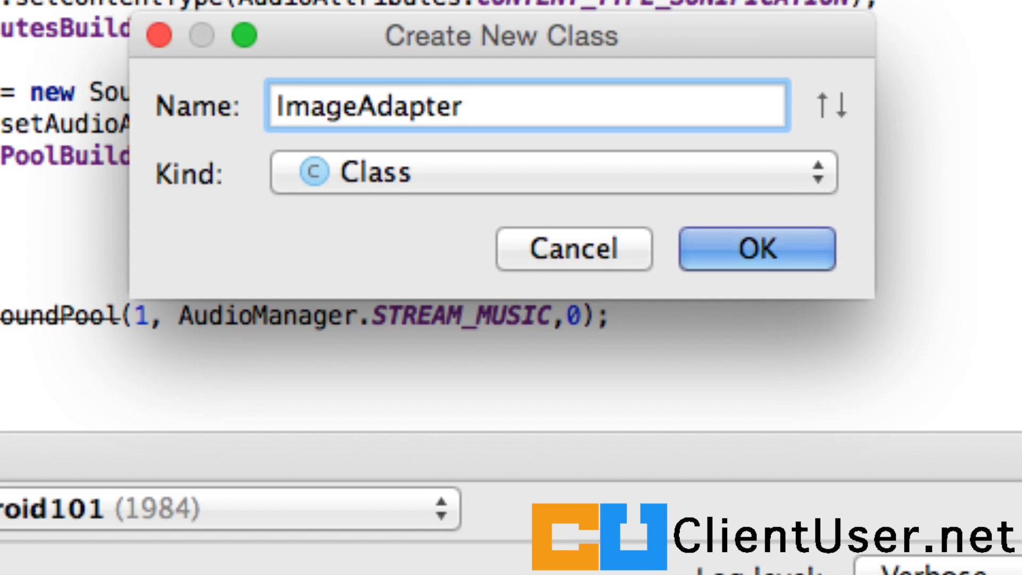
click(757, 249)
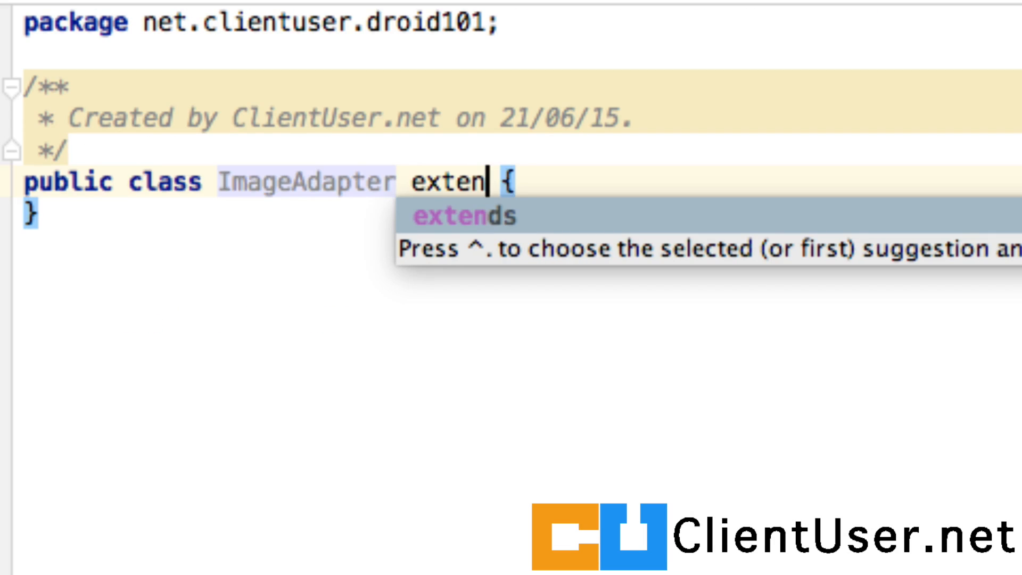
text(d BaseAdapter)
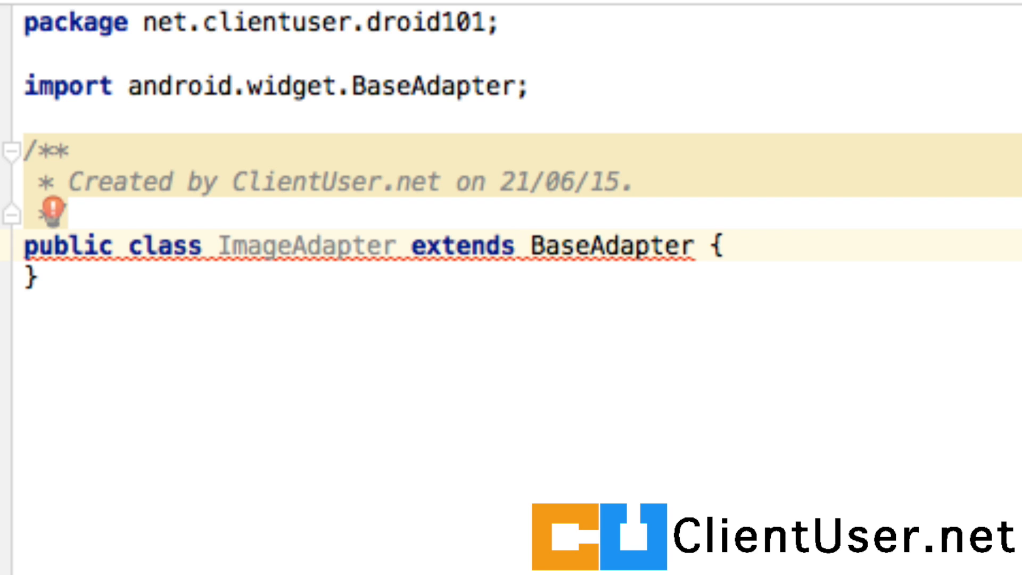
mouse_move(752, 246)
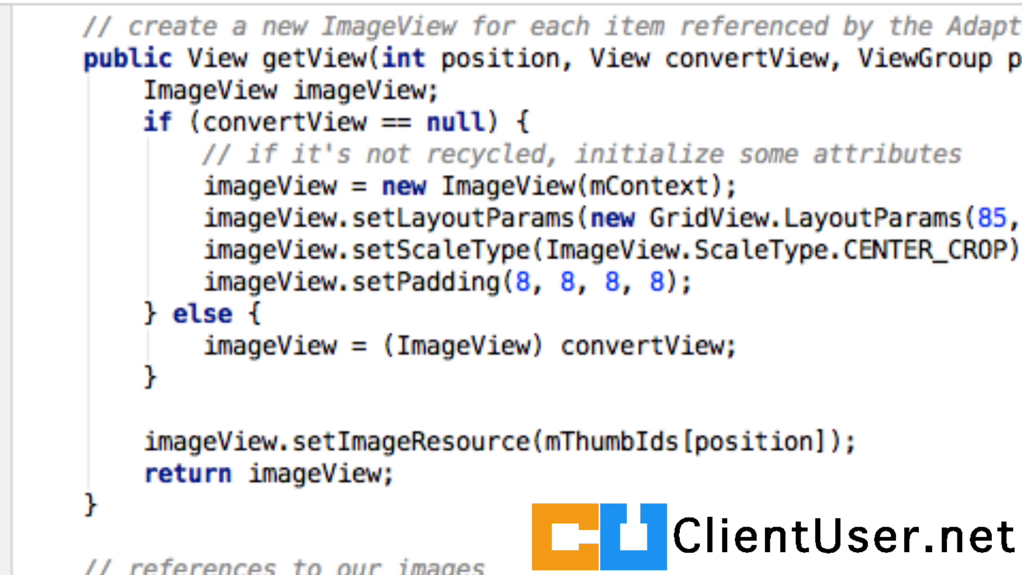
mouse_move(463, 344)
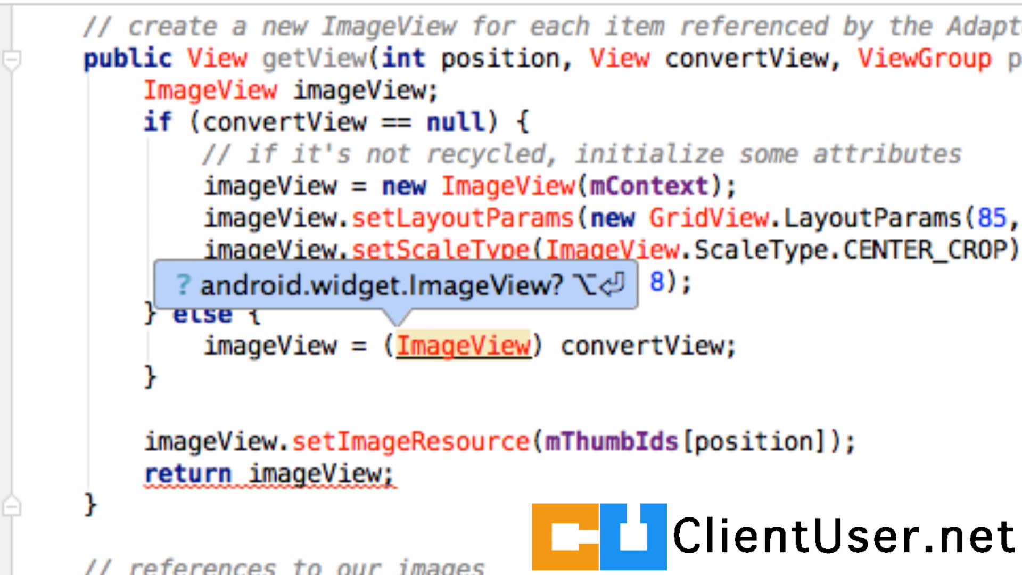
mouse_move(864, 189)
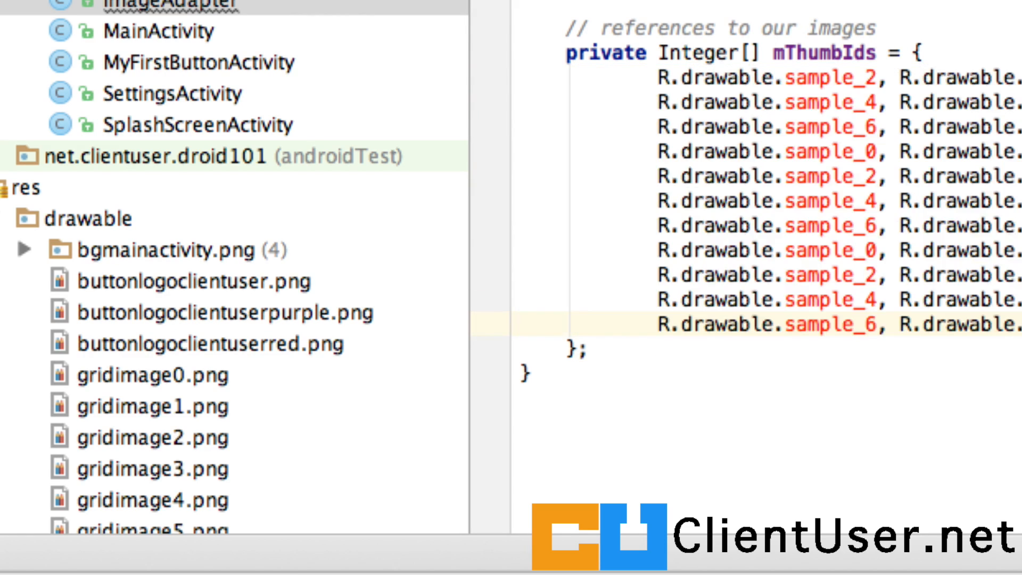
Replace the sample_ entries in mThumbIds with R.drawable.gridimage0 through gridimage9
scroll(down, 3)
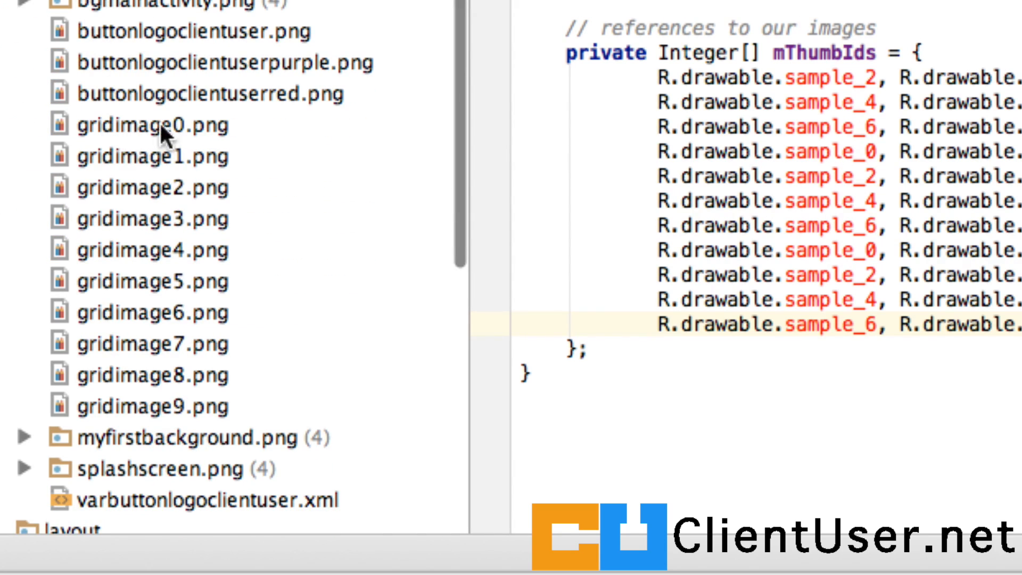
mouse_move(149, 333)
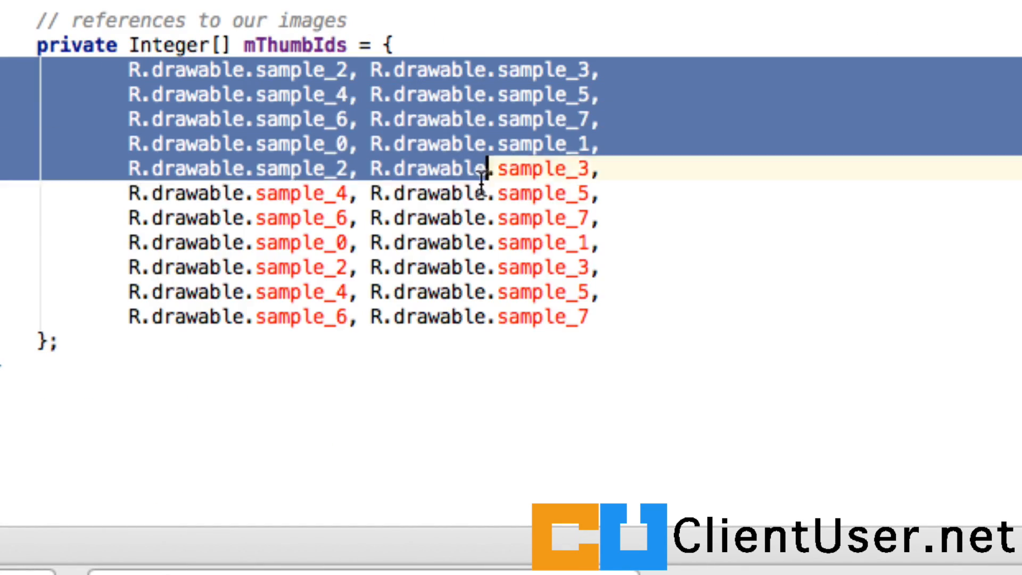
key(Delete)
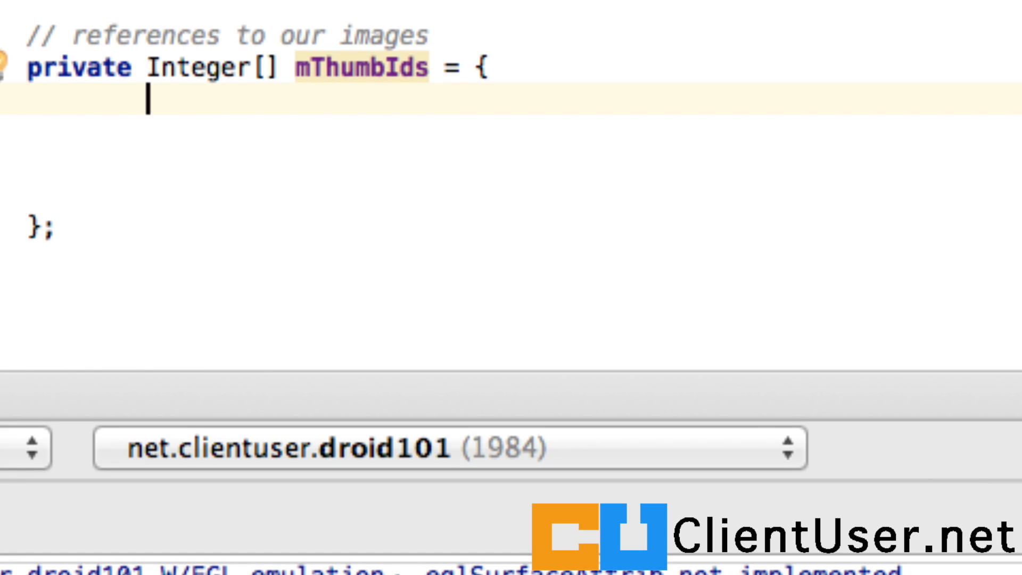
text(R)
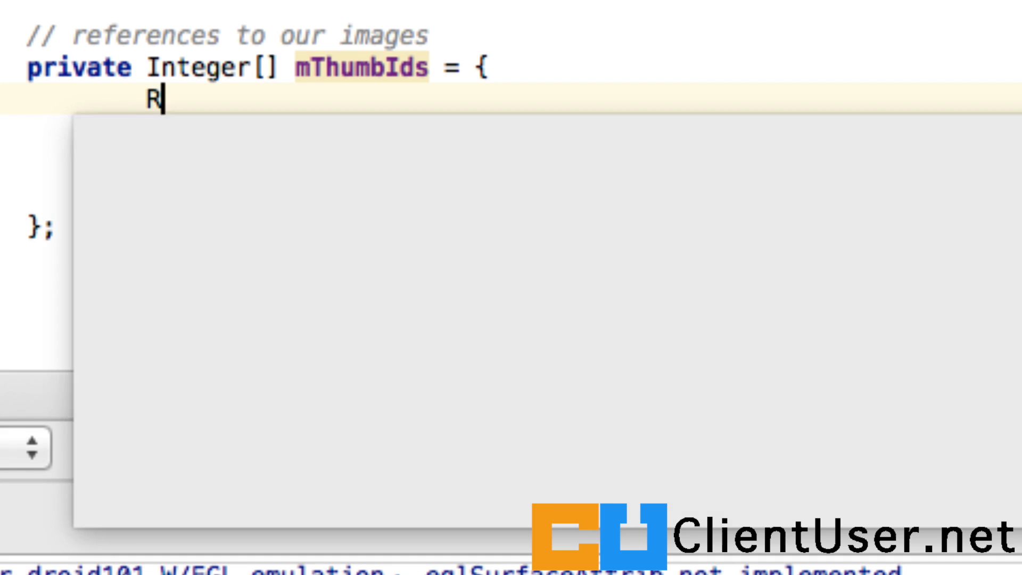
text(.drawable)
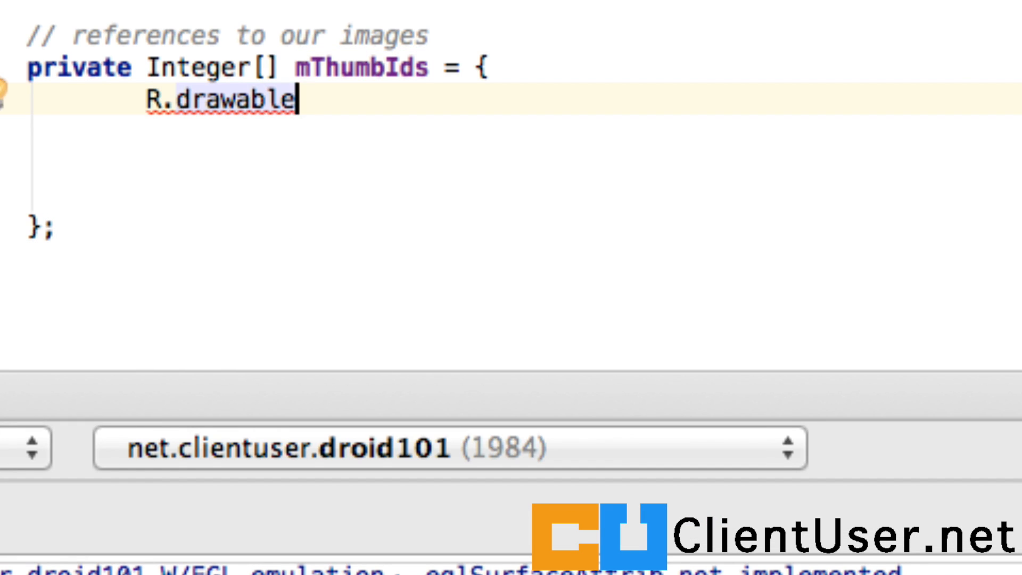
text(.gridimage0,)
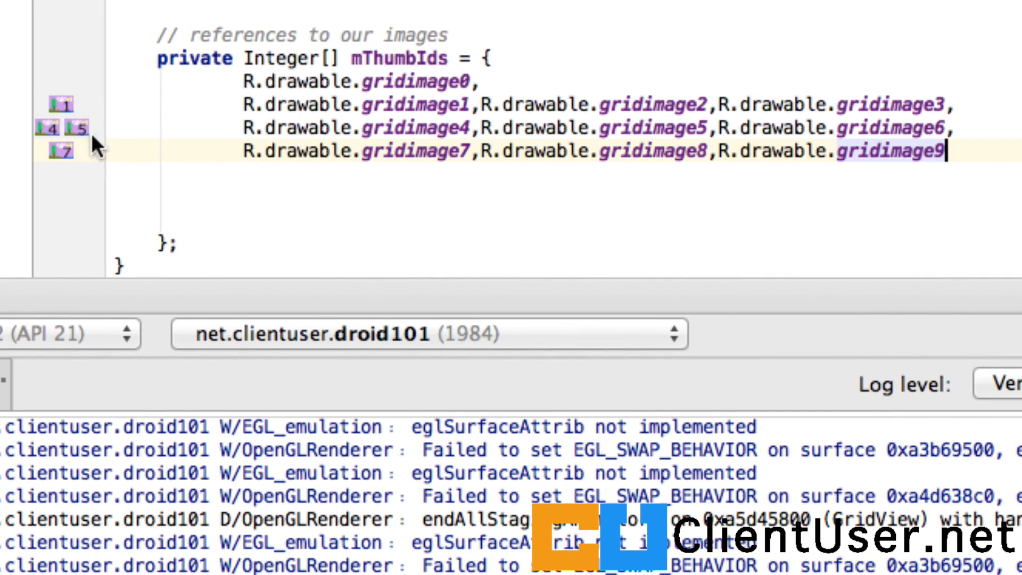
scroll(down, 3)
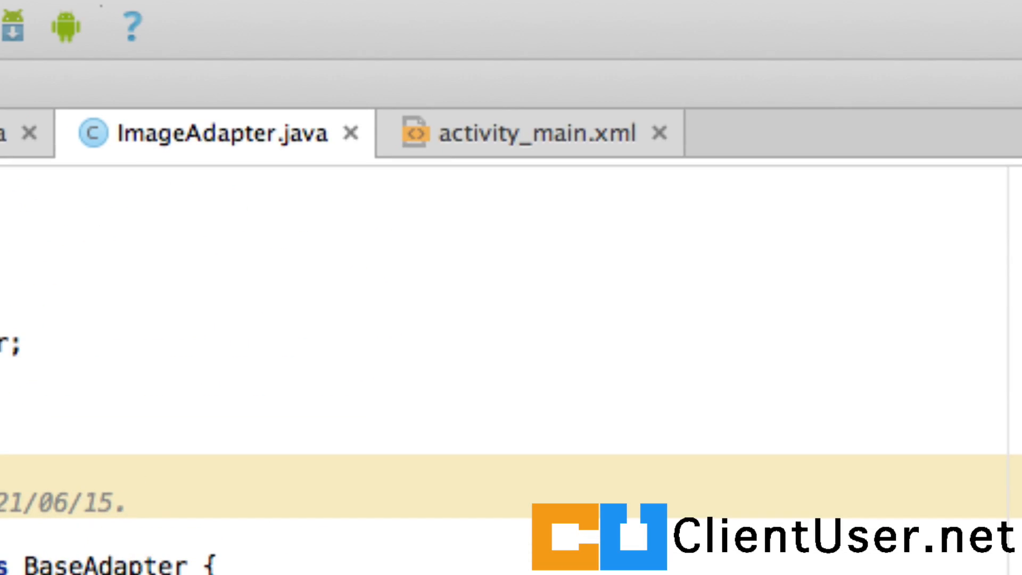
View the running app's grid in the emulator, then show activity_main.xml in the editor
click(528, 133)
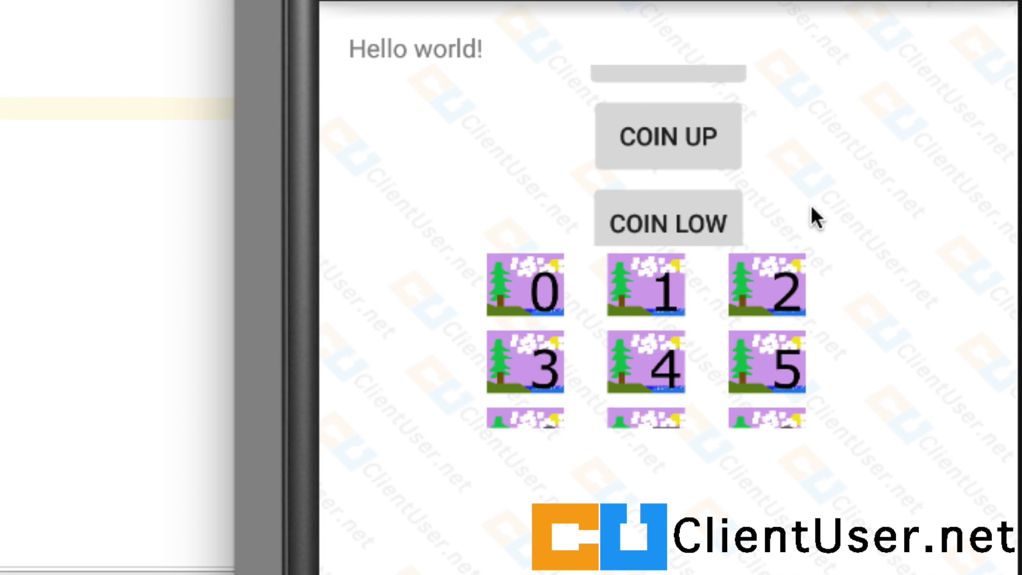
mouse_move(786, 423)
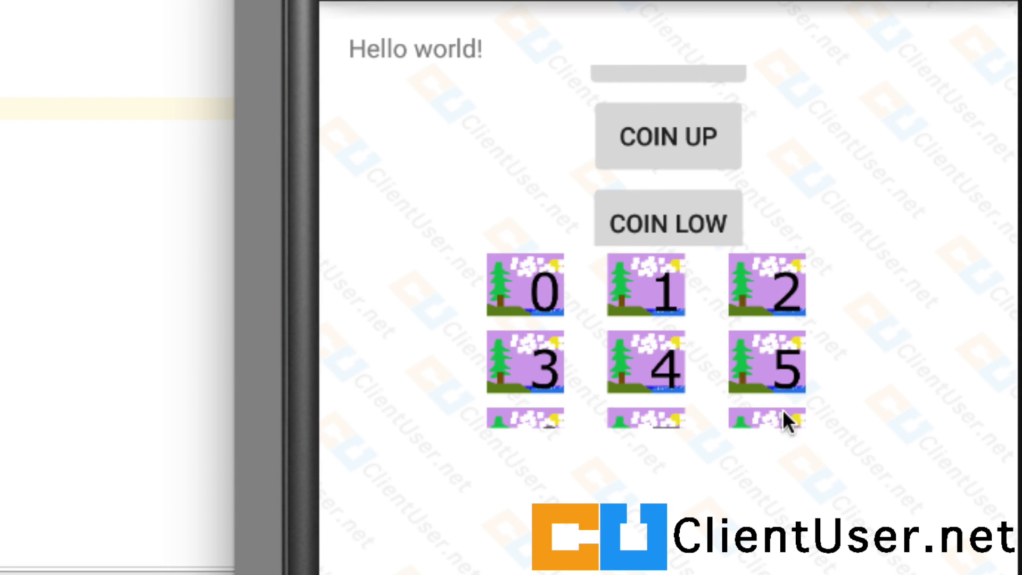
click(777, 18)
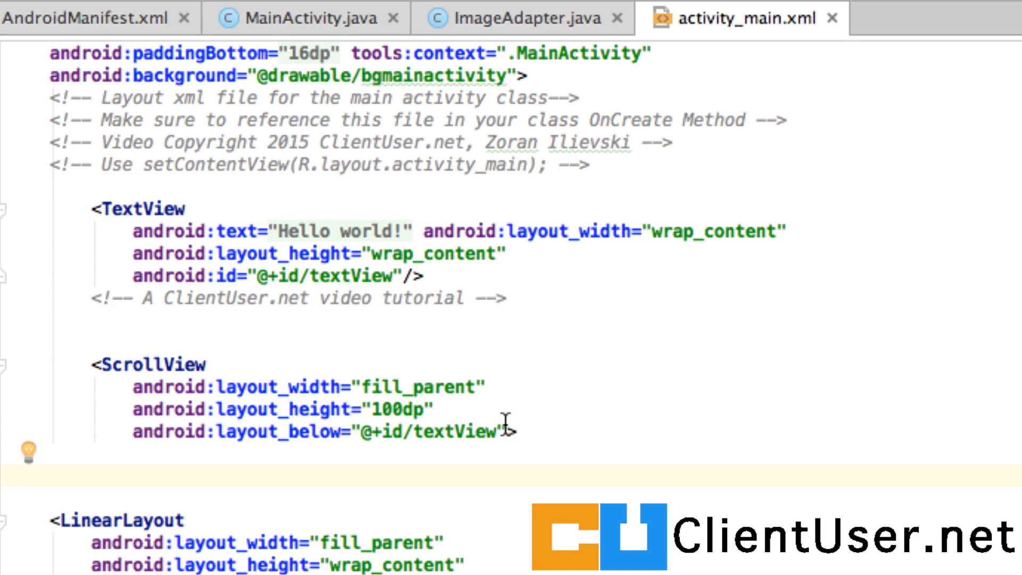
Add android:id="@+id/activity_main_scrollview" to the ScrollView and show the design preview
scroll(down, 3)
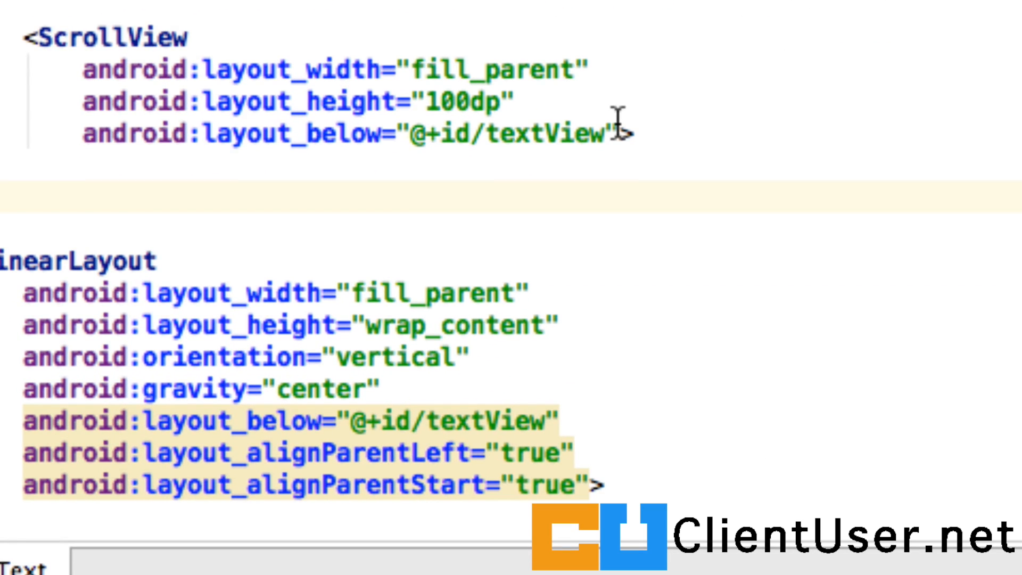
text(android:)
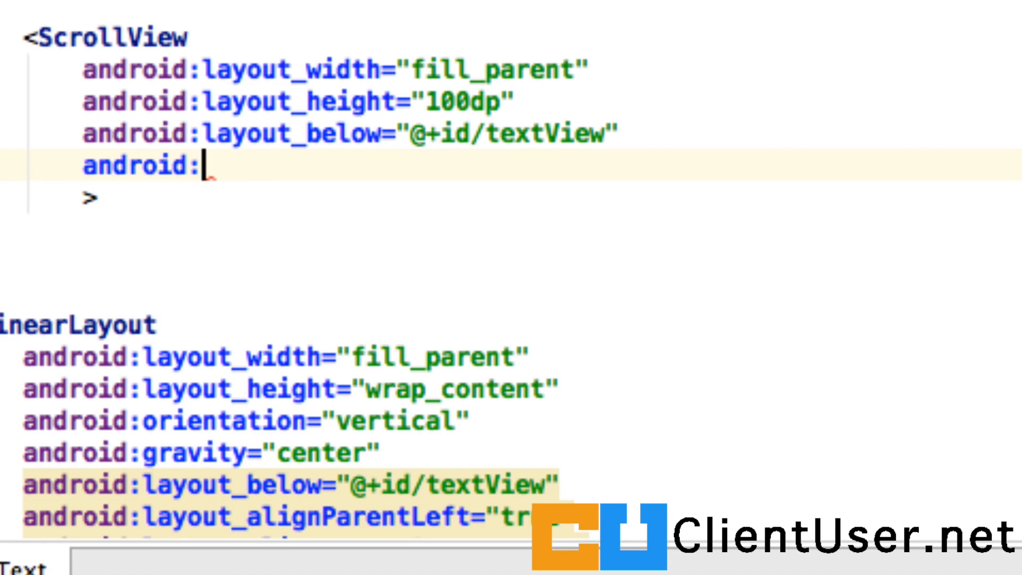
text(id="@+id/)
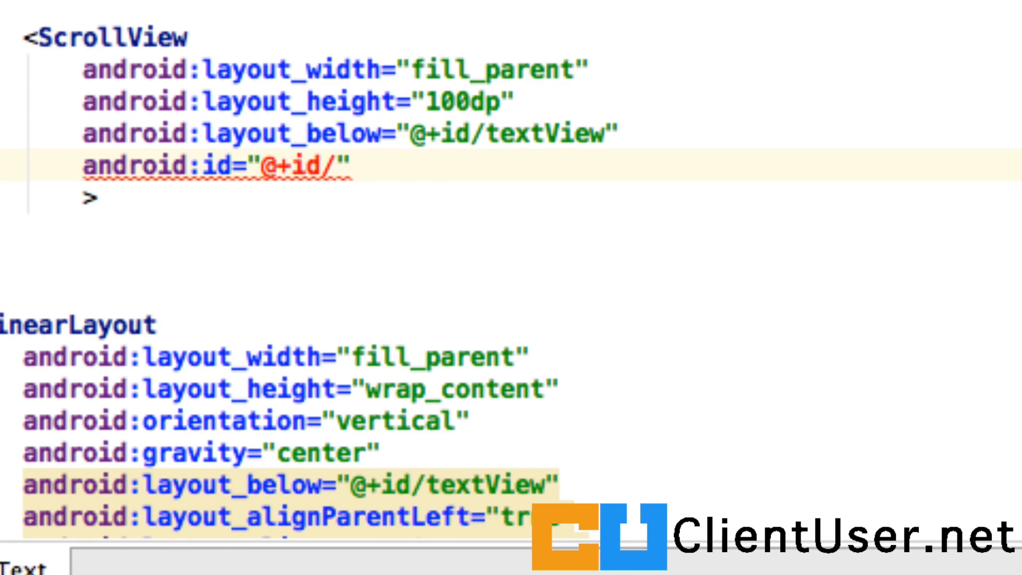
text(acti)
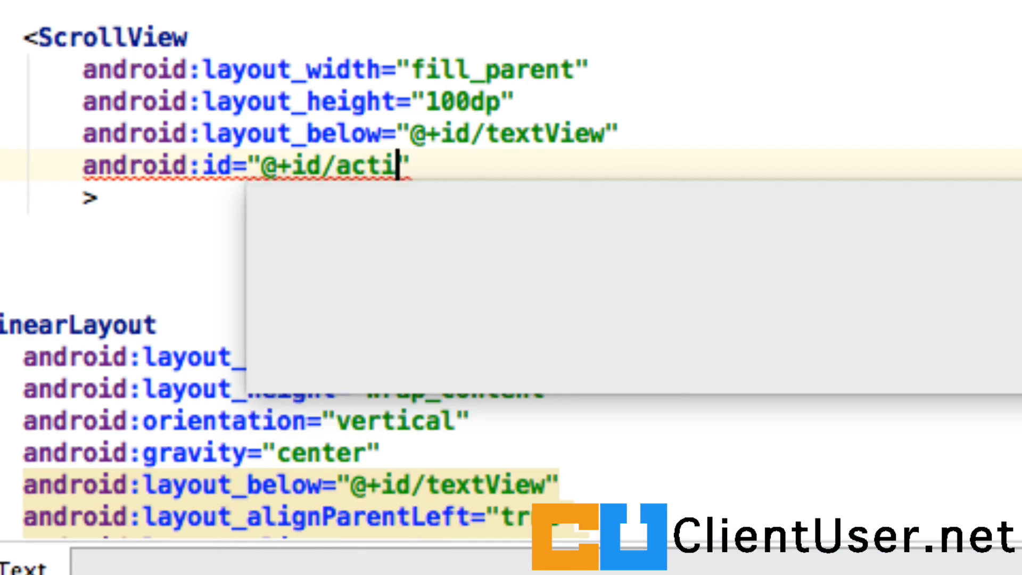
text(vity)
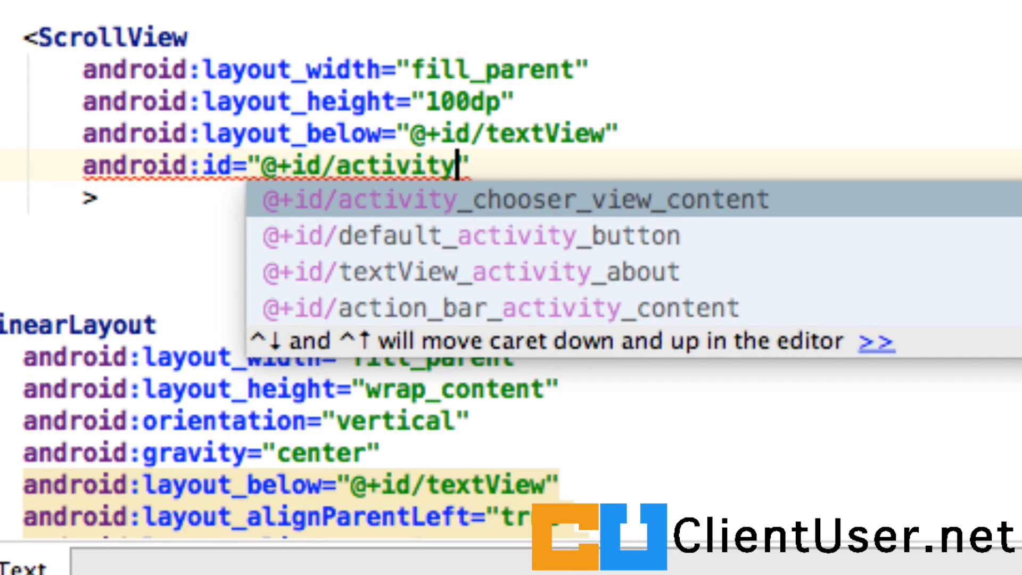
text(_main_)
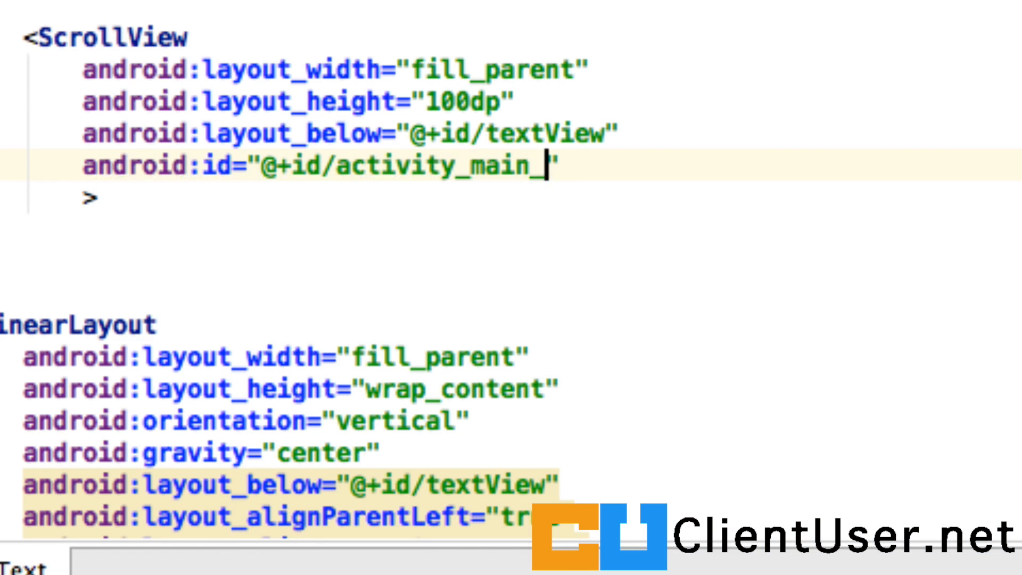
text(scrollv)
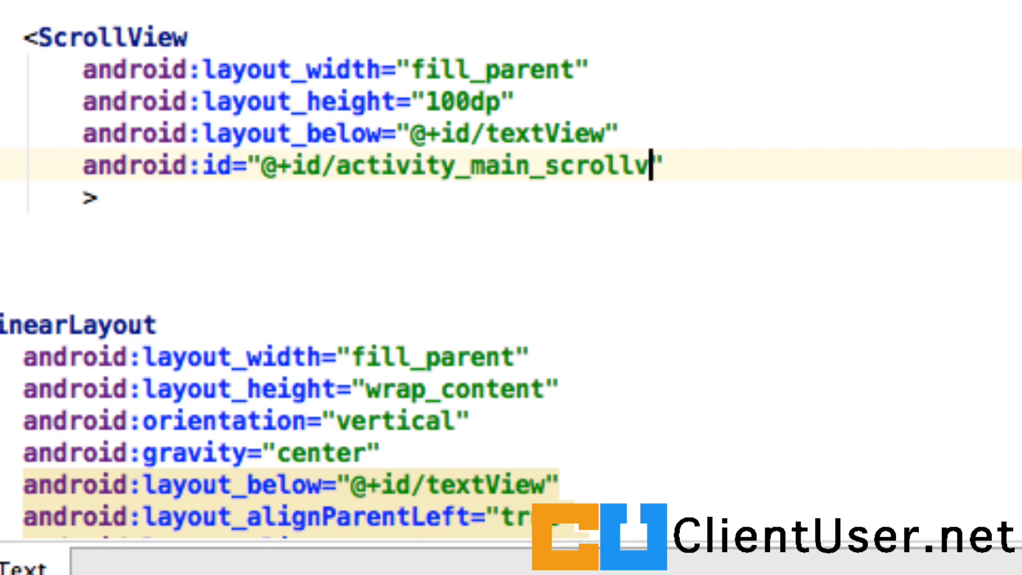
click(45, 498)
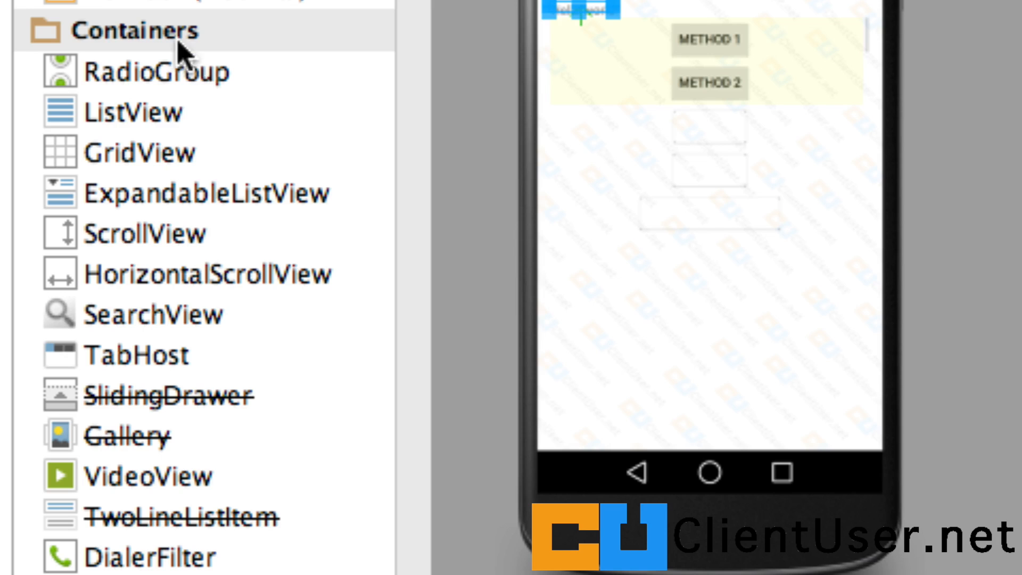
click(139, 153)
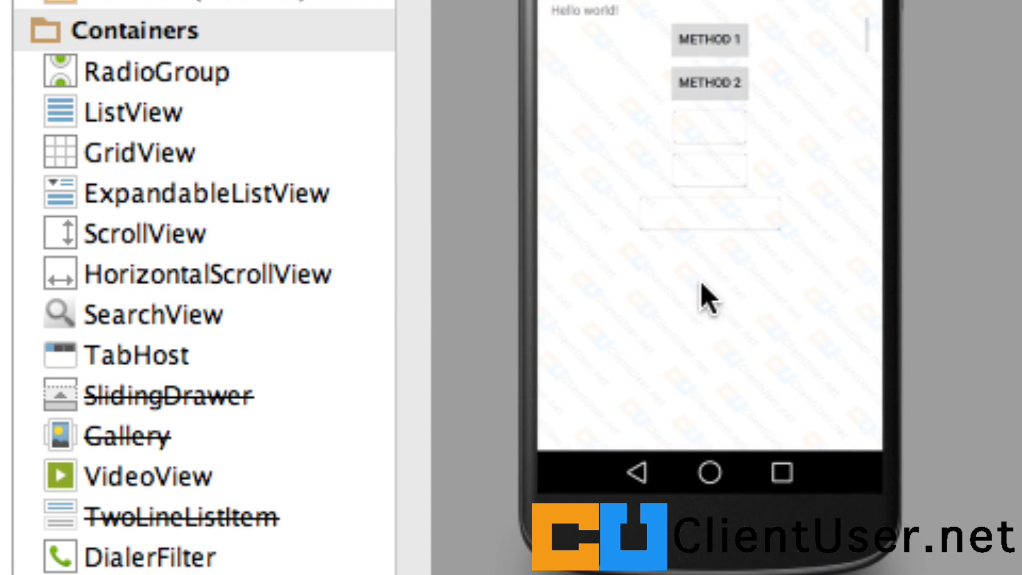
click(177, 536)
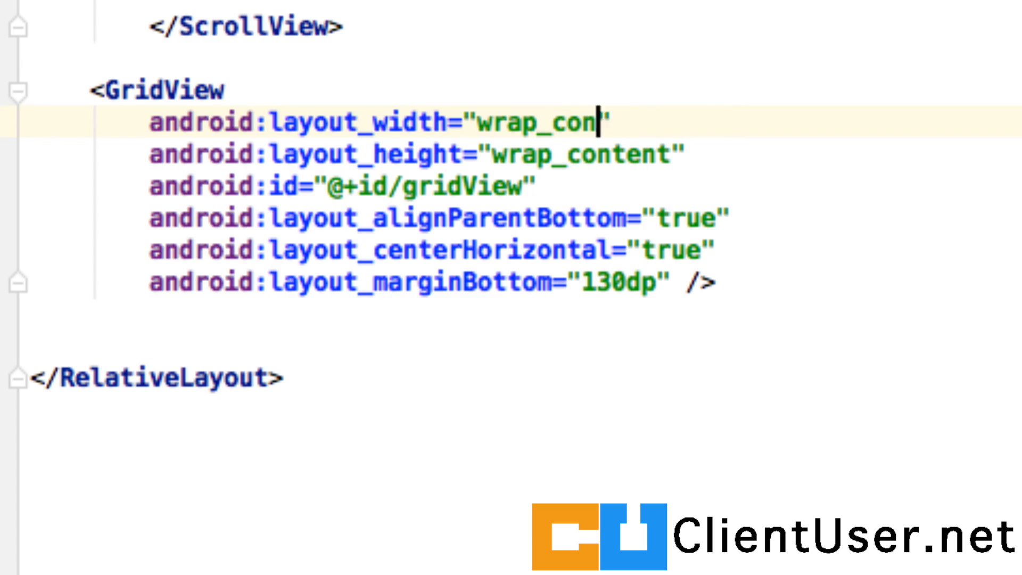
Size the GridView 200dp wide by 100dp high and give it the id activity_main_gridView
key(Backspace)
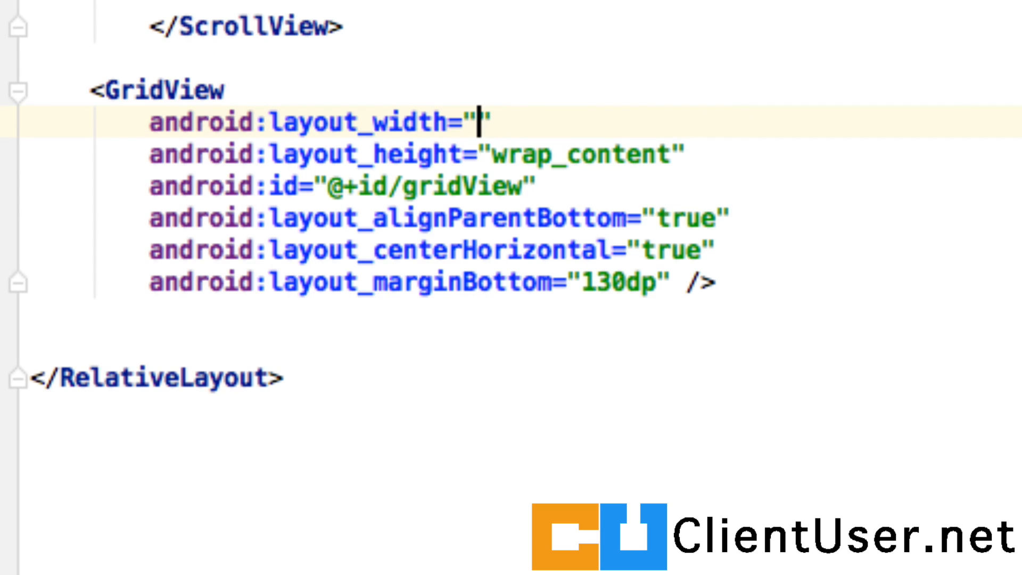
text(200dp)
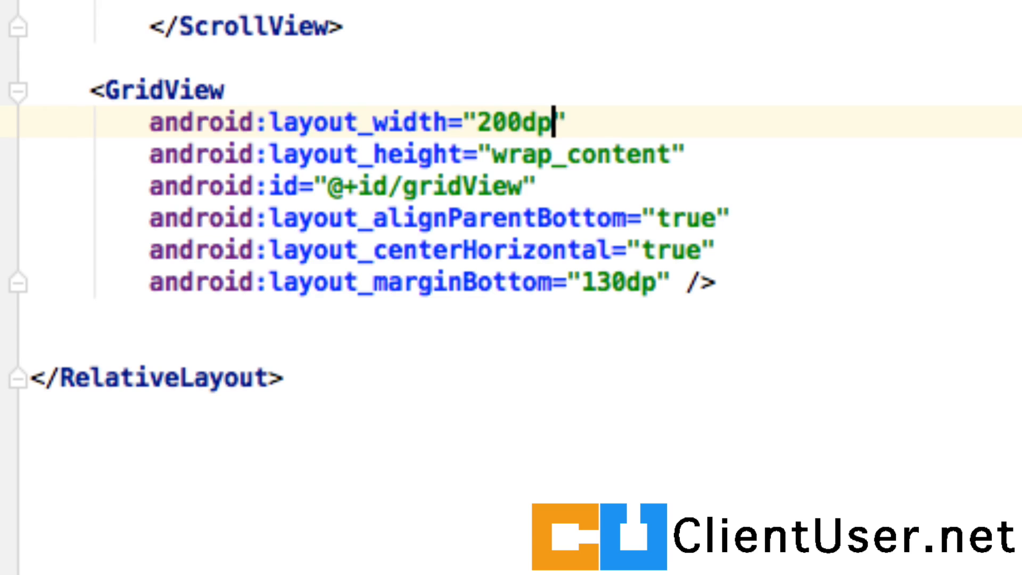
click(501, 153)
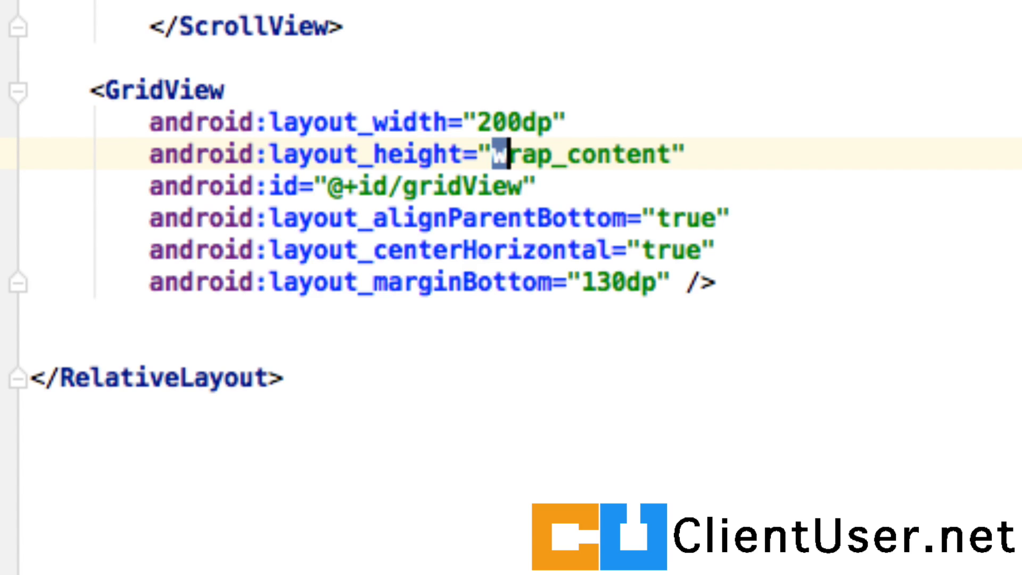
double_click(583, 154)
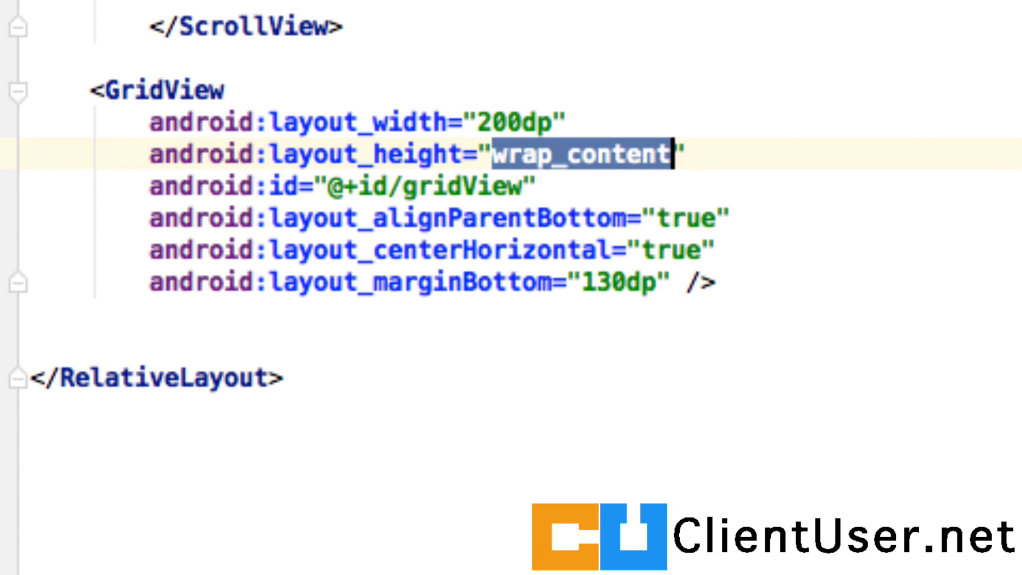
text(100)
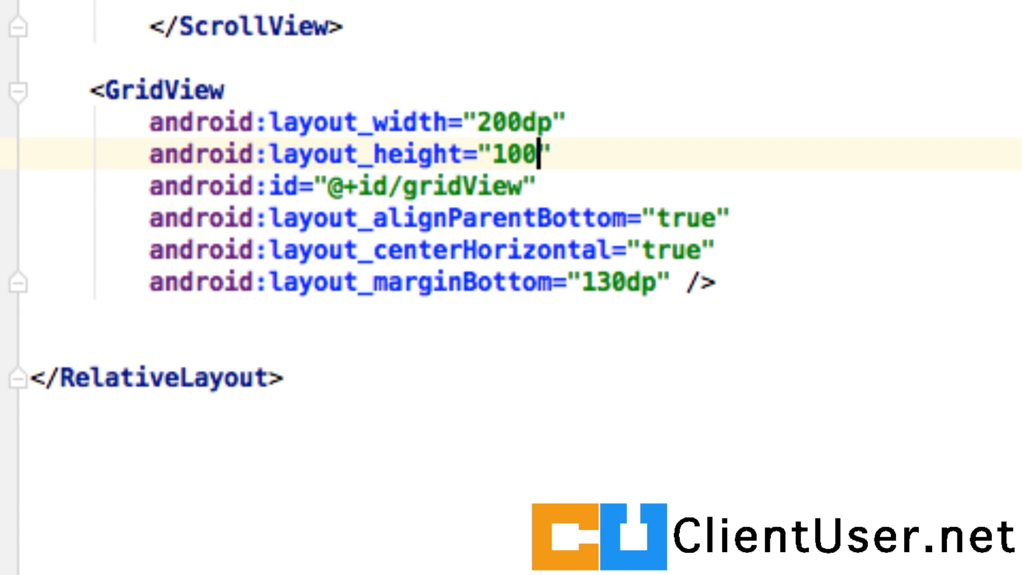
text(dp)
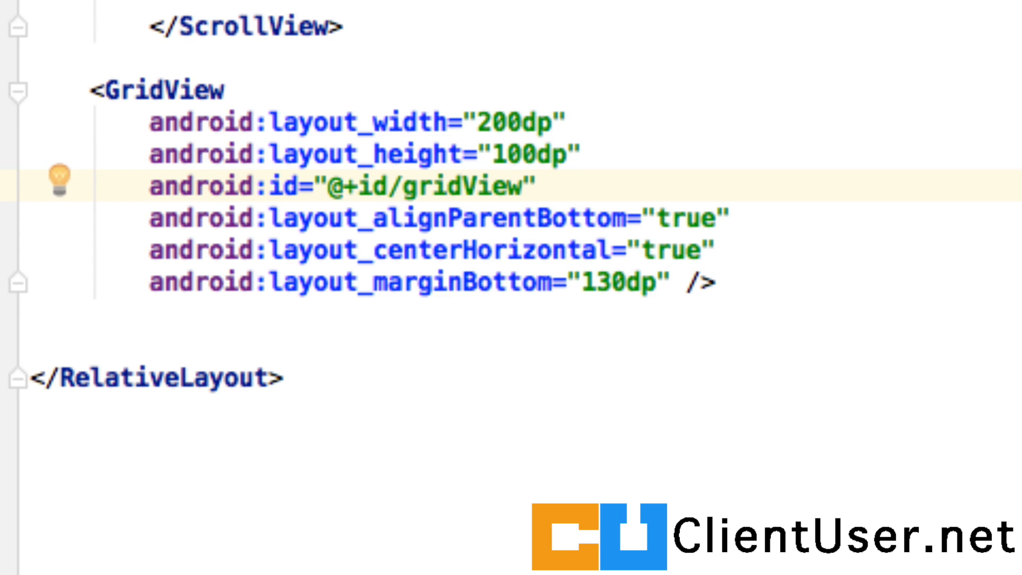
text(activity_m)
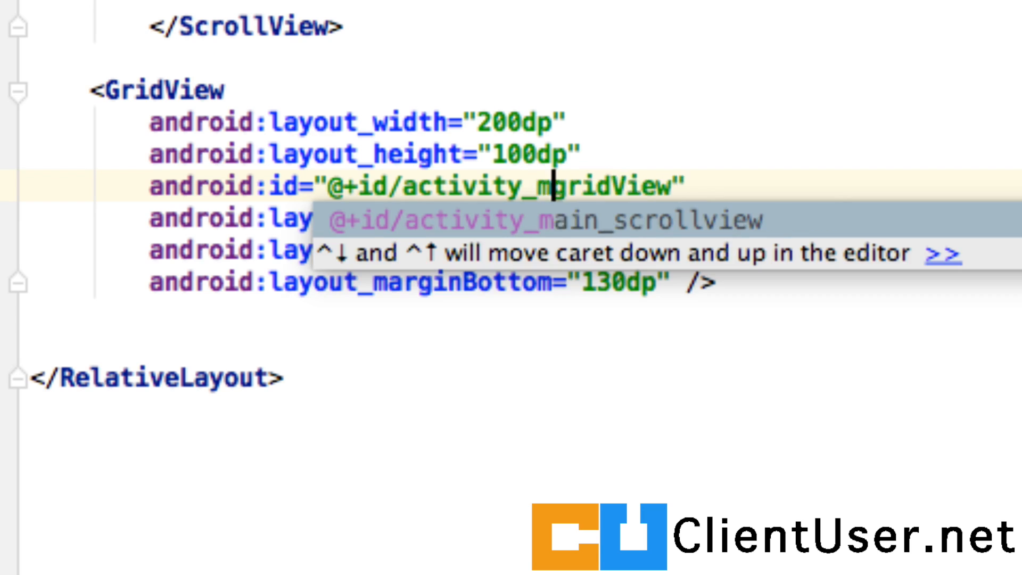
text(ain_)
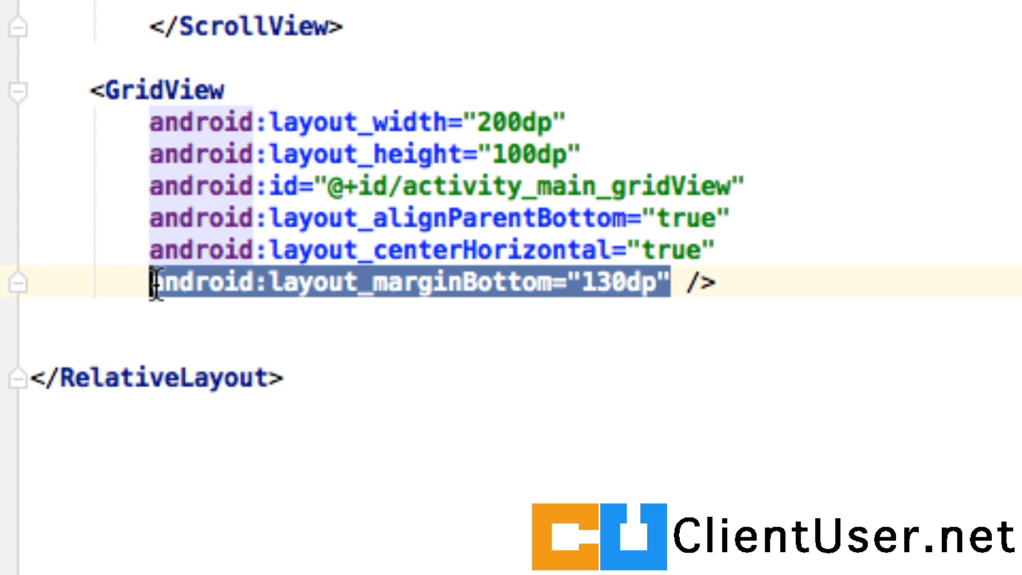
Replace the GridView's bottom margin and align-parent-bottom with layout_below="@+id/activity_main_scrollview"
key(Delete)
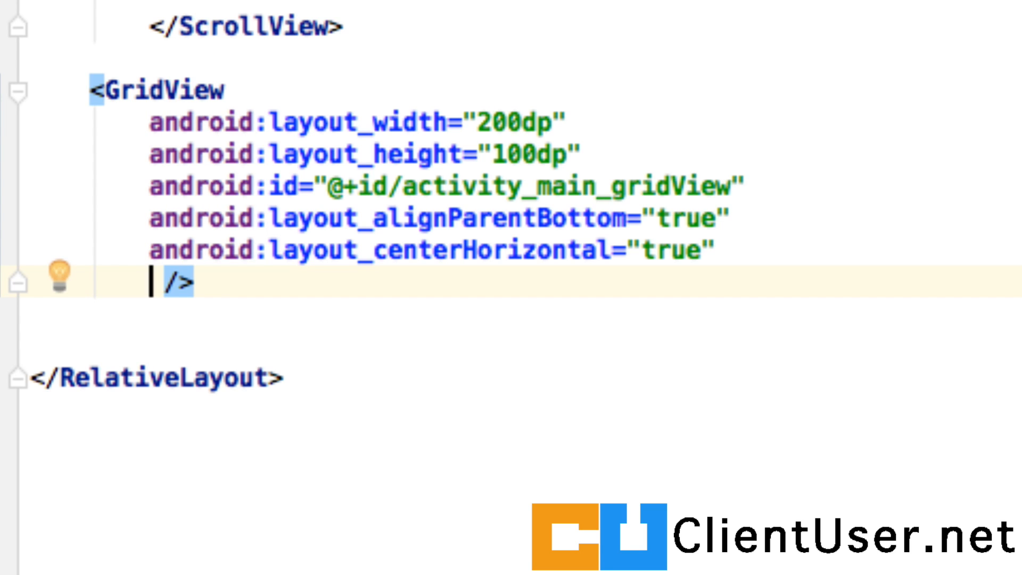
text(android:layout_below=")
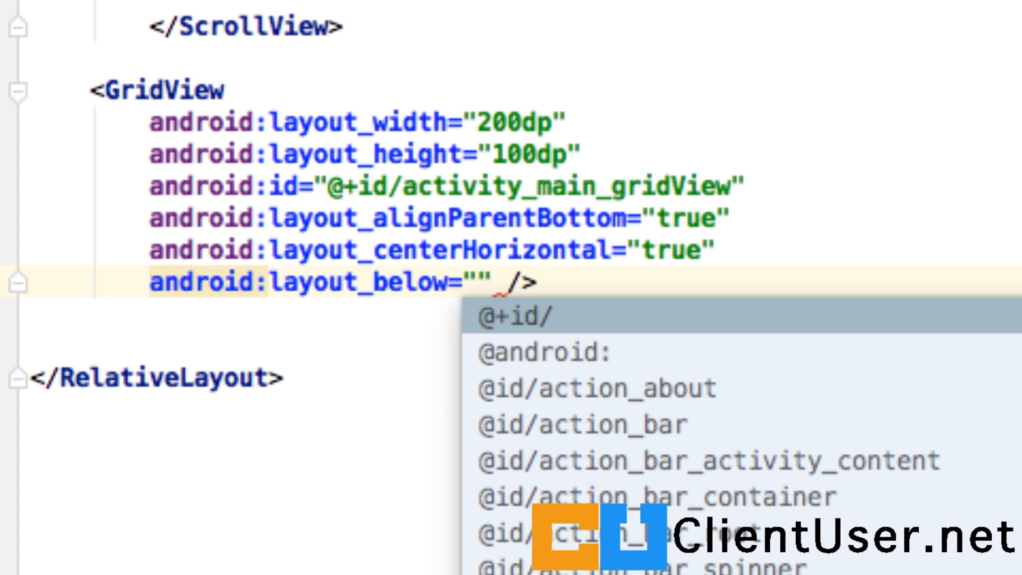
text(@+id/activity_main_scrollview)
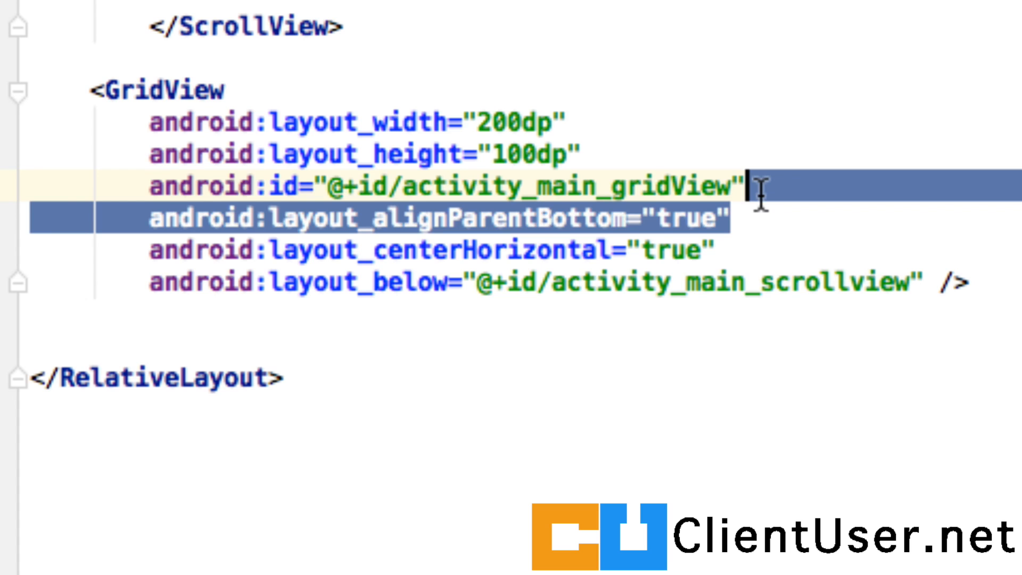
key(Delete)
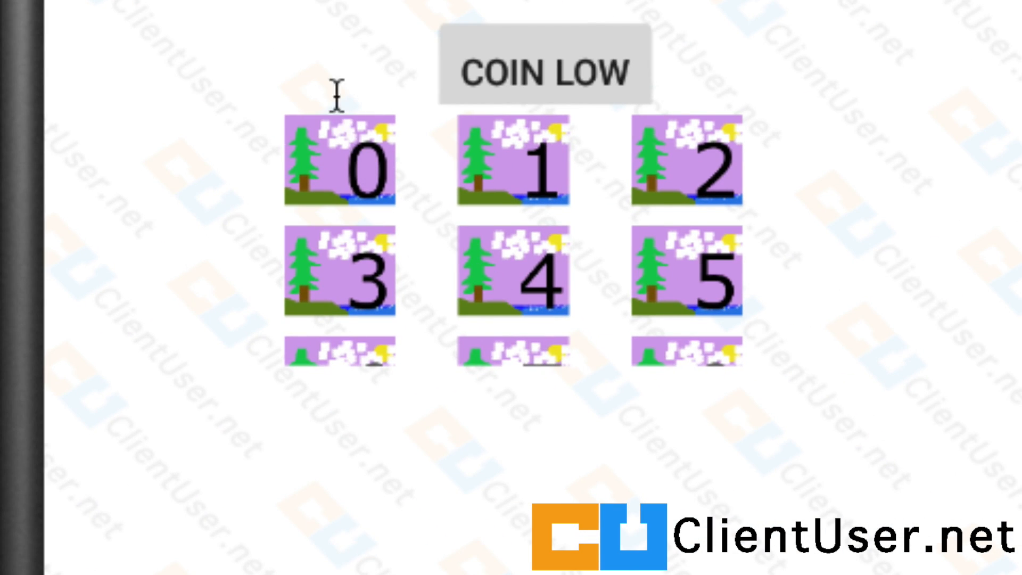
mouse_move(710, 440)
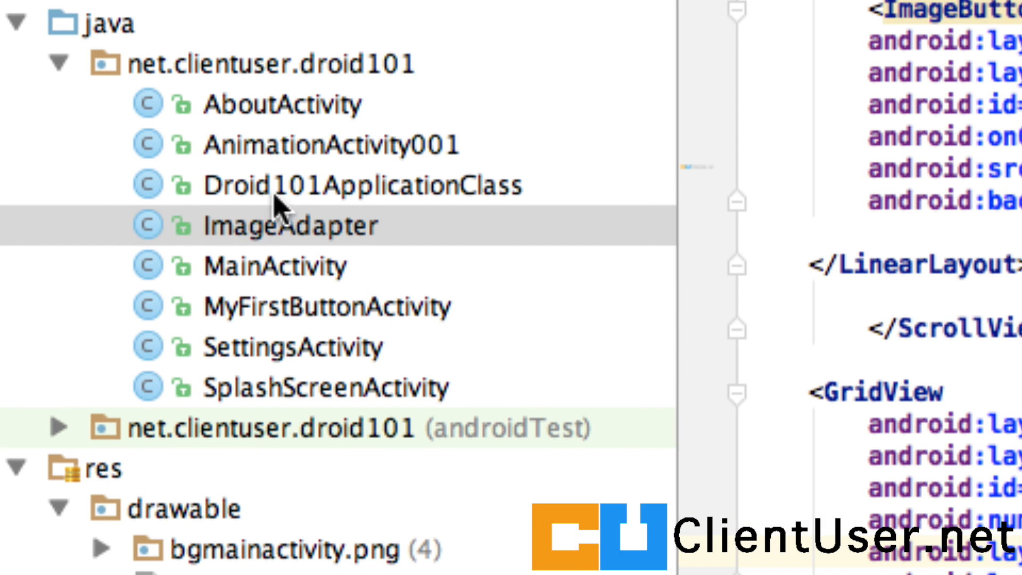
Make MainActivity's declaration also implement OnItemClickListener from android.widget
click(273, 265)
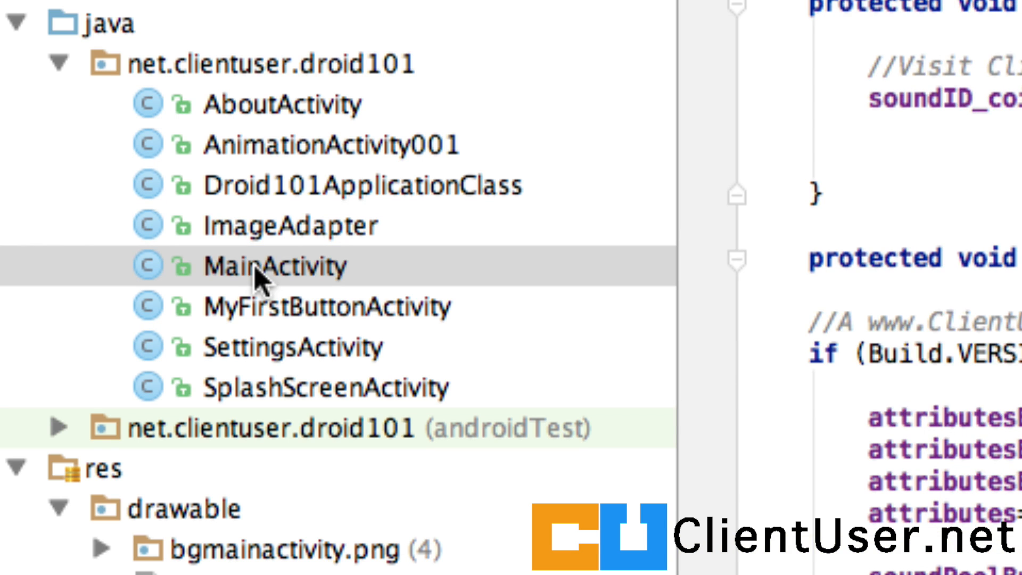
double_click(273, 264)
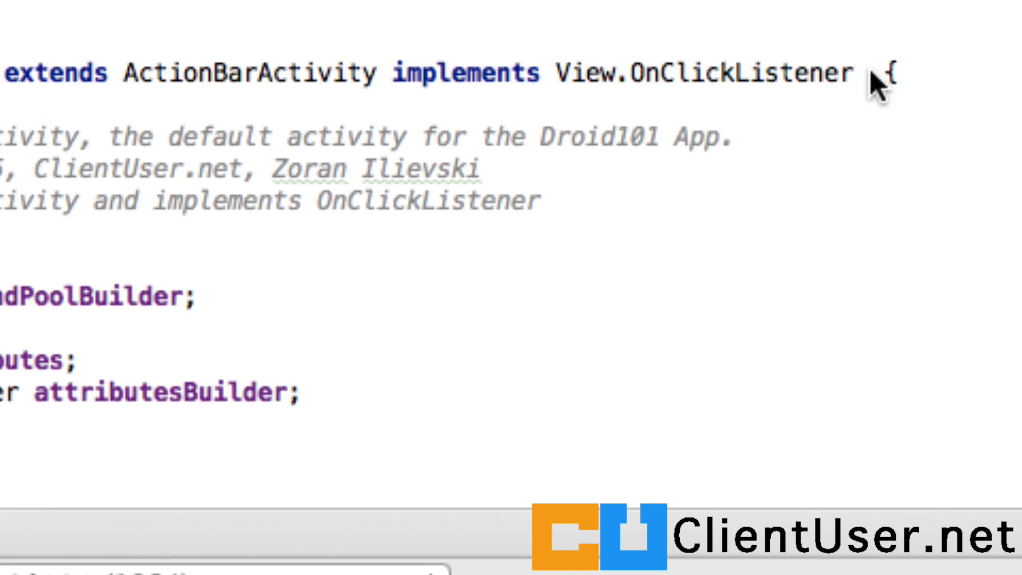
click(851, 73)
text(, )
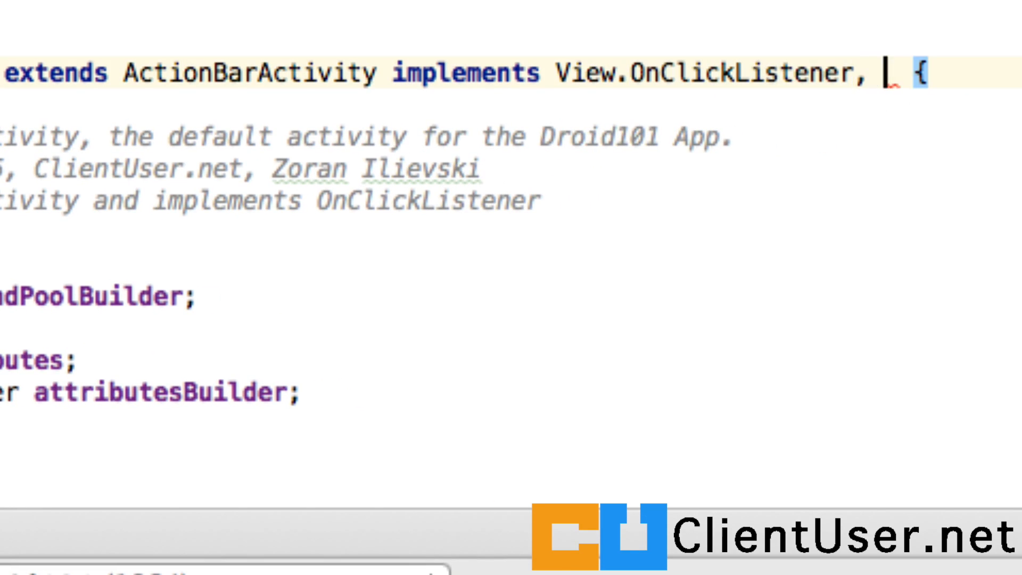
text(OnI)
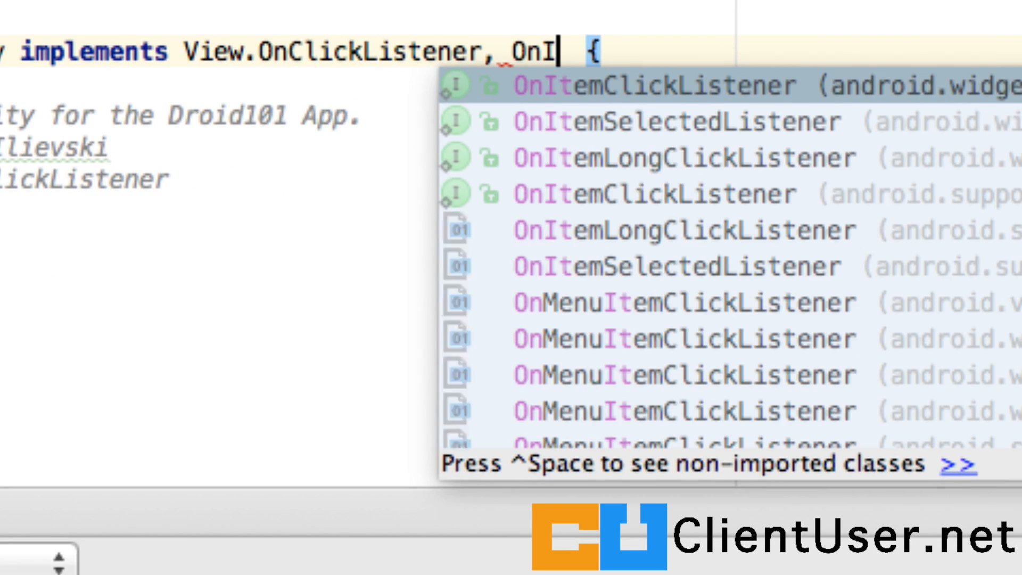
click(23, 30)
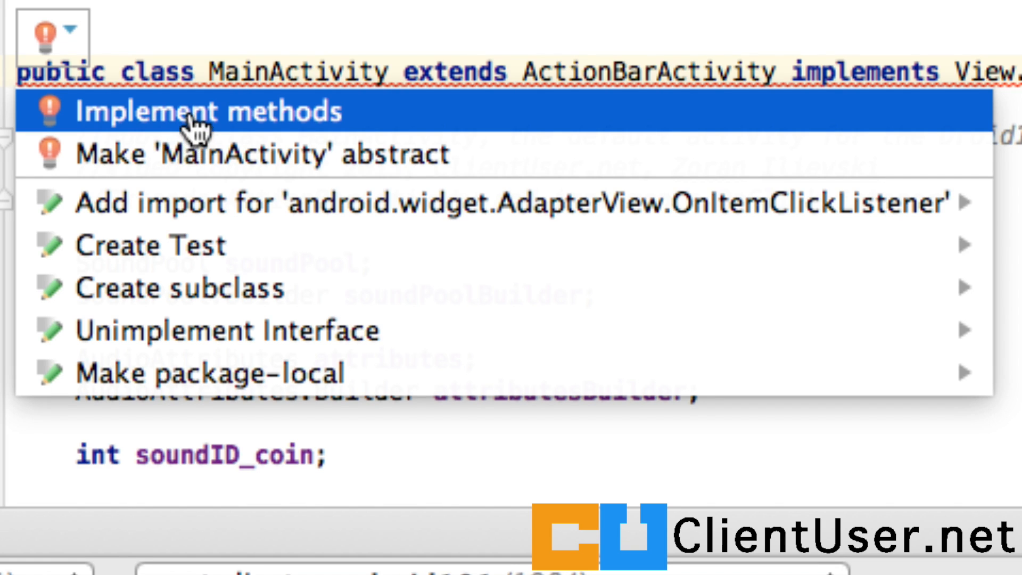
Start Implement methods and expand the OnItemClickListener methods to add onItemClick
click(196, 110)
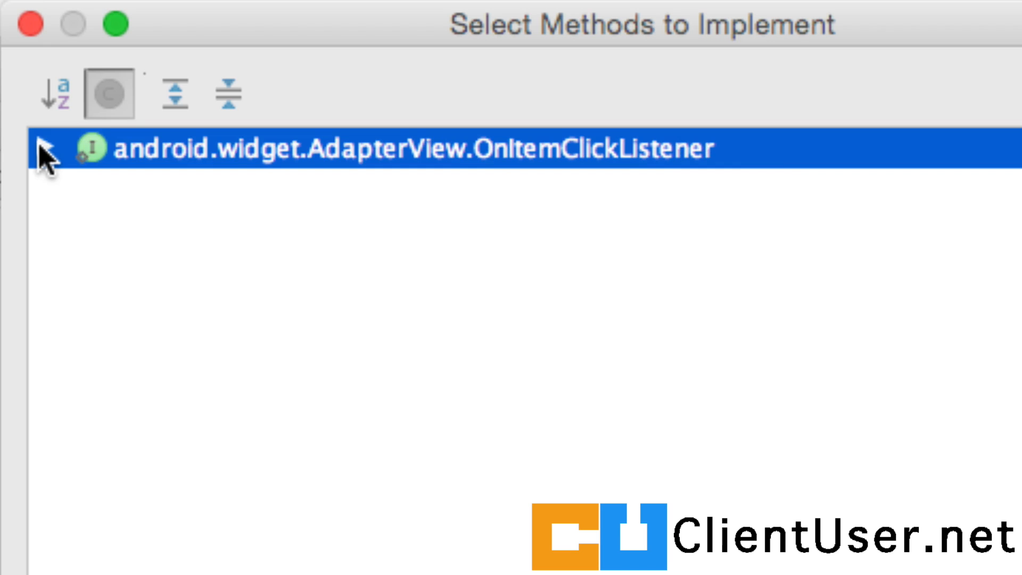
click(44, 149)
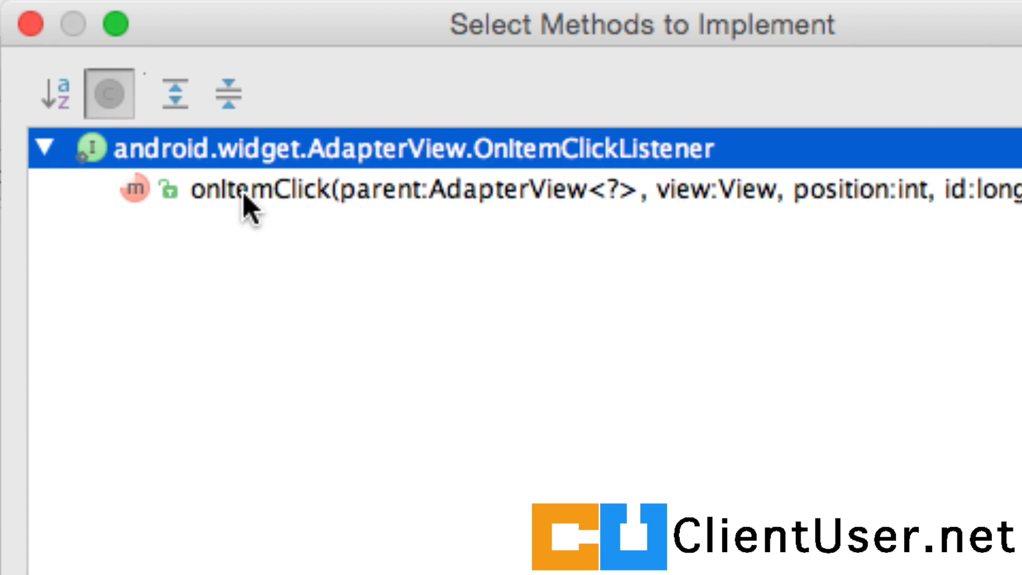
mouse_move(297, 203)
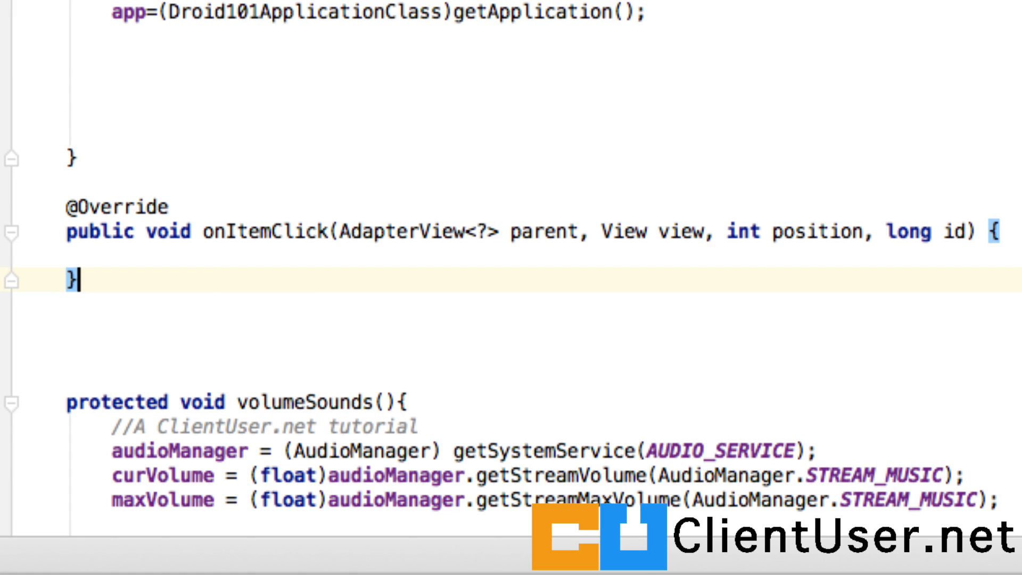
Declare a GridView gridView field and assign it in onCreate via a (GridView) findViewById cast
scroll(up, 3)
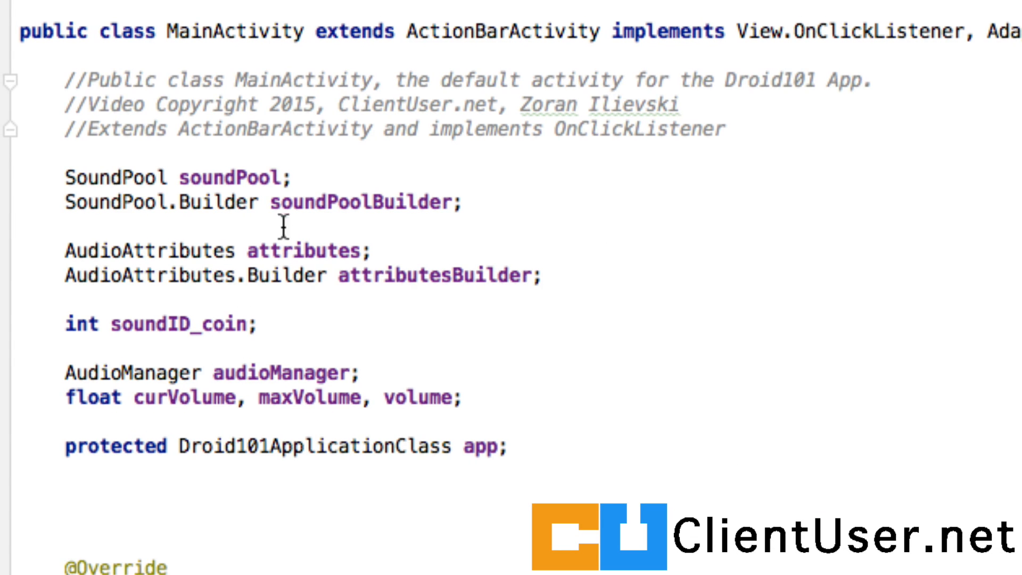
mouse_move(550, 451)
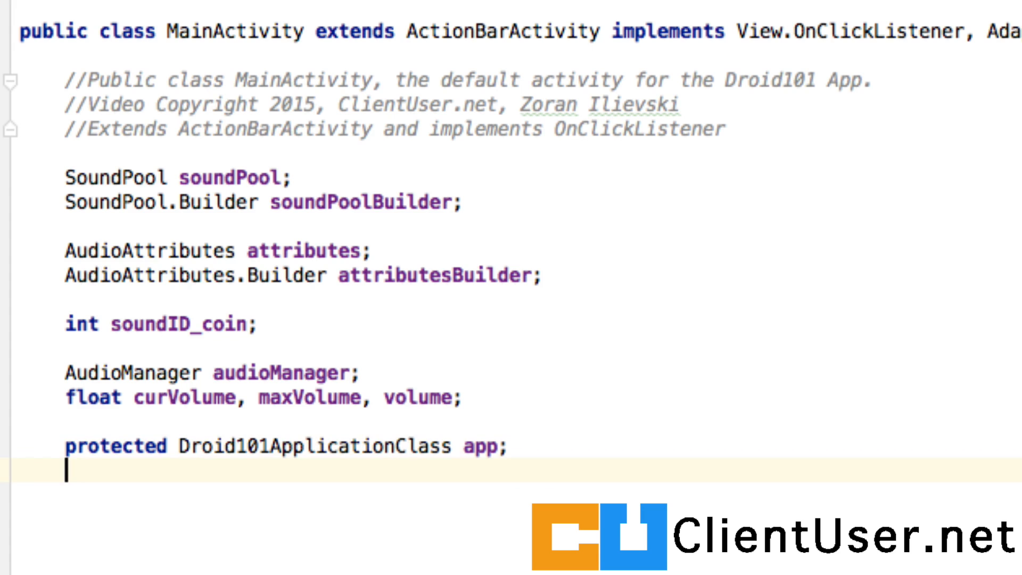
text(GridView gridView;)
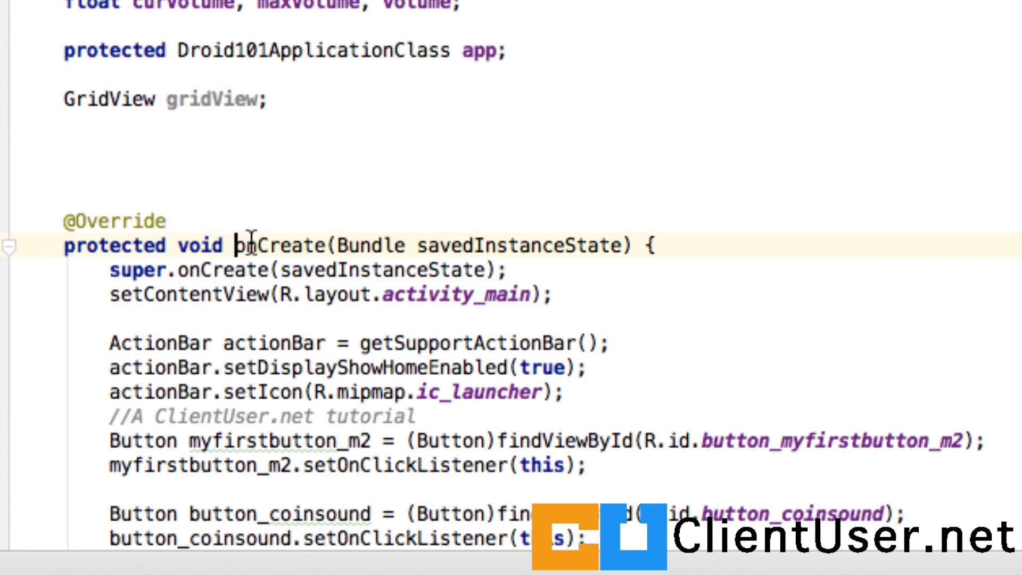
double_click(280, 245)
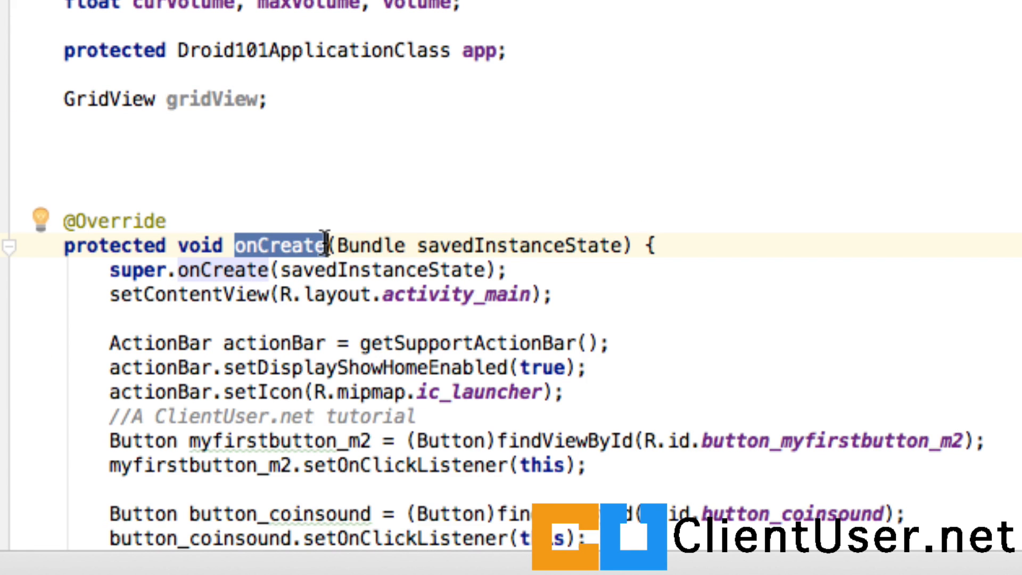
click(171, 98)
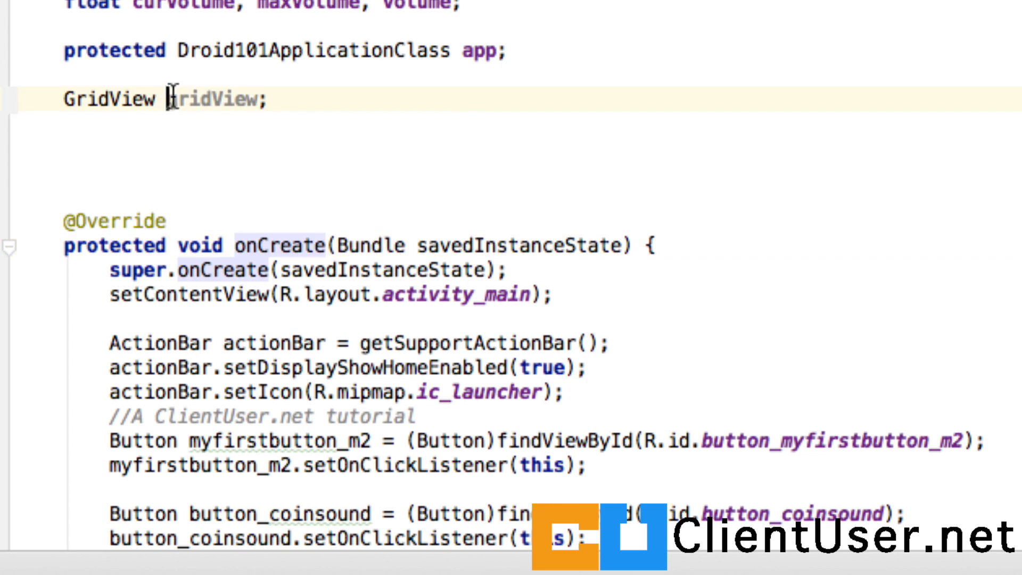
double_click(208, 98)
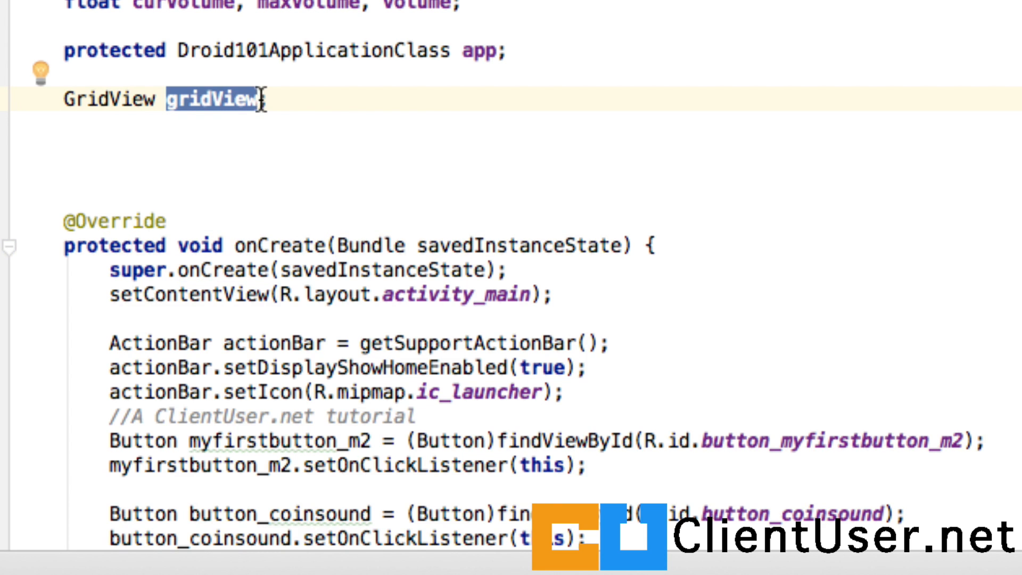
scroll(down, 3)
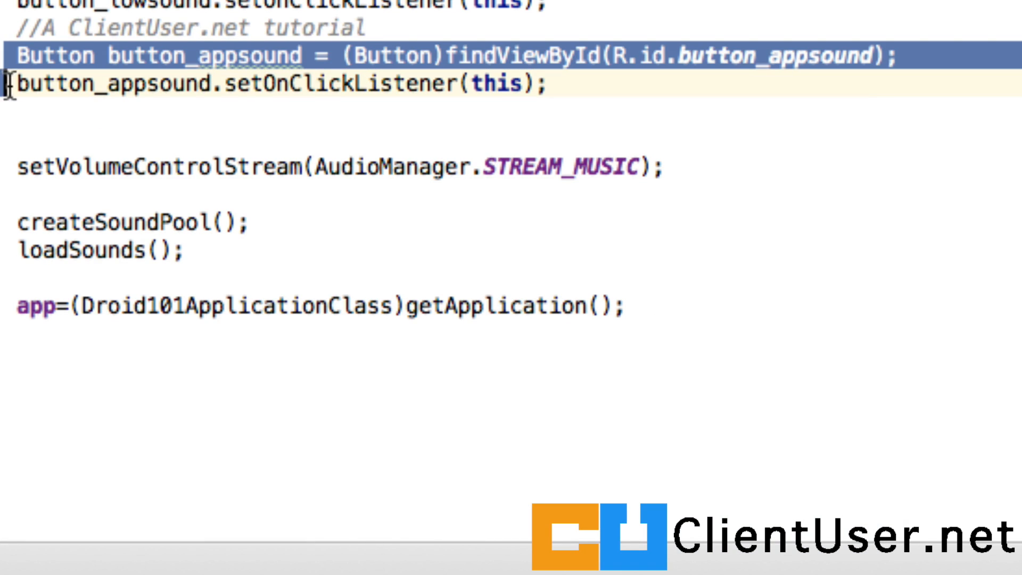
text(gridView)
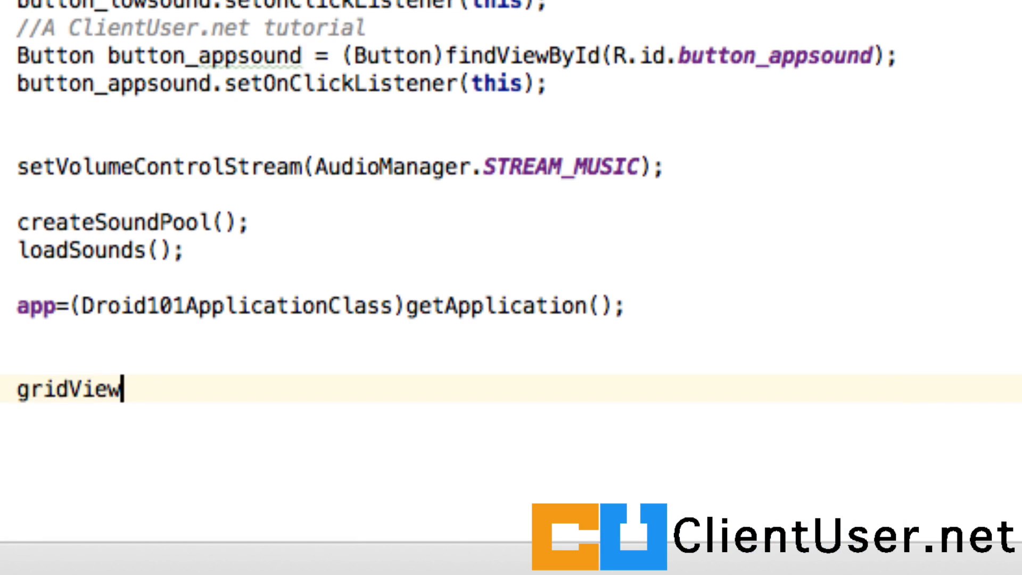
text(= ()
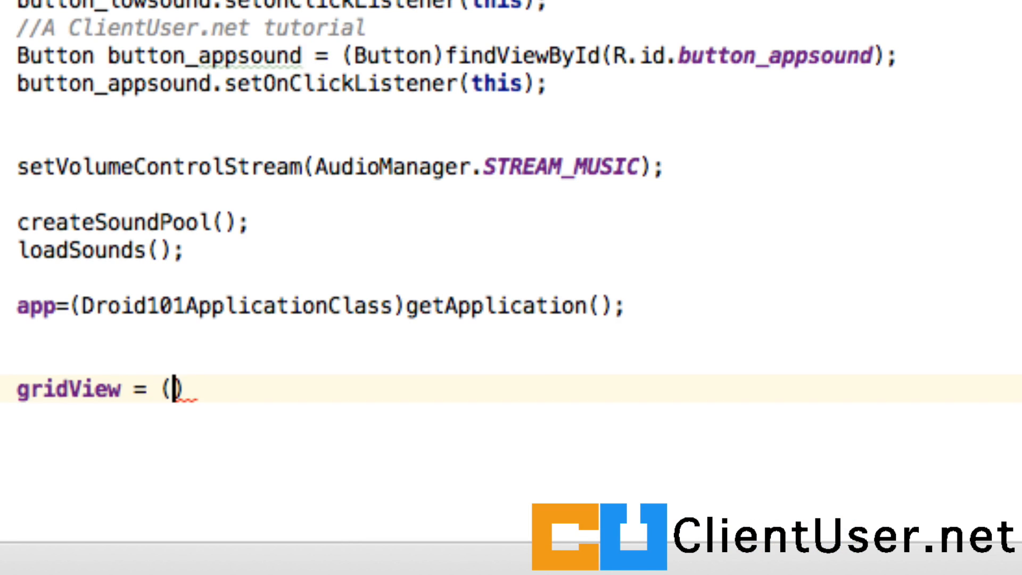
text(Gr)
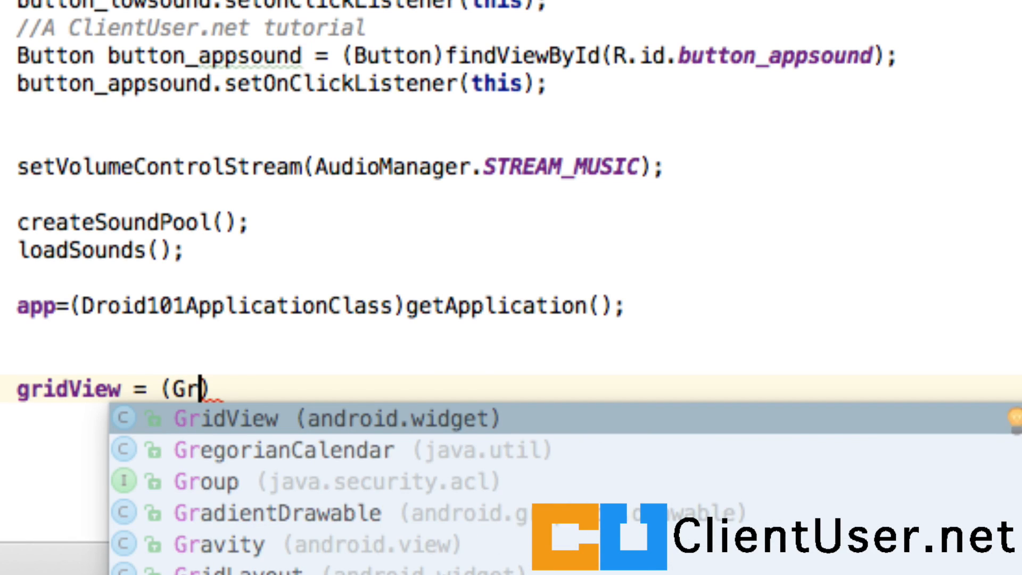
click(242, 417)
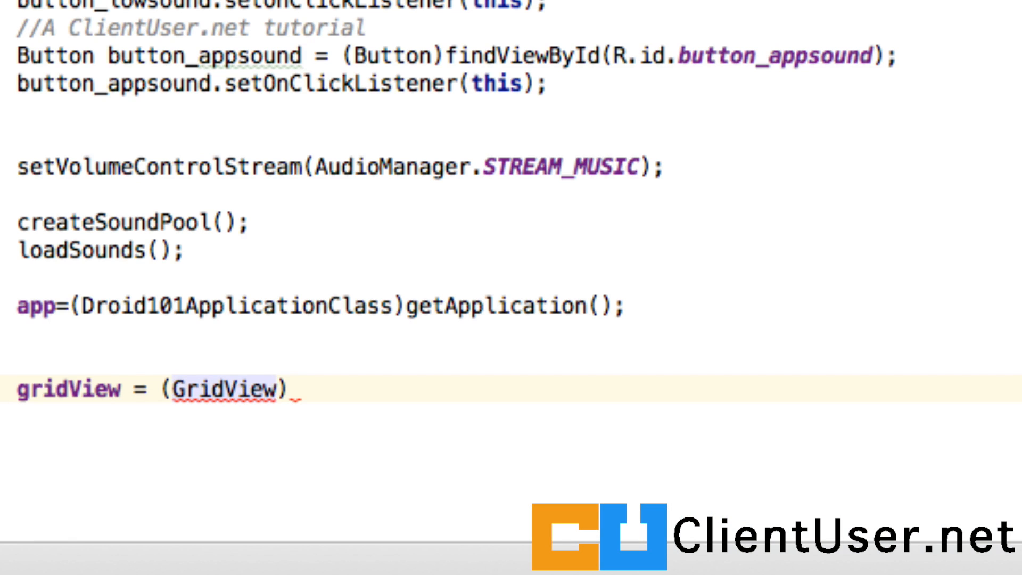
text(findViewById(R.id.activity_main_gridView);)
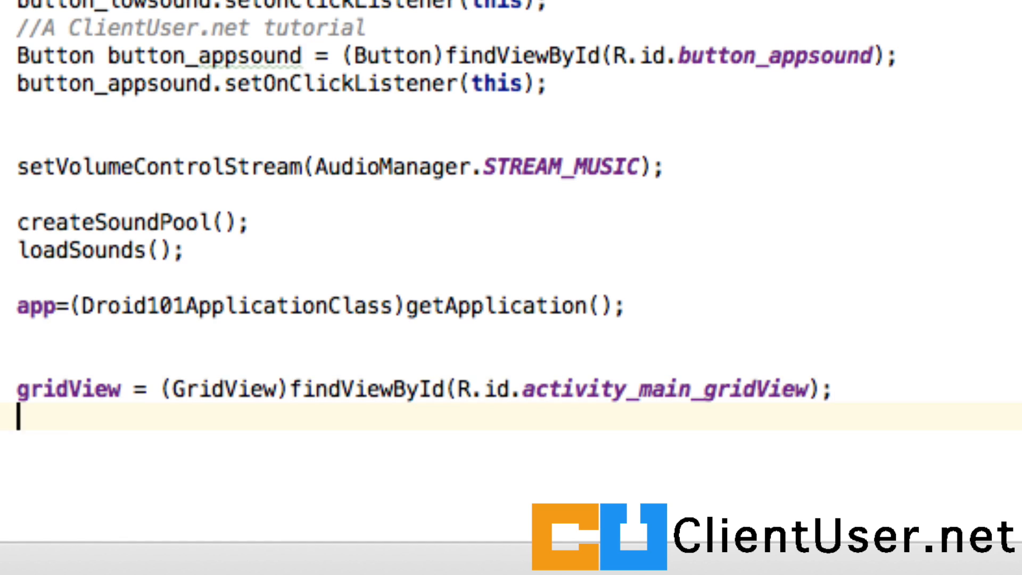
mouse_move(958, 170)
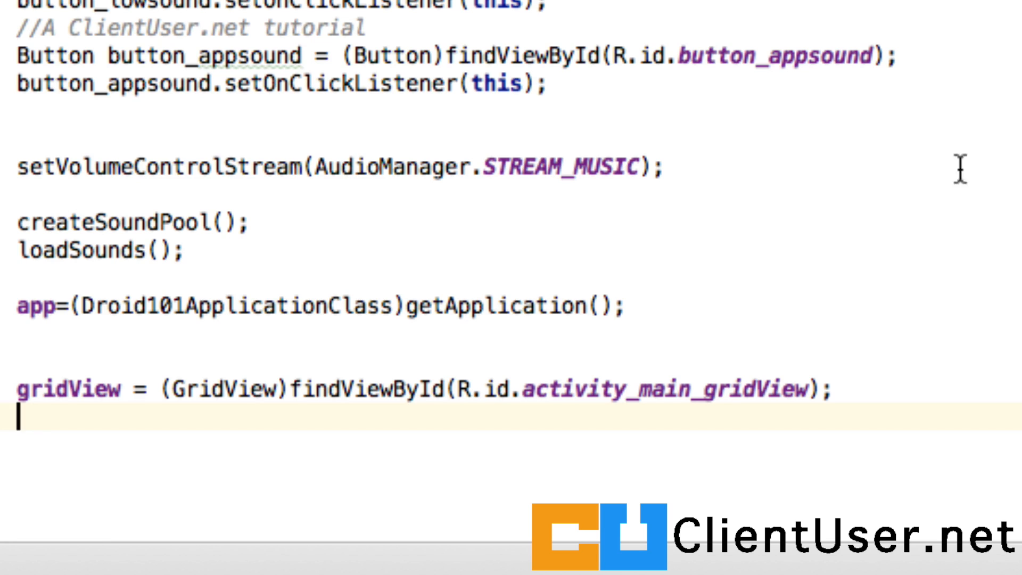
mouse_move(132, 433)
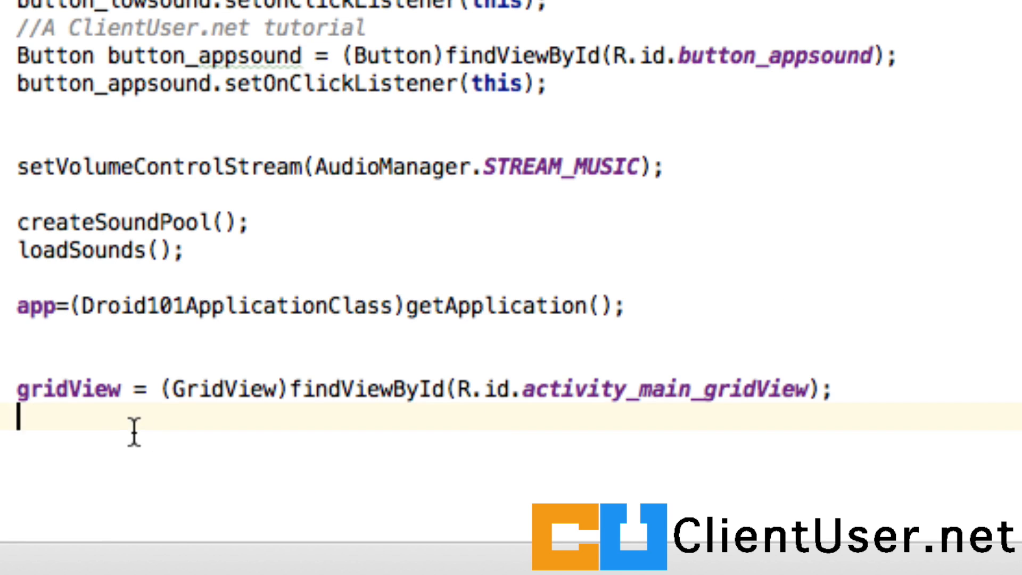
Set gridView's adapter to new ImageAdapter(this) and begin gridView.setOnItemClickListener
text(gridView.setAdapter();)
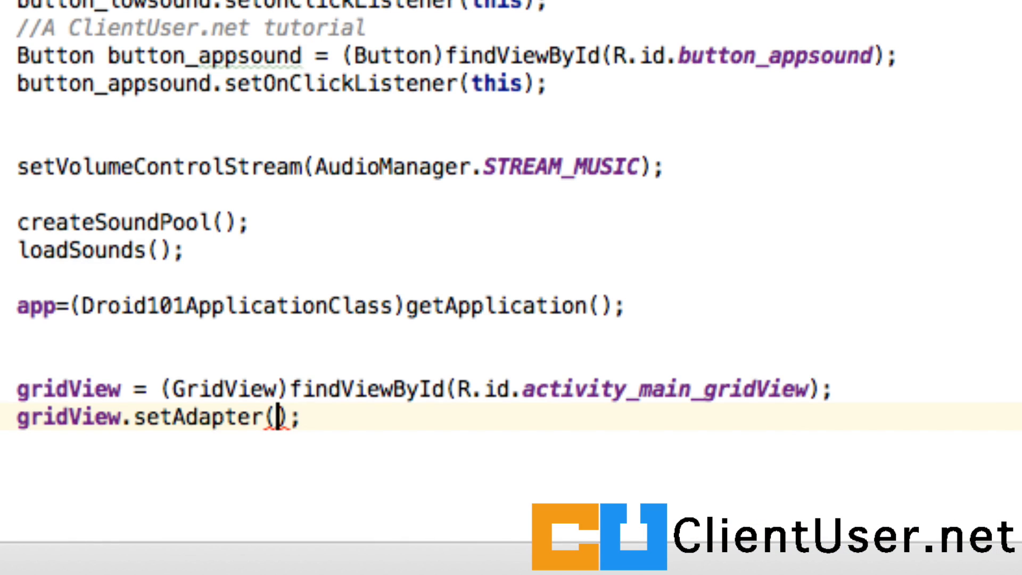
text(ne)
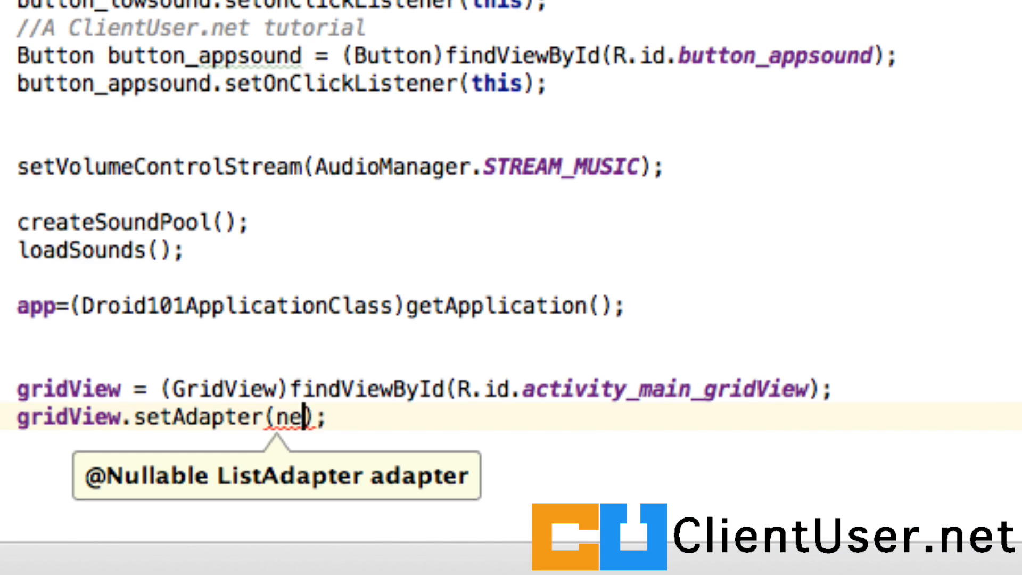
text(w_Ima)
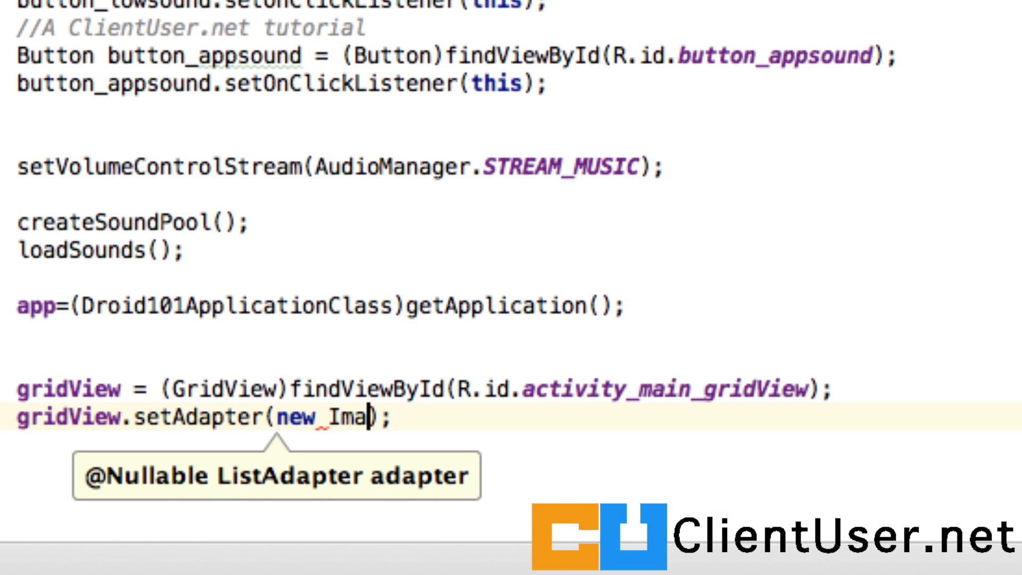
text(geAdapter(this)
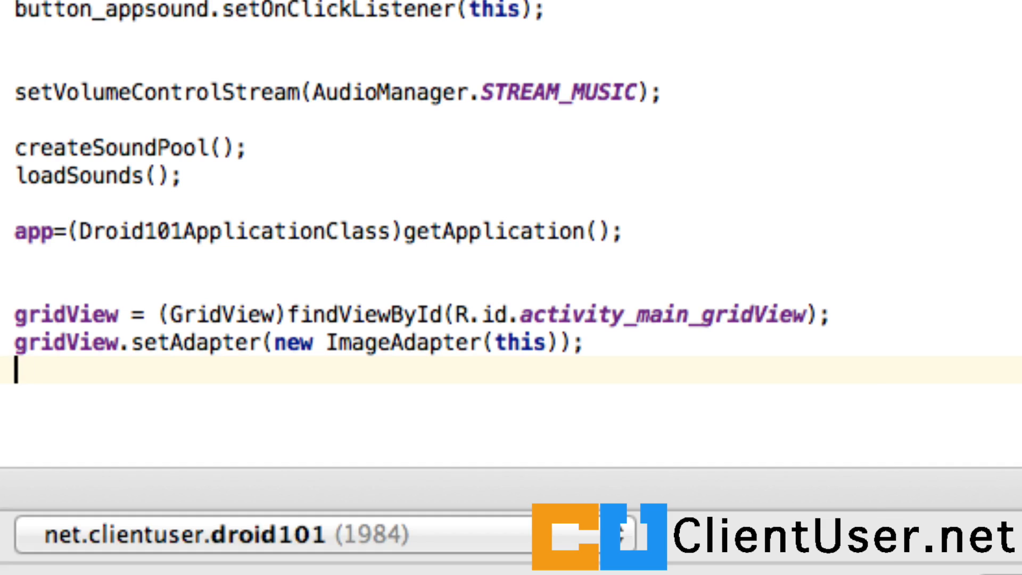
text(gridView)
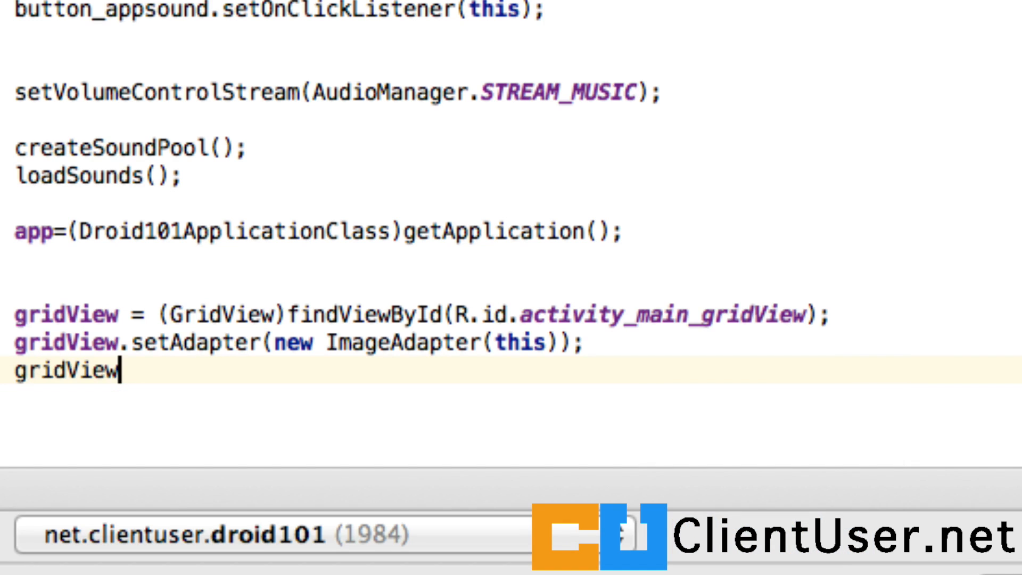
text(.)
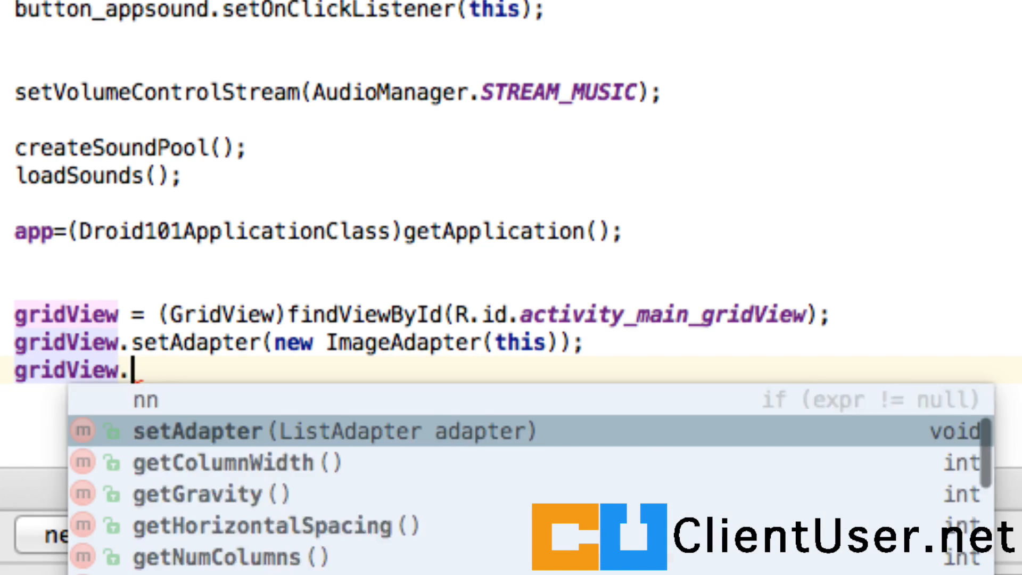
text(se)
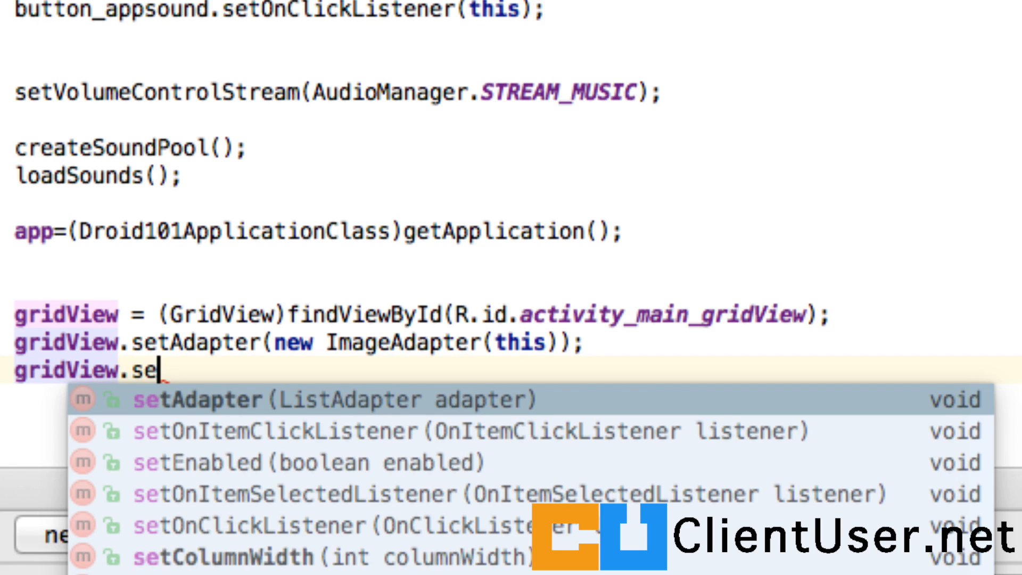
text(OnItemClickListener(this);)
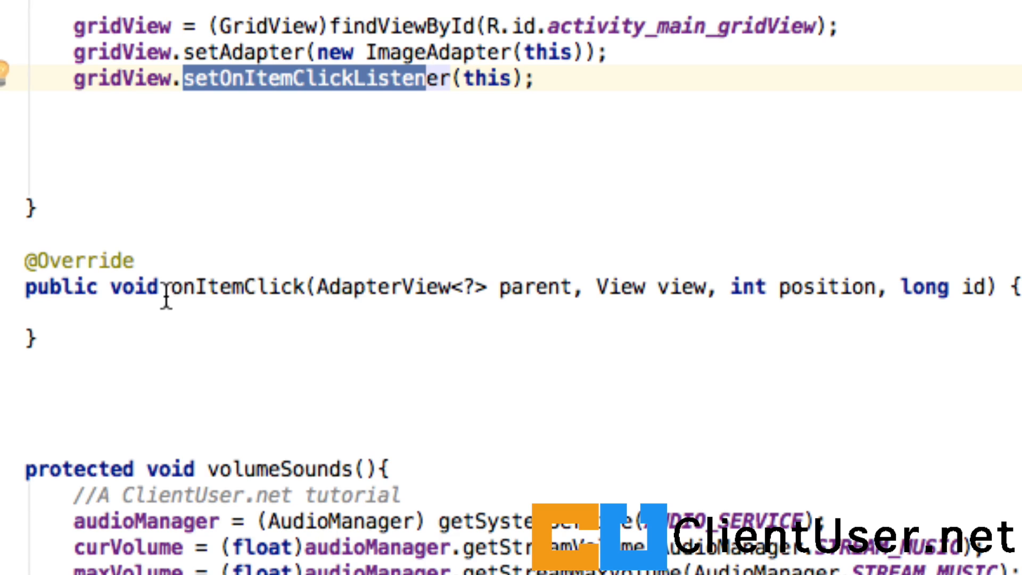
Point out the setOnItemClickListener(this) call and the generated onItemClick override
double_click(235, 286)
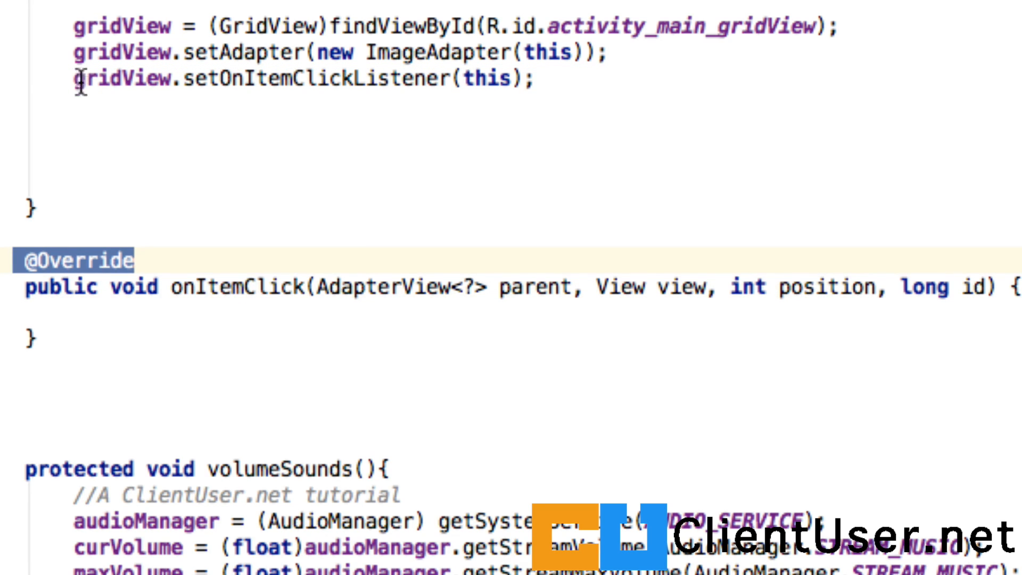
double_click(123, 79)
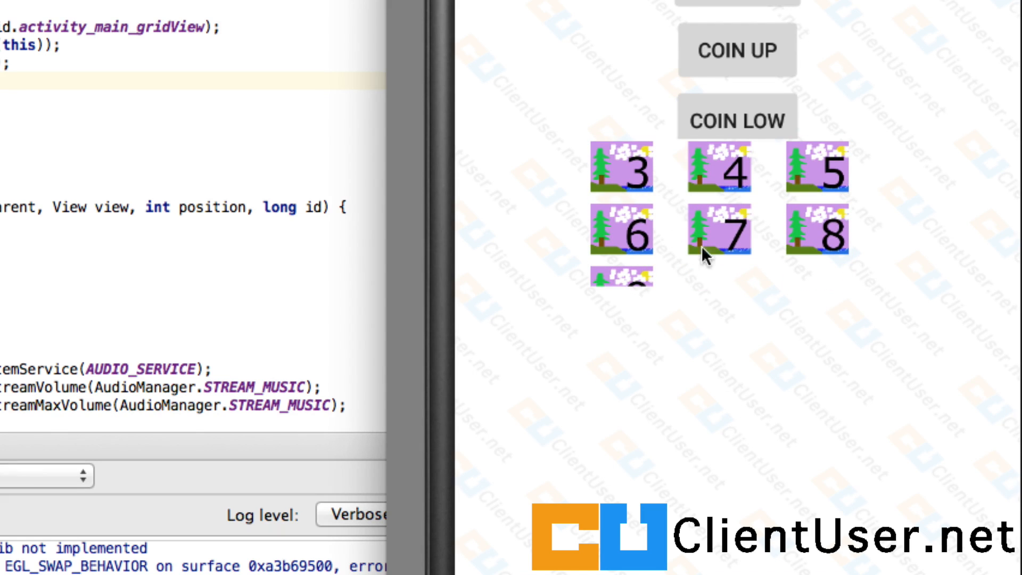
Scroll the emulator grid to reveal the numbered tree pictures through item 9
scroll(up, 3)
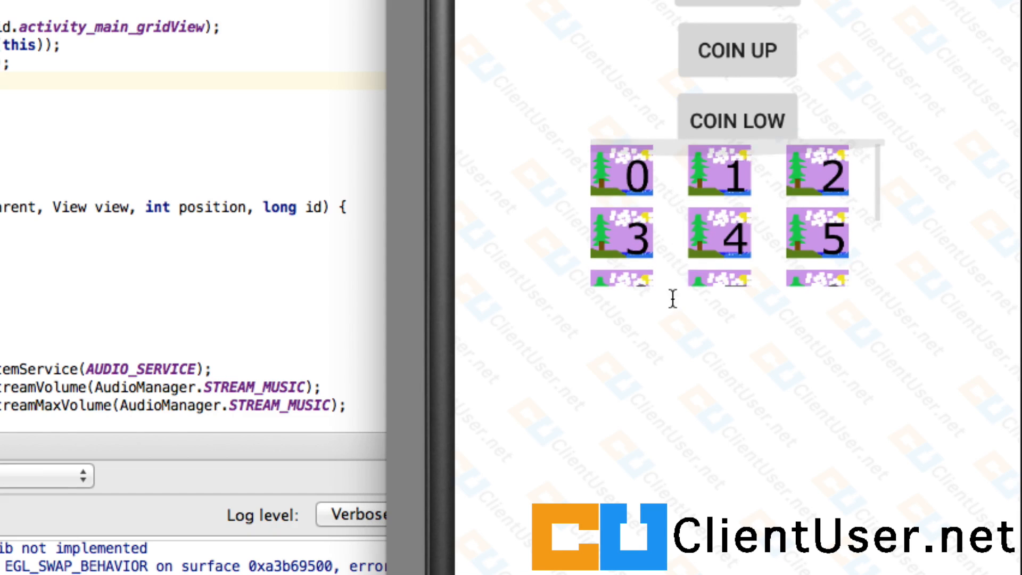
scroll(down, 3)
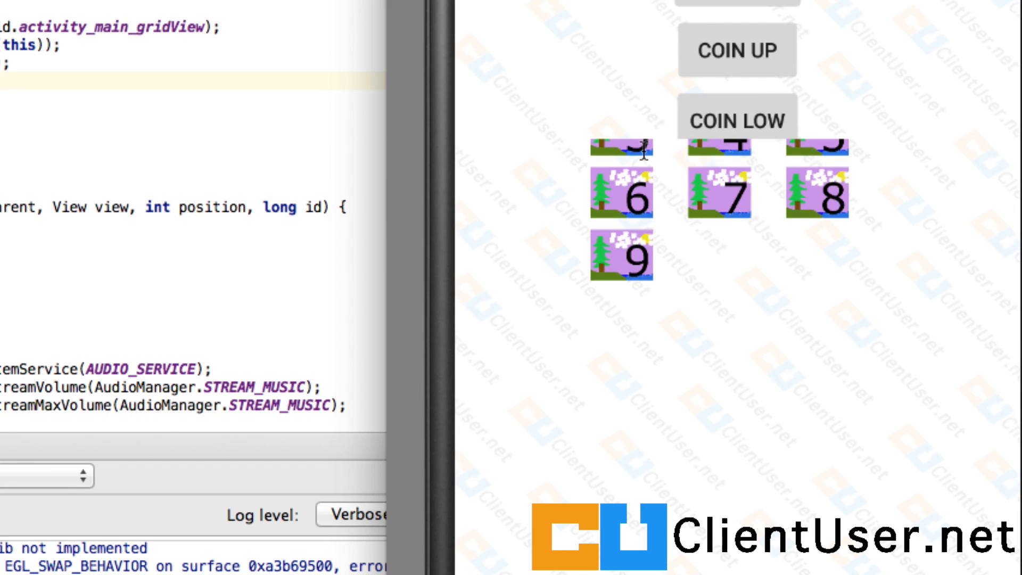
mouse_move(731, 214)
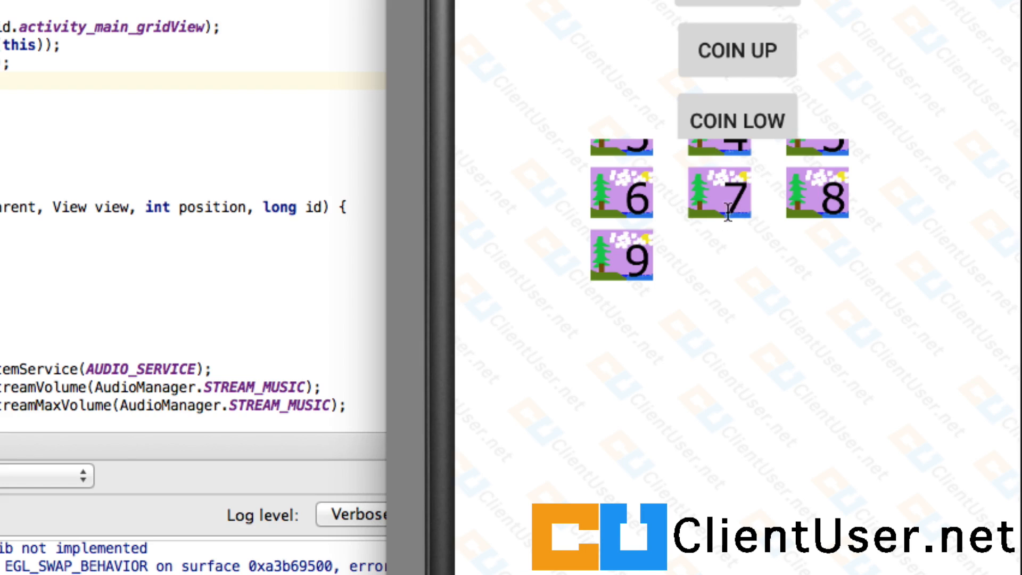
mouse_move(637, 435)
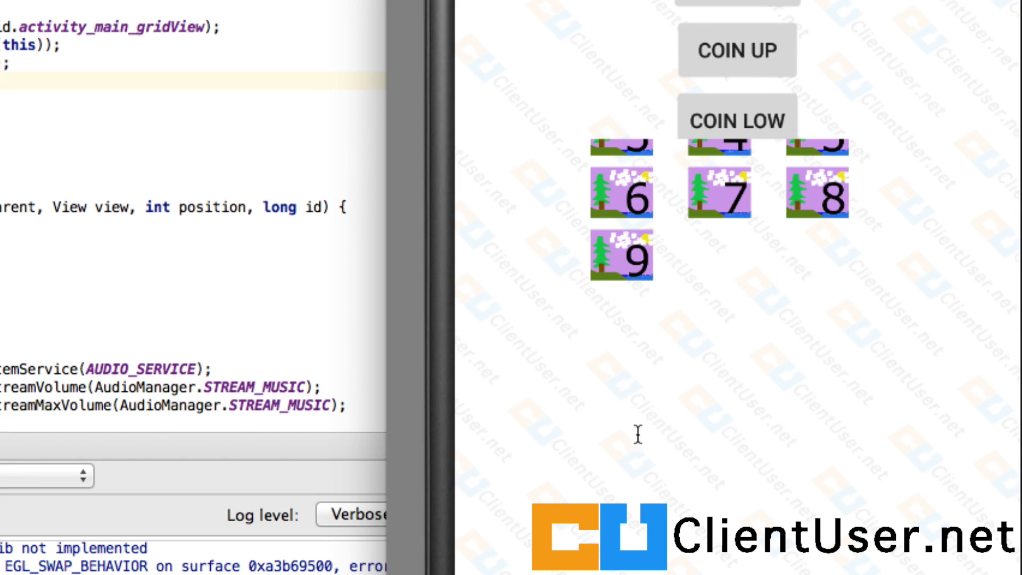
mouse_move(753, 421)
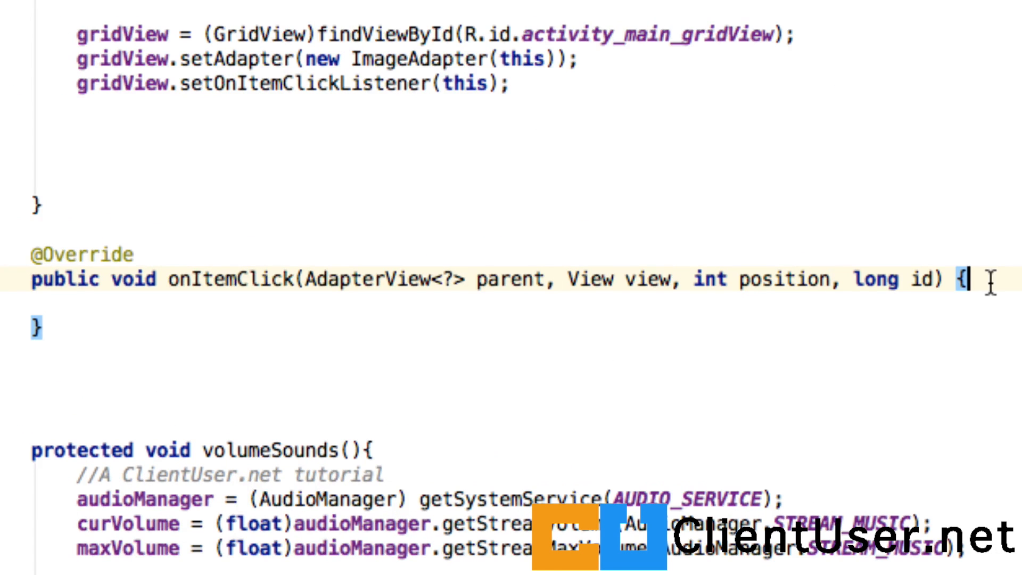
Add if (parent.getId()==R.id.activity_main_gridView) inside onItemClick, checking the grid id in the layout
key(Return)
text(if (parent.getId()==R.id.activity_main_gridView){)
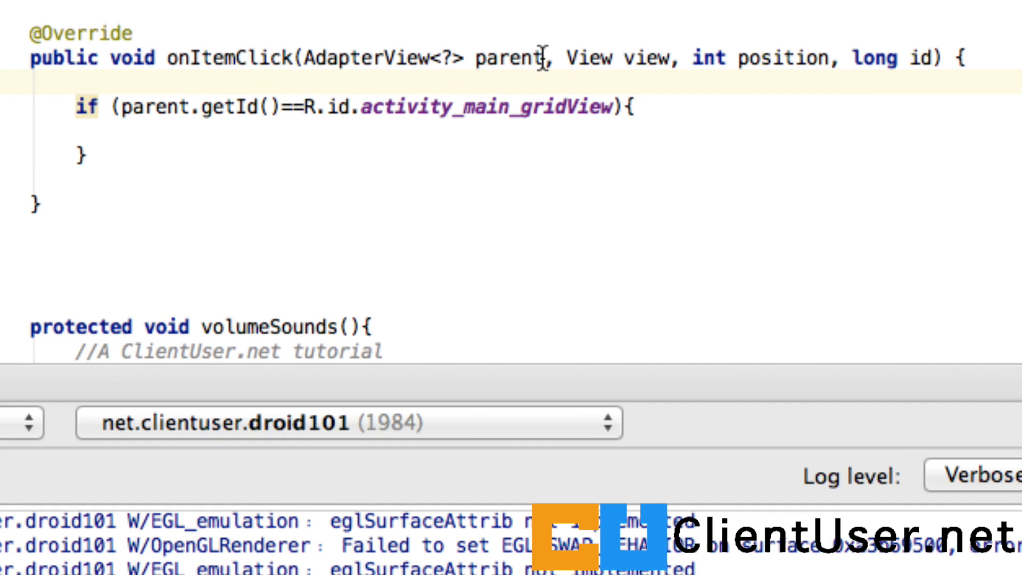
double_click(516, 58)
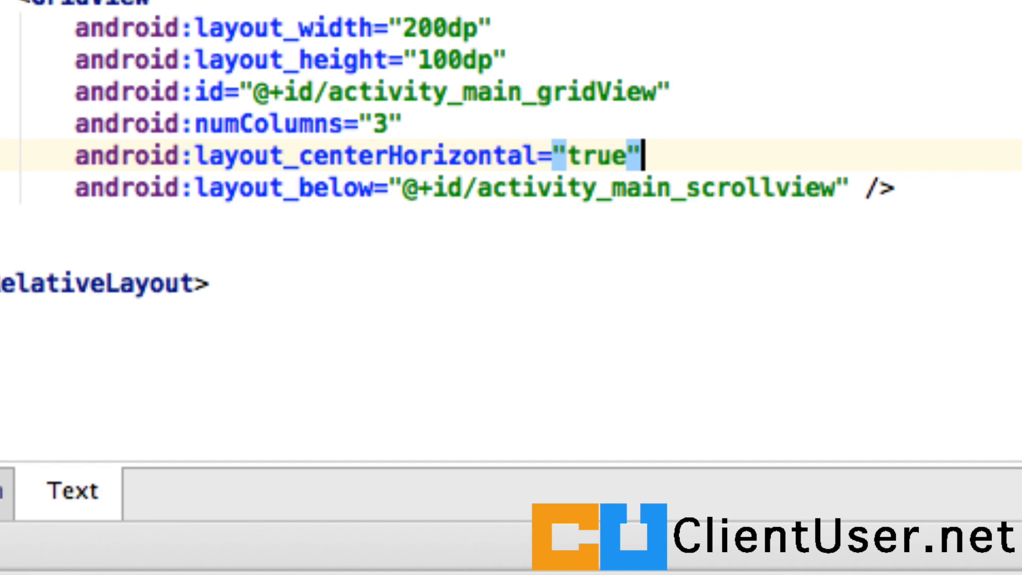
double_click(502, 90)
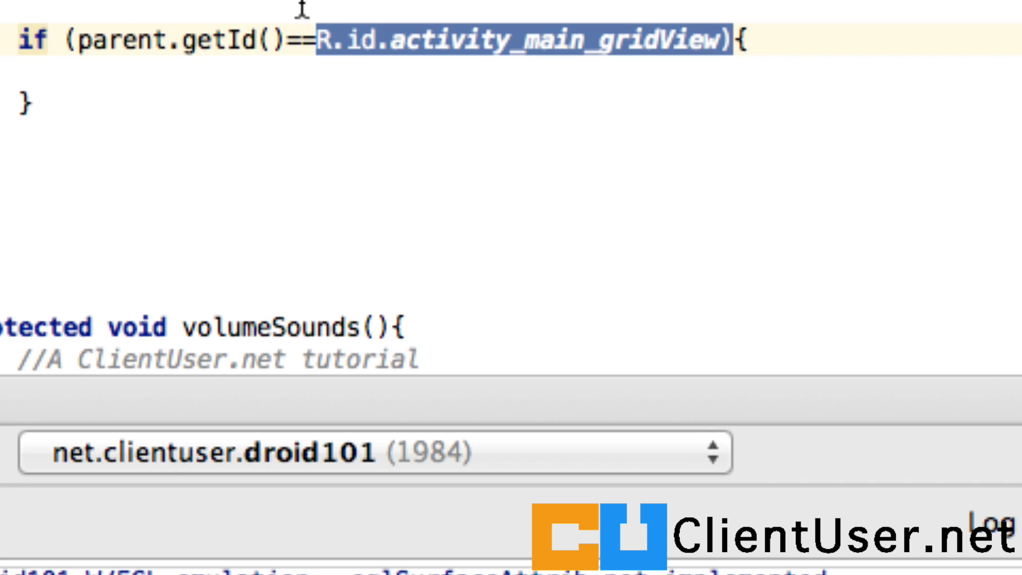
mouse_move(469, 49)
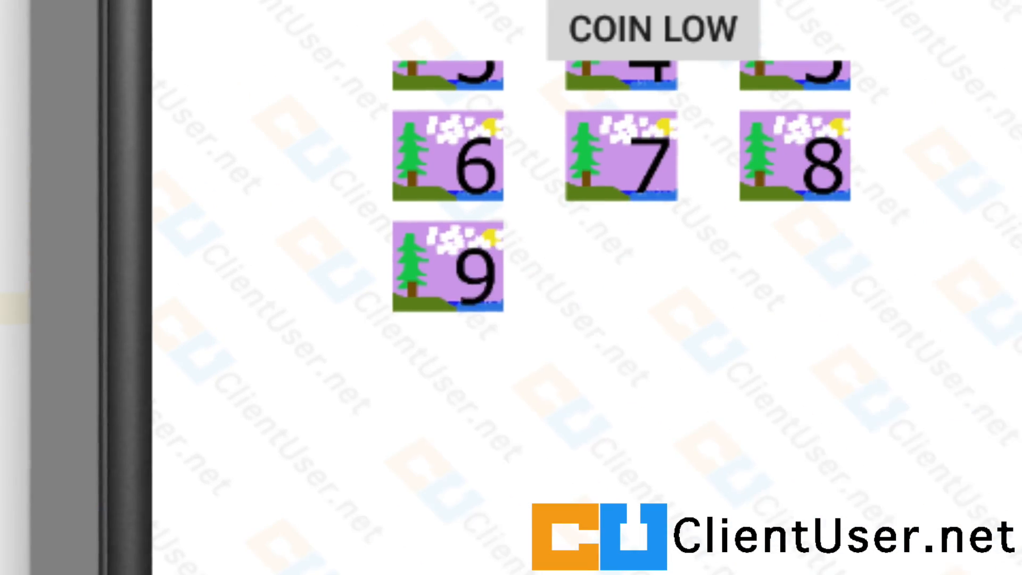
Scroll the emulator grid back up to the top row of pictures 0, 1 and 2
scroll(up, 3)
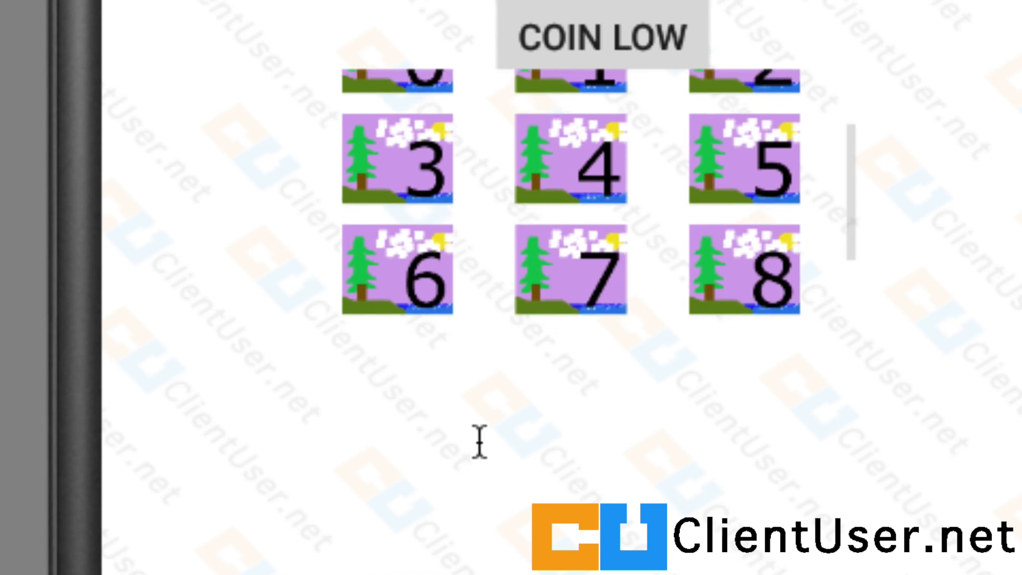
scroll(up, 3)
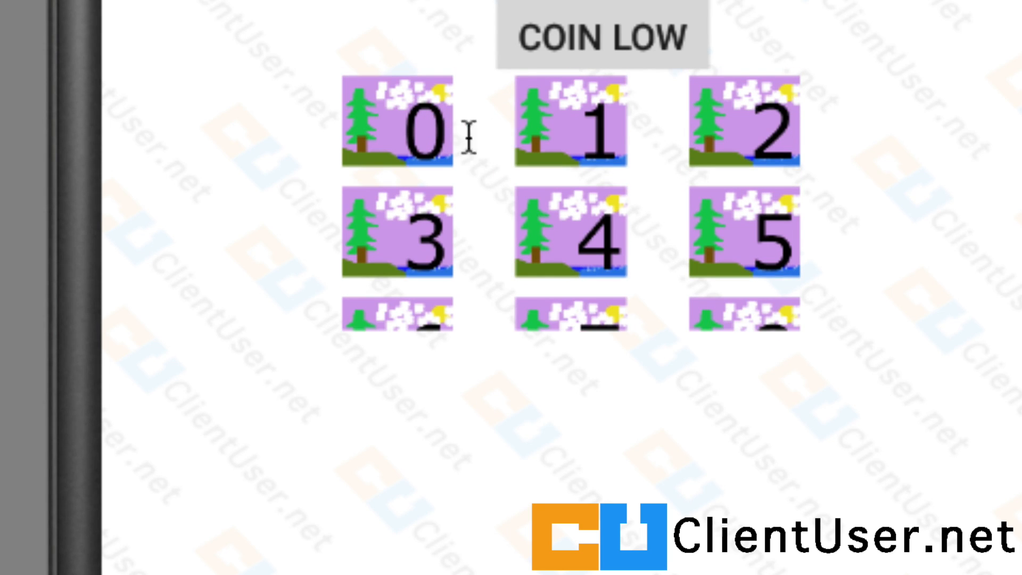
mouse_move(472, 190)
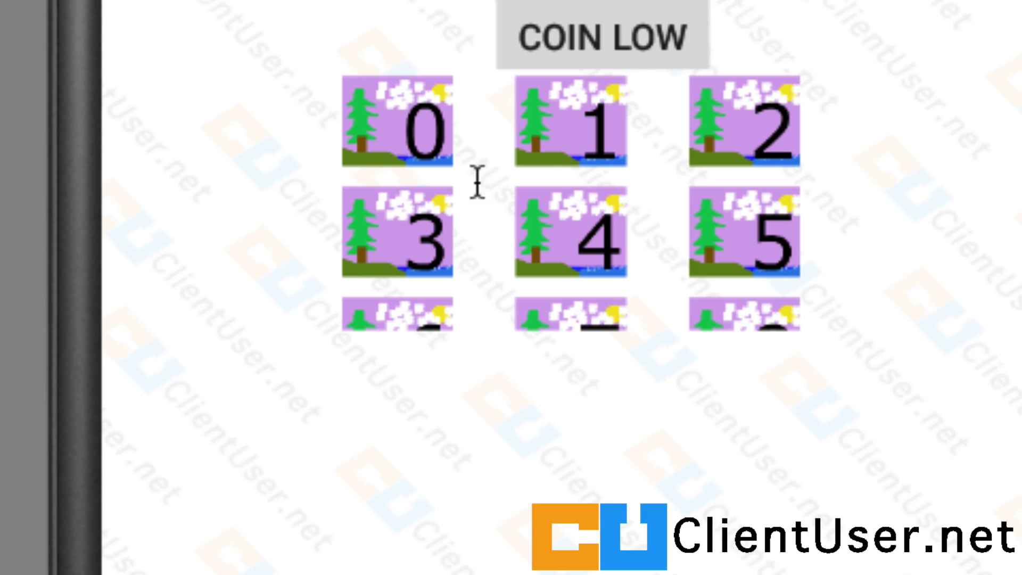
mouse_move(611, 231)
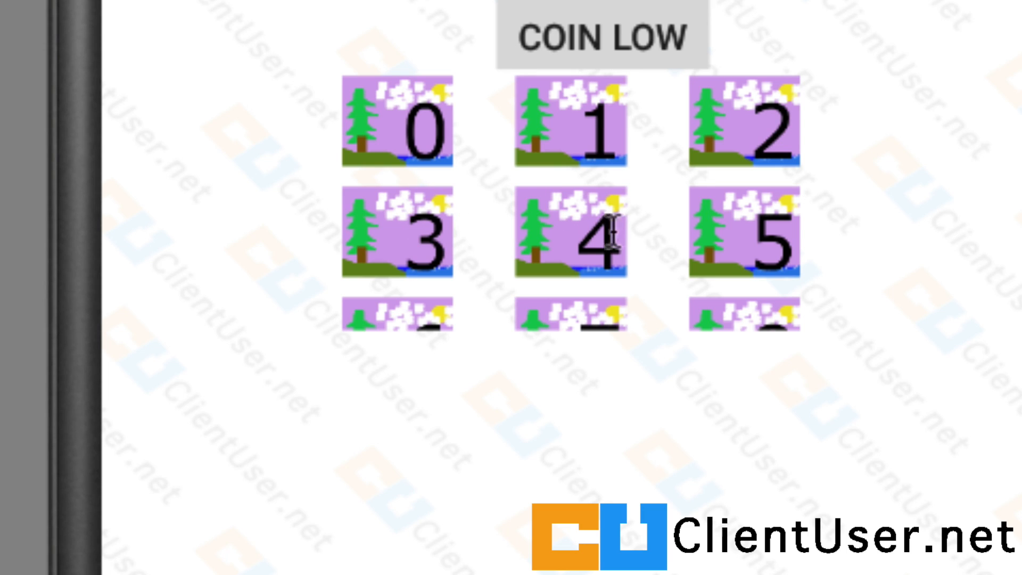
mouse_move(647, 248)
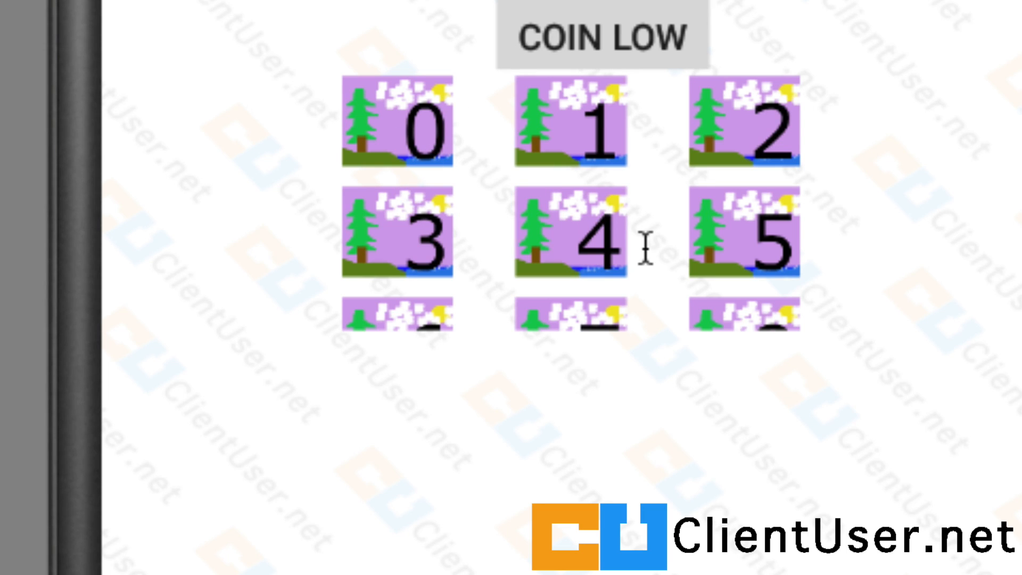
mouse_move(458, 119)
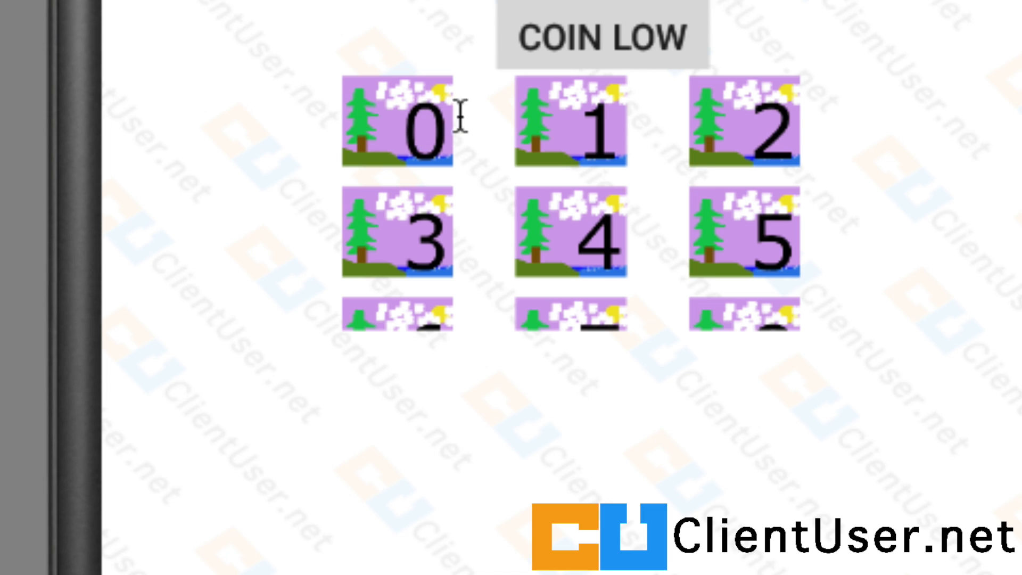
mouse_move(658, 197)
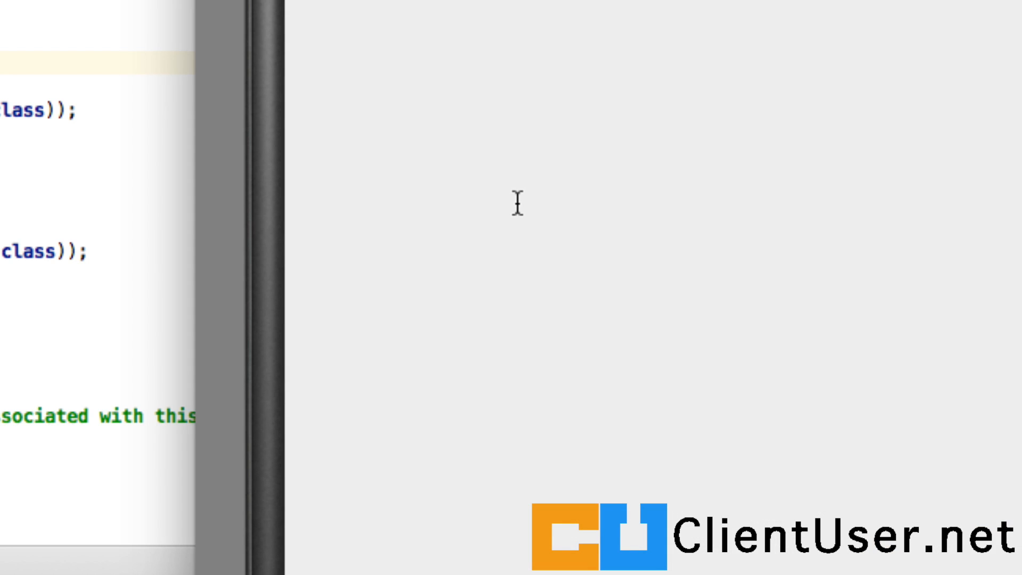
mouse_move(478, 516)
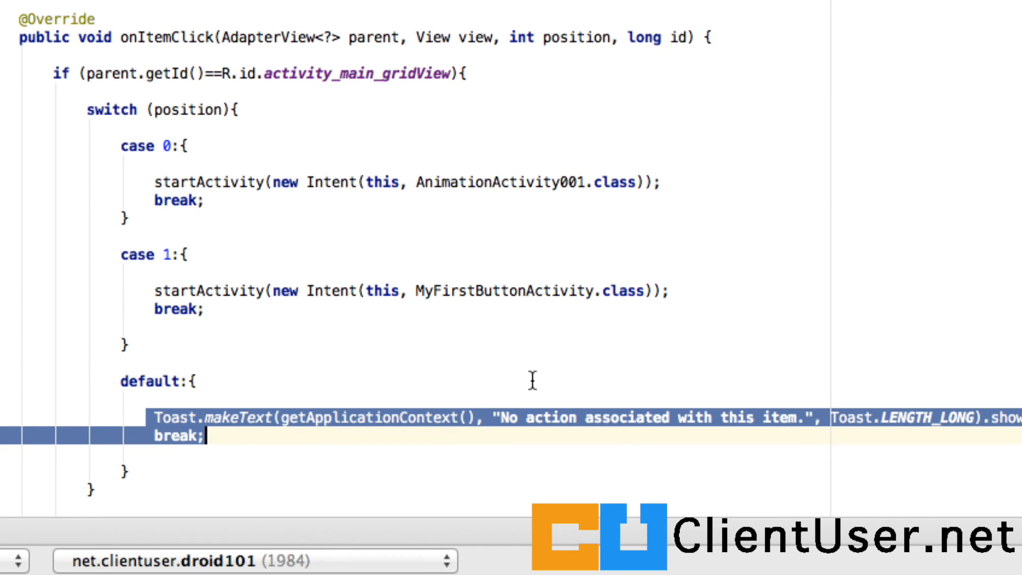
click(801, 417)
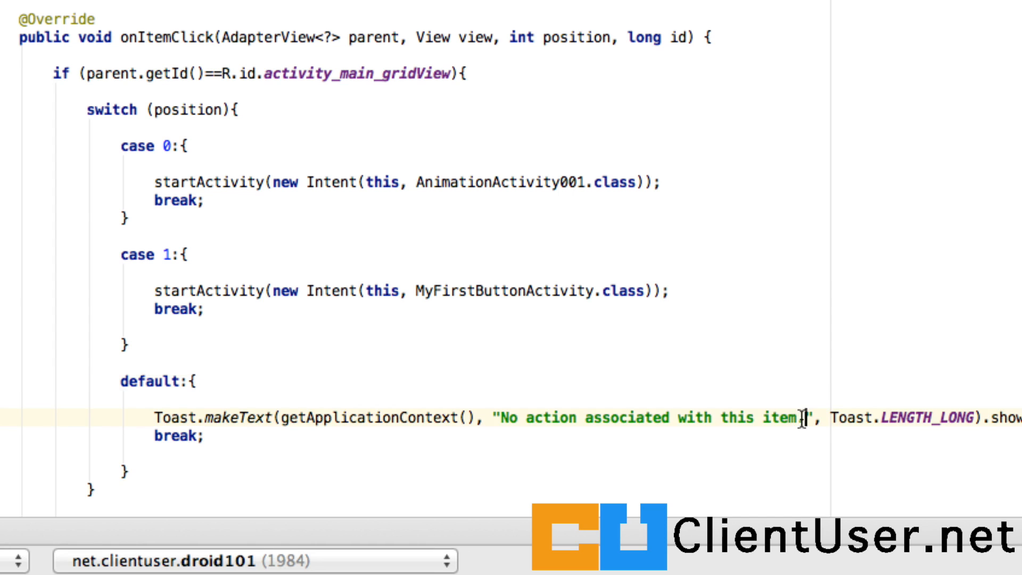
double_click(651, 417)
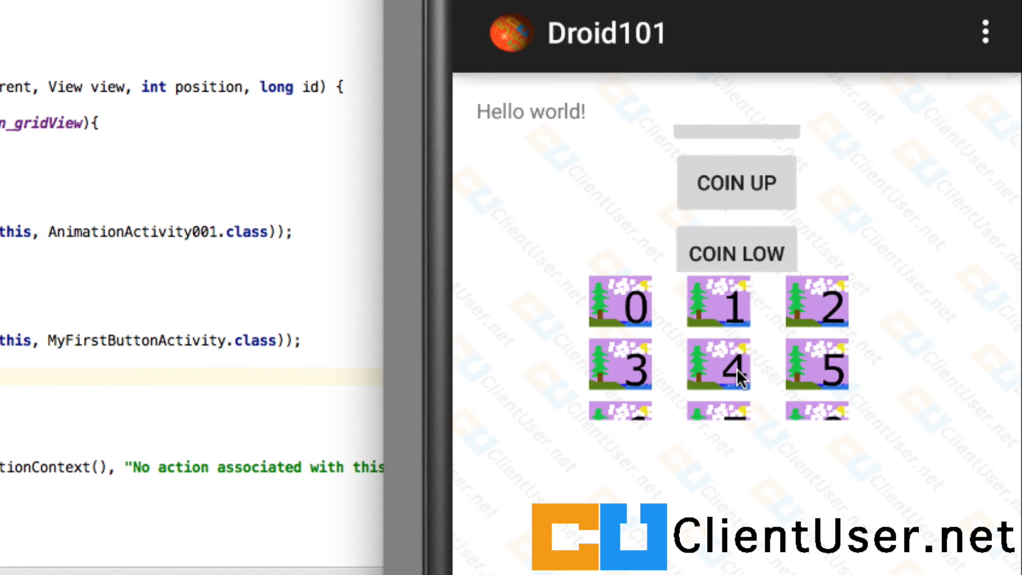
Tap grid picture 4 to show the 'No action associated with this item.' toast
click(718, 364)
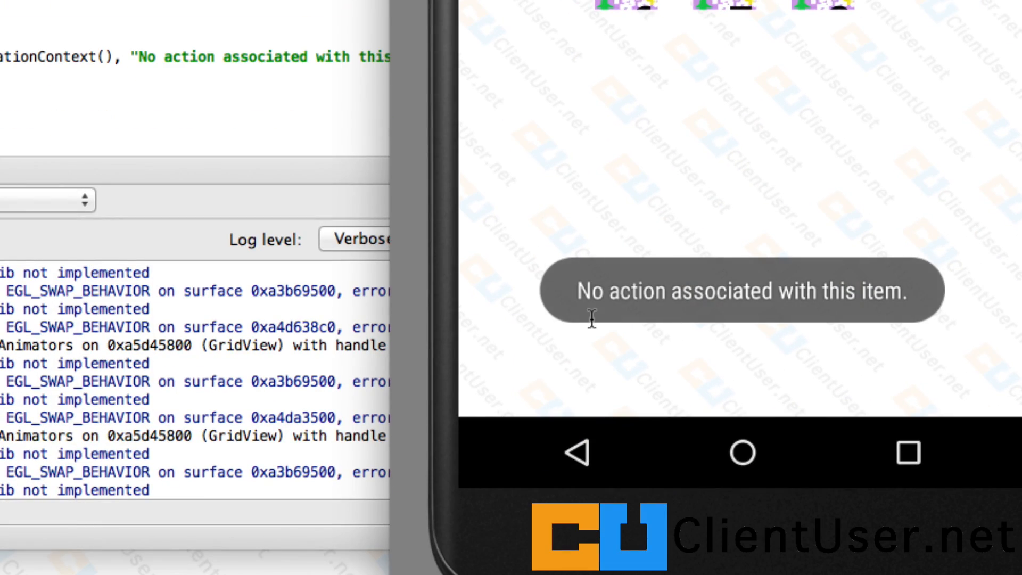
mouse_move(915, 307)
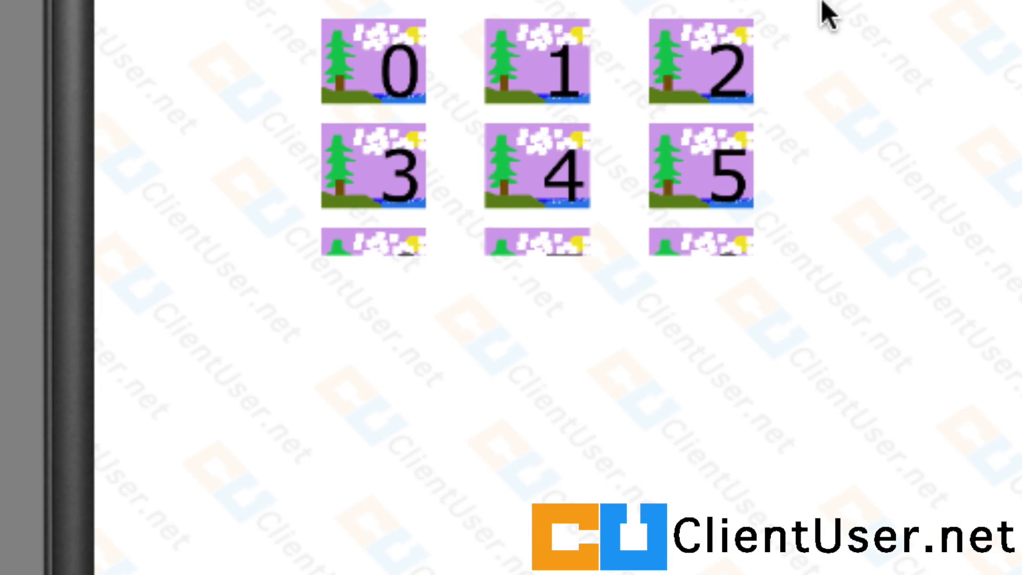
mouse_move(756, 110)
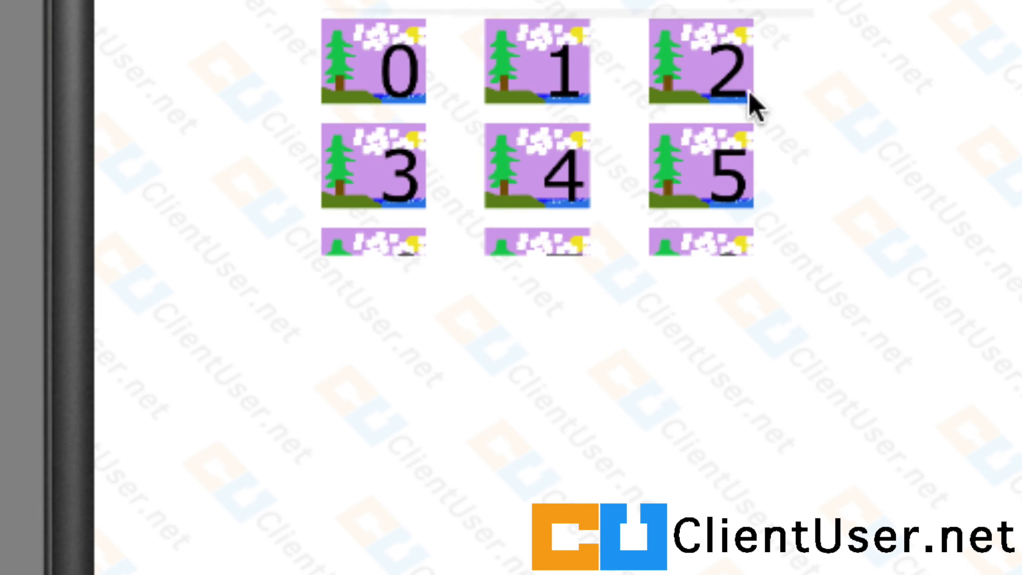